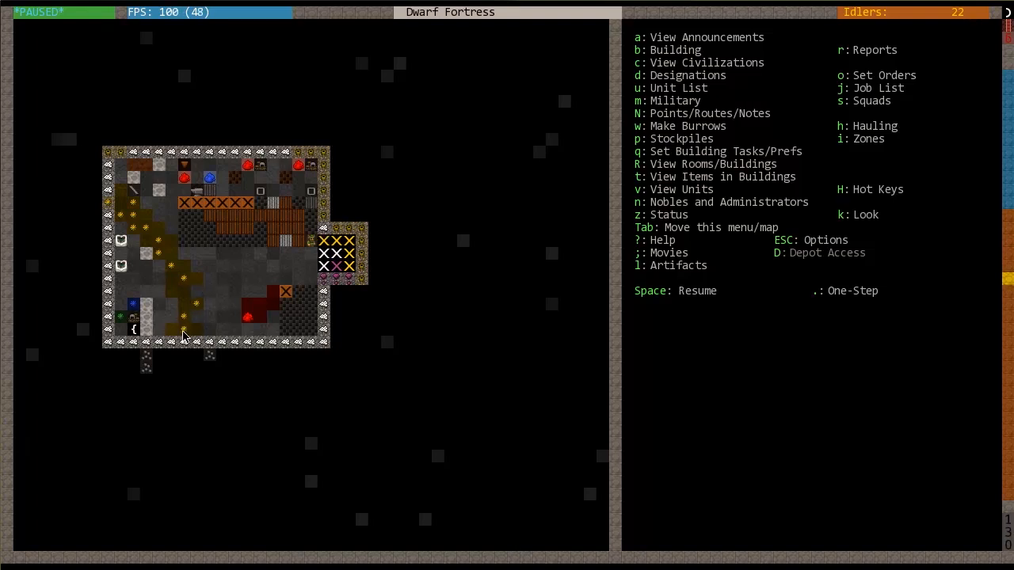
{"action": "mouse_move", "coordinate": [125, 234]}
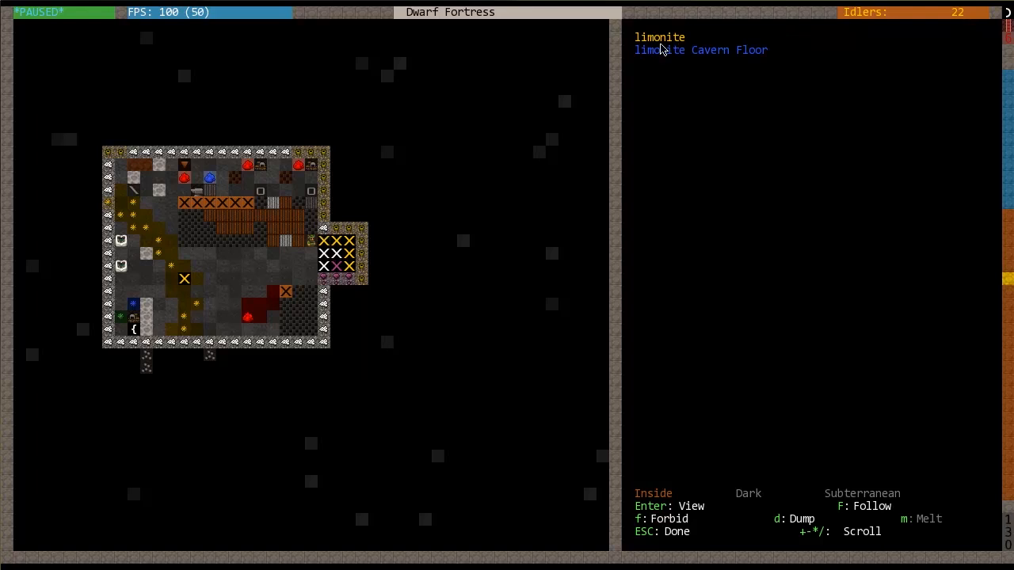
{"action": "mouse_move", "coordinate": [732, 128]}
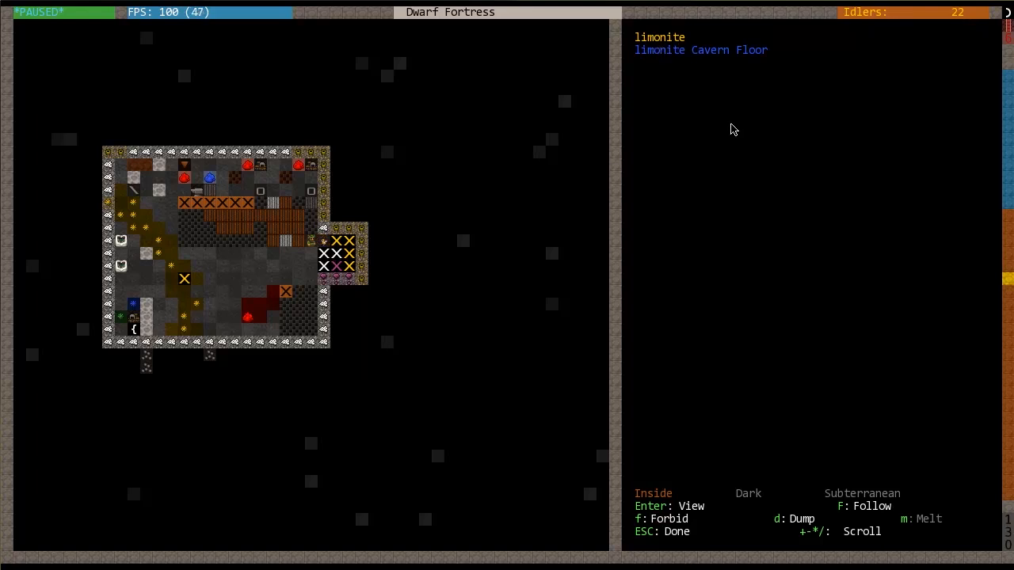
Step: Leave Look mode on the limonite floor tile and return to the paused main menu
{"action": "key", "text": "Escape"}
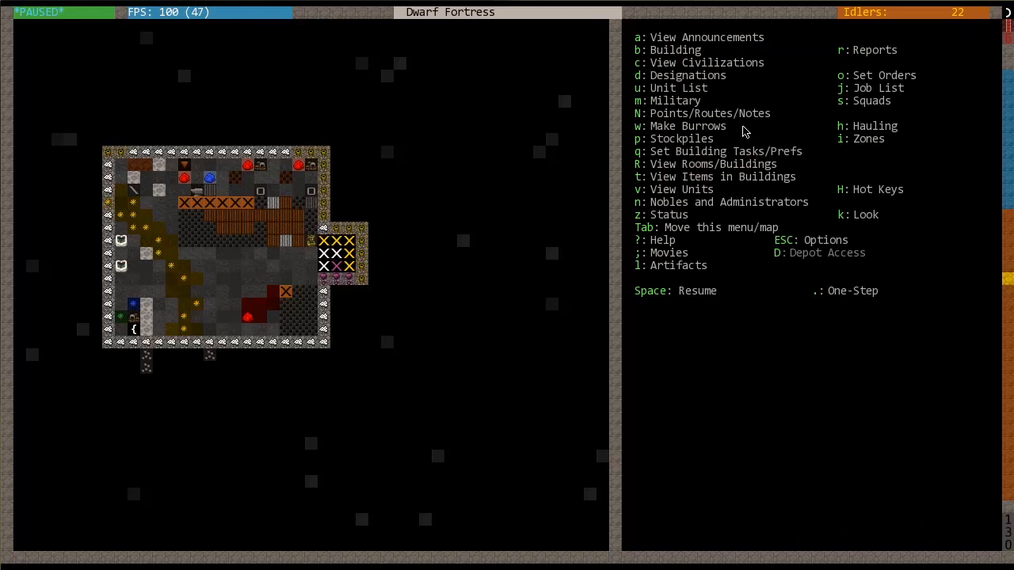
{"action": "mouse_move", "coordinate": [208, 250]}
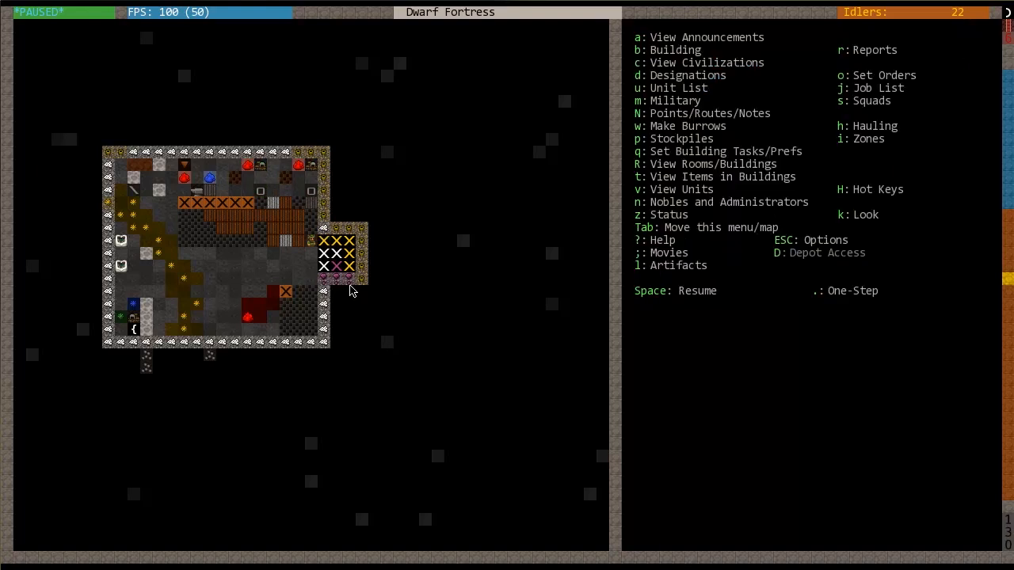
Step: Browse the Building list, check the Furnaces sub-list, and come back to the full list
{"action": "key", "text": "b"}
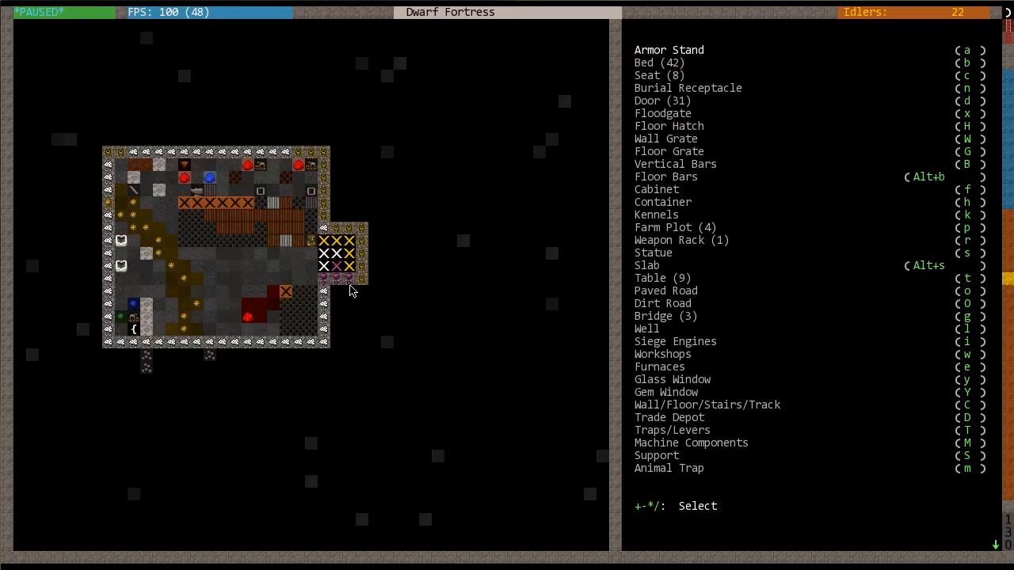
{"action": "left_click", "coordinate": [659, 366]}
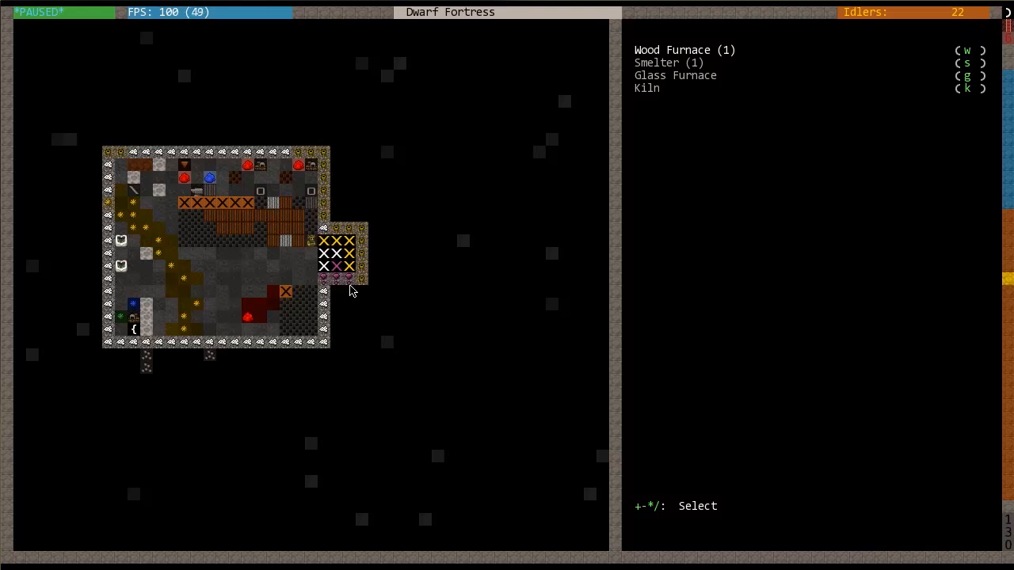
{"action": "key", "text": "Escape"}
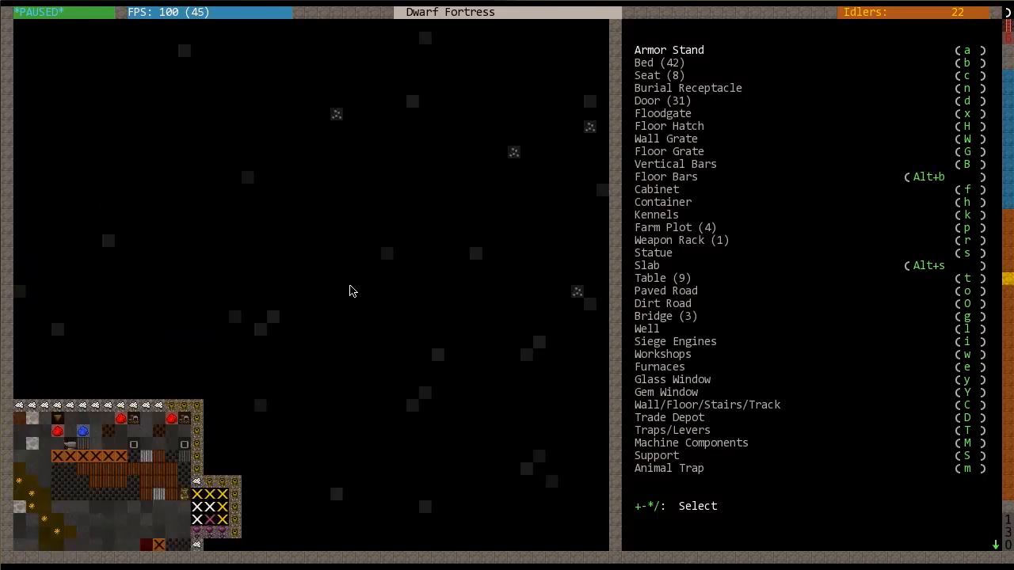
Step: Close the building list so the Wood Furnace can be queried for its ash and charcoal jobs
{"action": "key", "text": "Escape"}
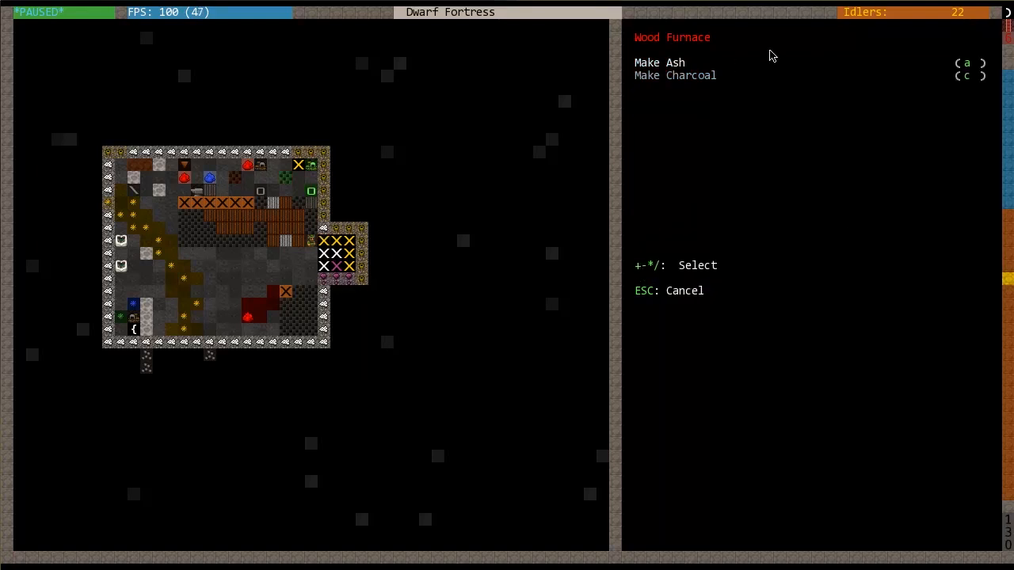
{"action": "mouse_move", "coordinate": [653, 263]}
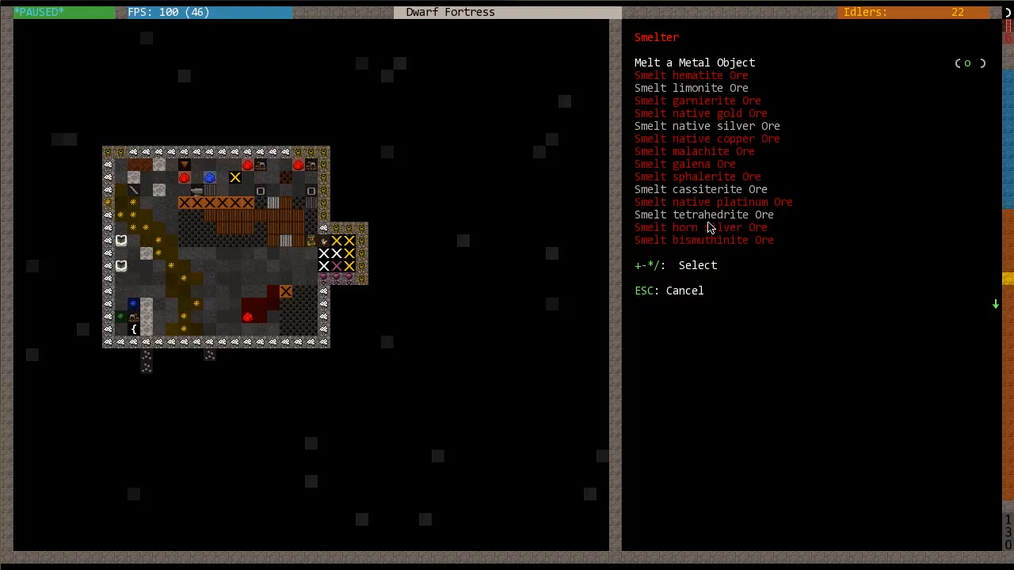
{"action": "mouse_move", "coordinate": [726, 96]}
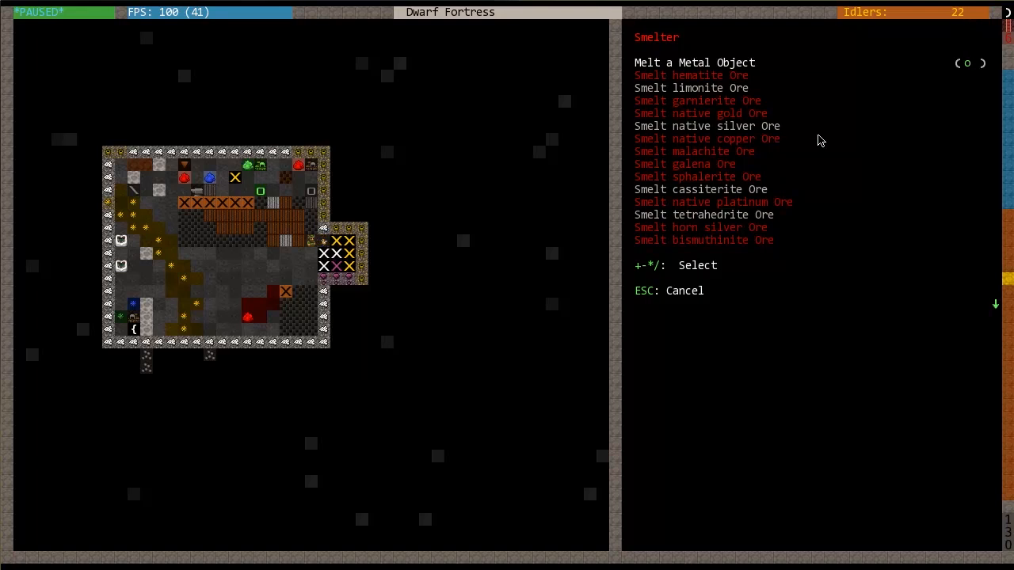
{"action": "mouse_move", "coordinate": [738, 204]}
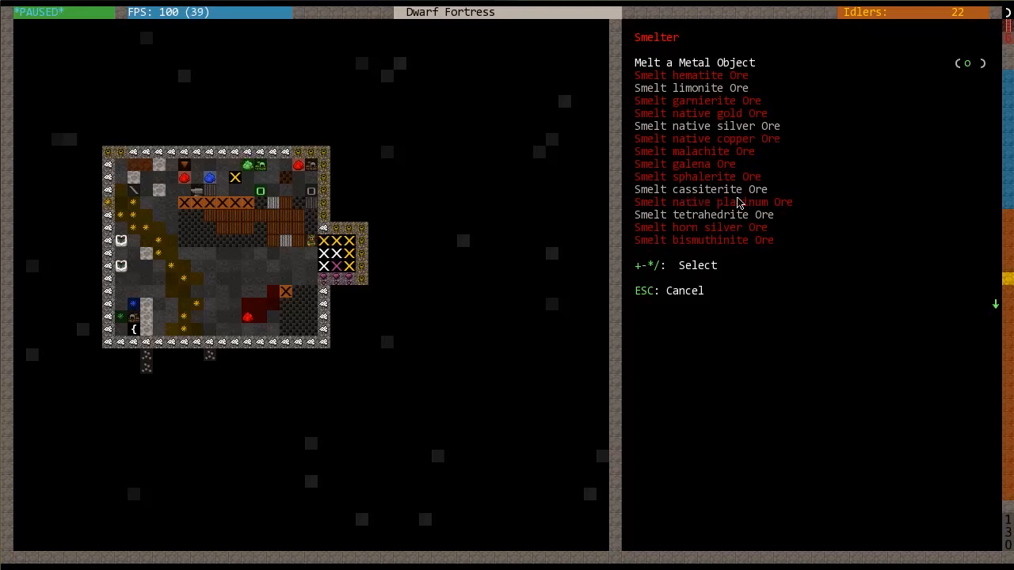
{"action": "mouse_move", "coordinate": [796, 195]}
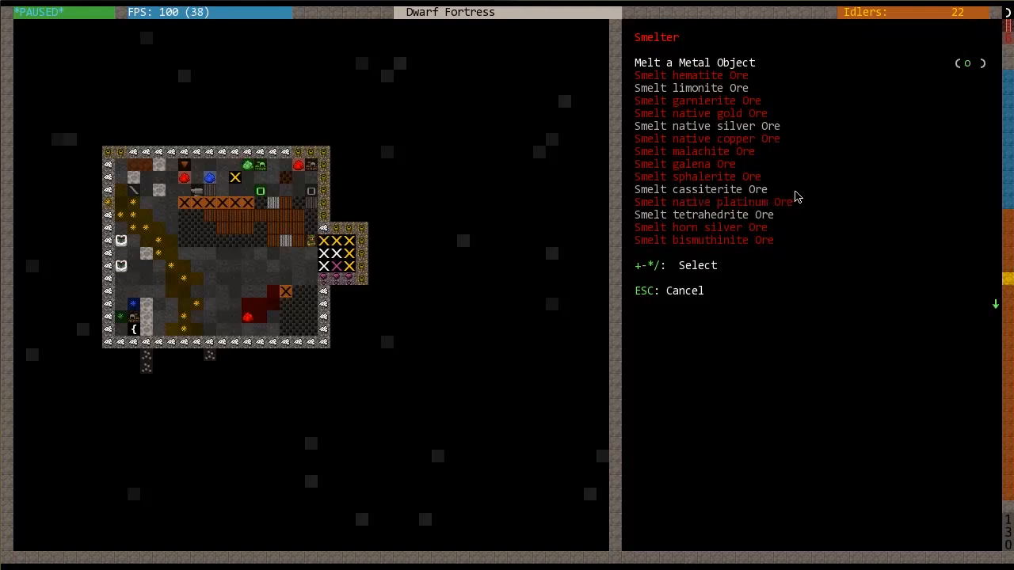
{"action": "mouse_move", "coordinate": [794, 222]}
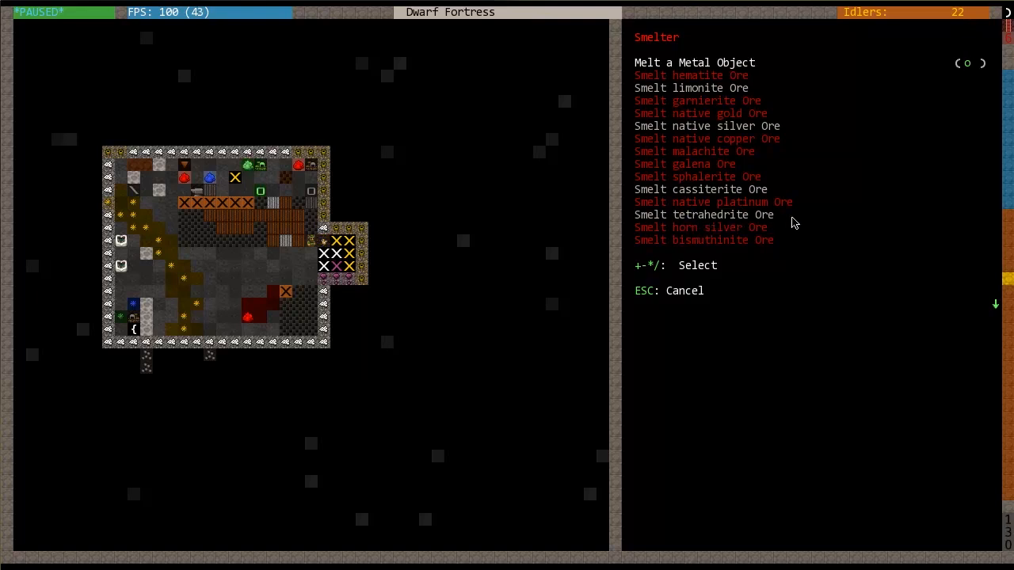
{"action": "mouse_move", "coordinate": [737, 228]}
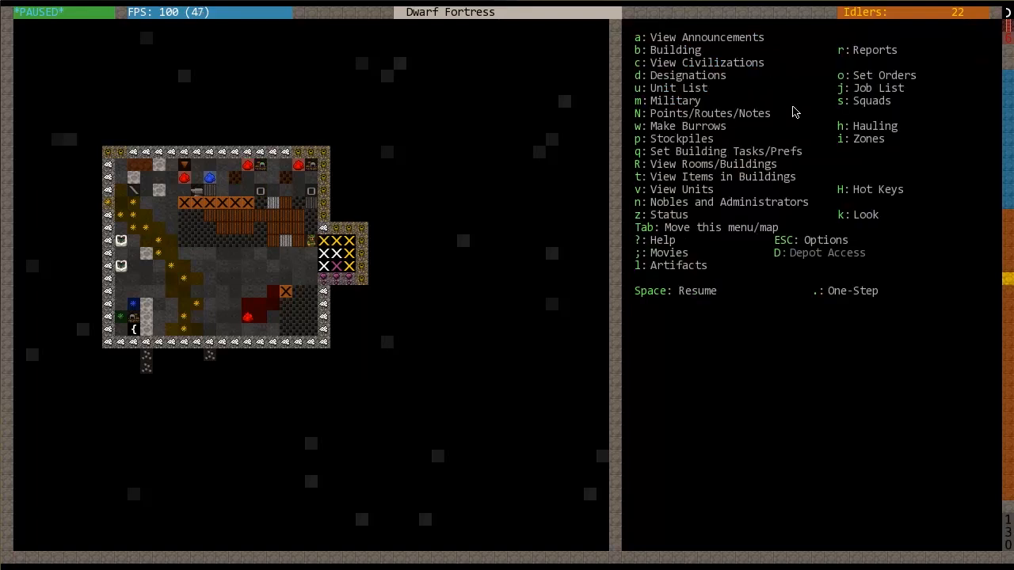
Step: Bring up the fortress Status screen and view the Stocks inventory overview
{"action": "key", "text": "z"}
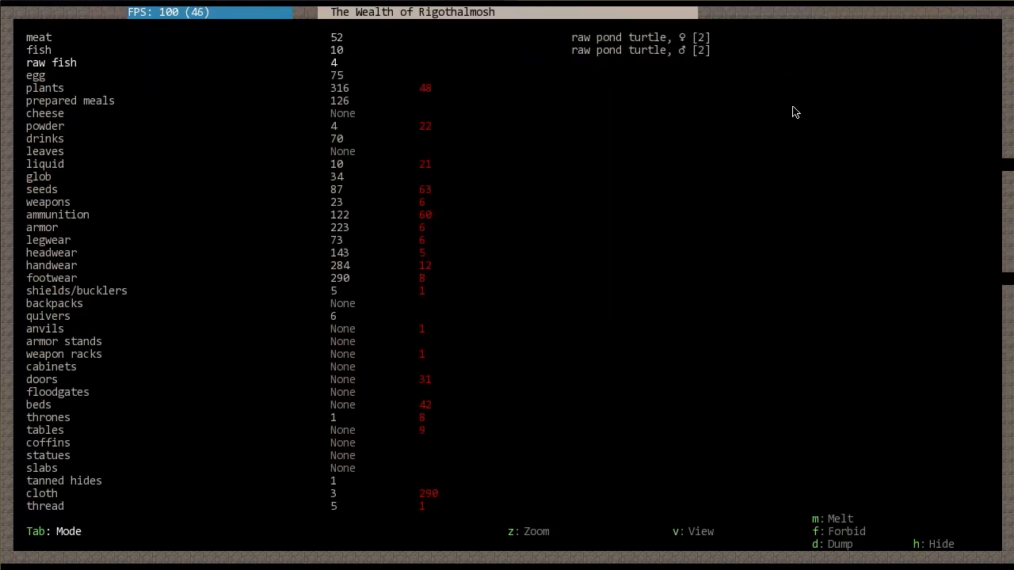
{"action": "left_click", "coordinate": [41, 228]}
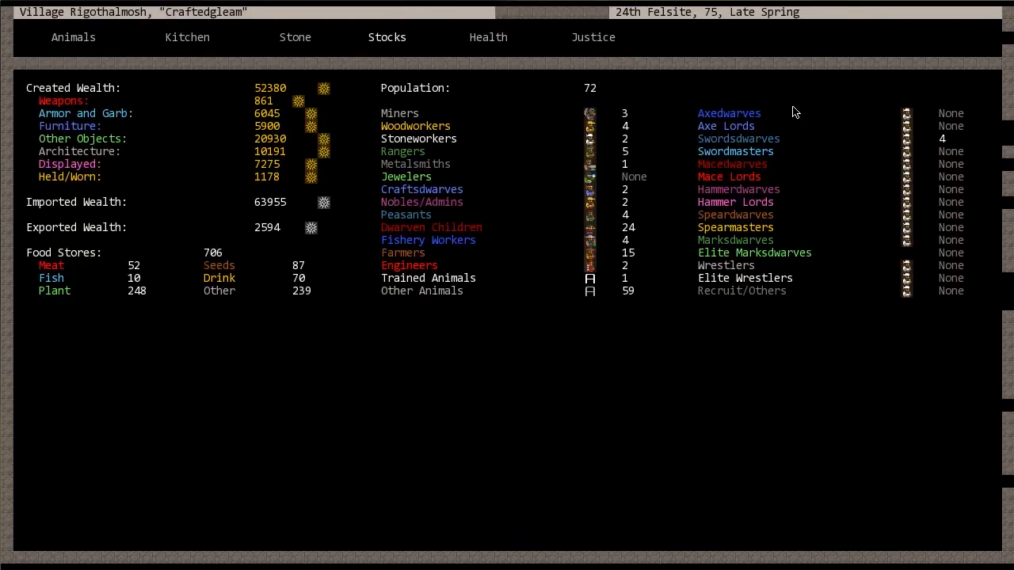
{"action": "mouse_move", "coordinate": [695, 154]}
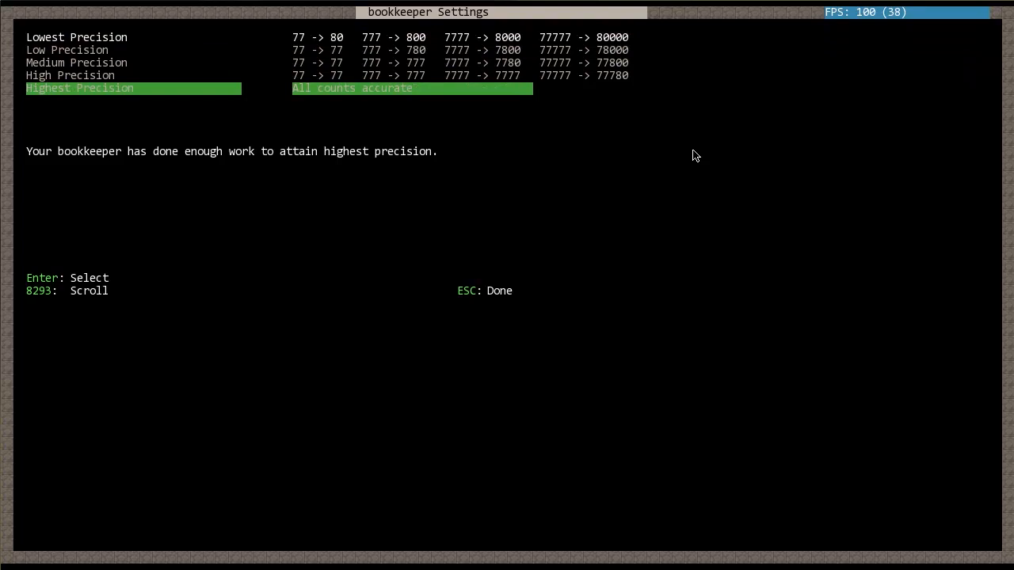
Step: Leave the bookkeeper settings after confirming records at highest precision
{"action": "key", "text": "Escape"}
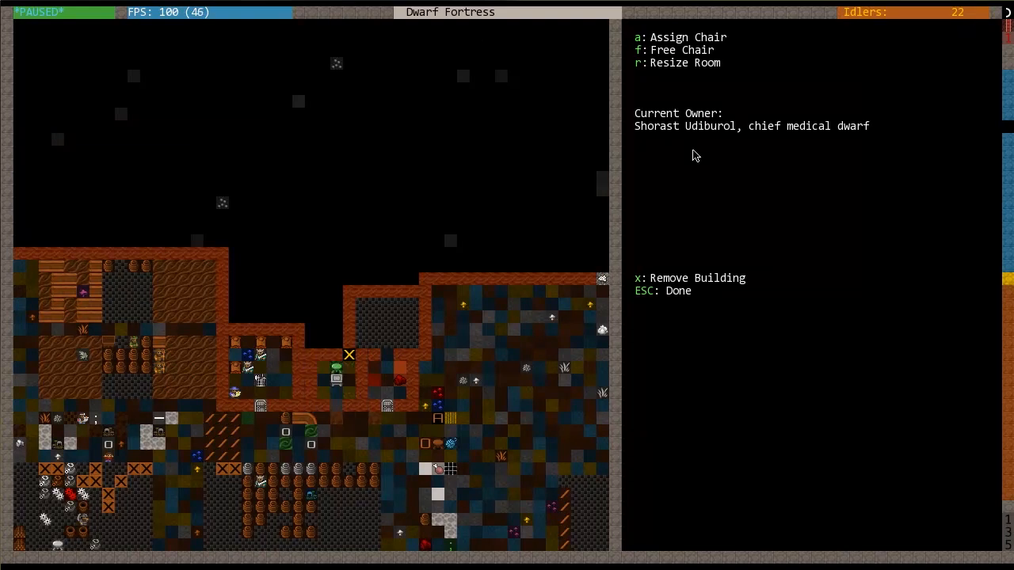
Step: Close the chair's room info and query the Metalsmith's Forge for its copper items
{"action": "key", "text": "Escape"}
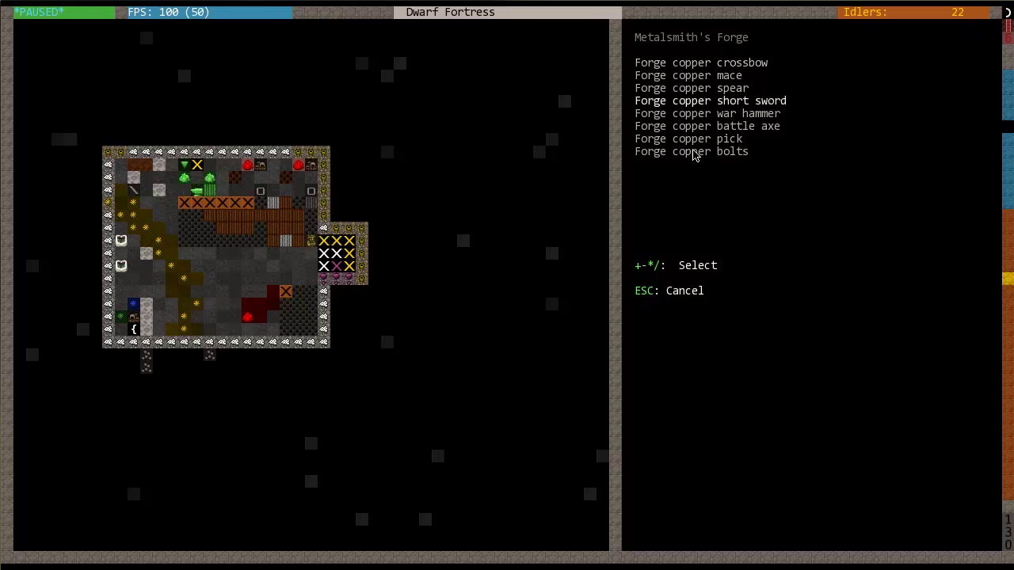
{"action": "left_click", "coordinate": [710, 102]}
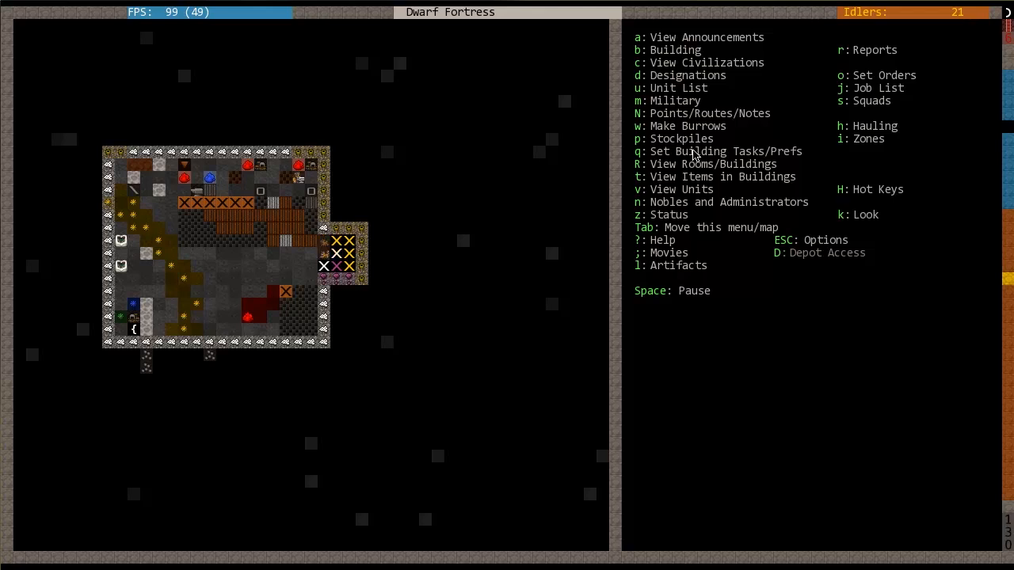
Step: Pause the running game again at the main menu
{"action": "key", "text": "SPACE"}
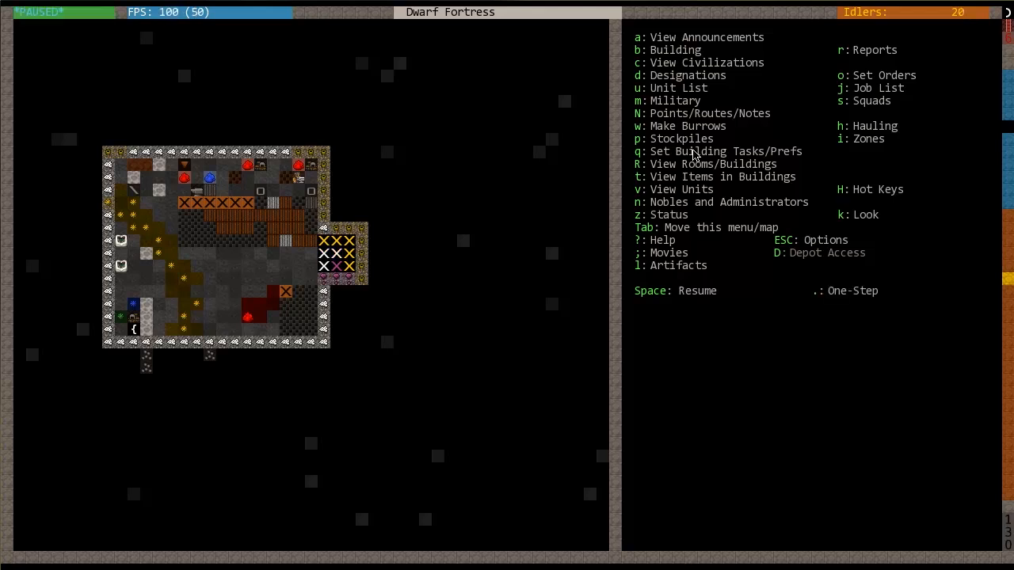
{"action": "mouse_move", "coordinate": [730, 18]}
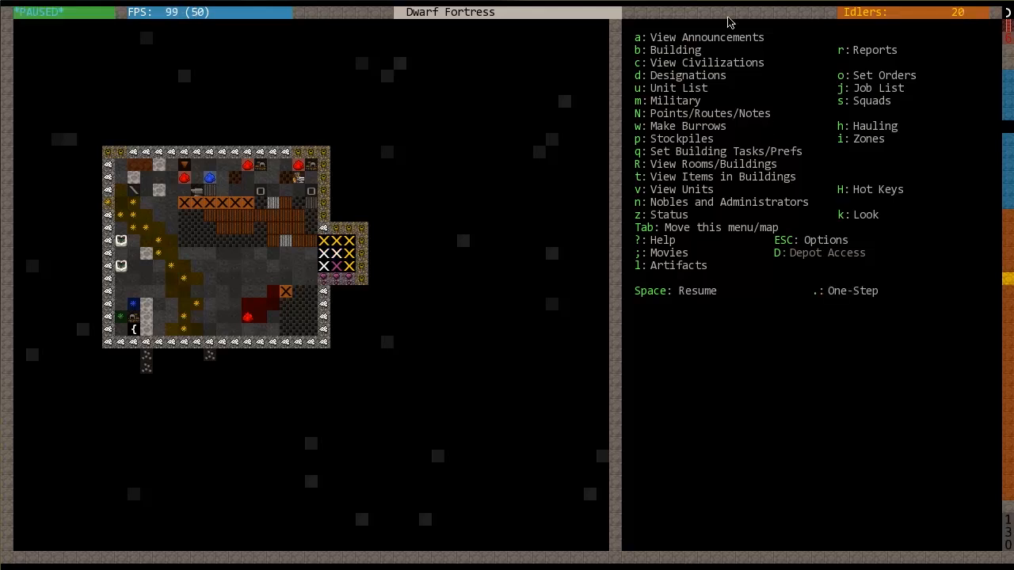
{"action": "mouse_move", "coordinate": [624, 266]}
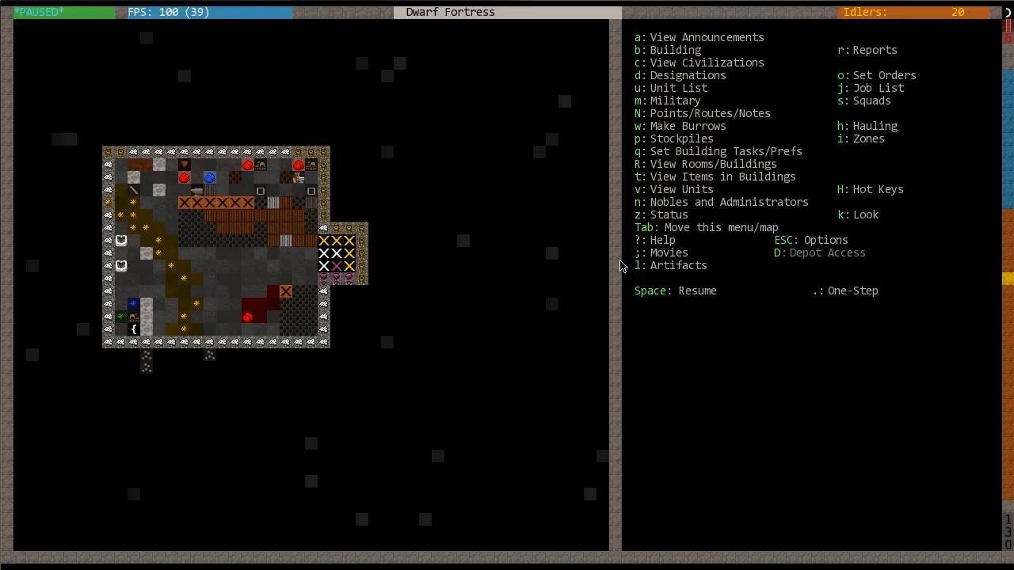
Step: Bring up the military screen and start creating a squad under the militia commander
{"action": "key", "text": "m"}
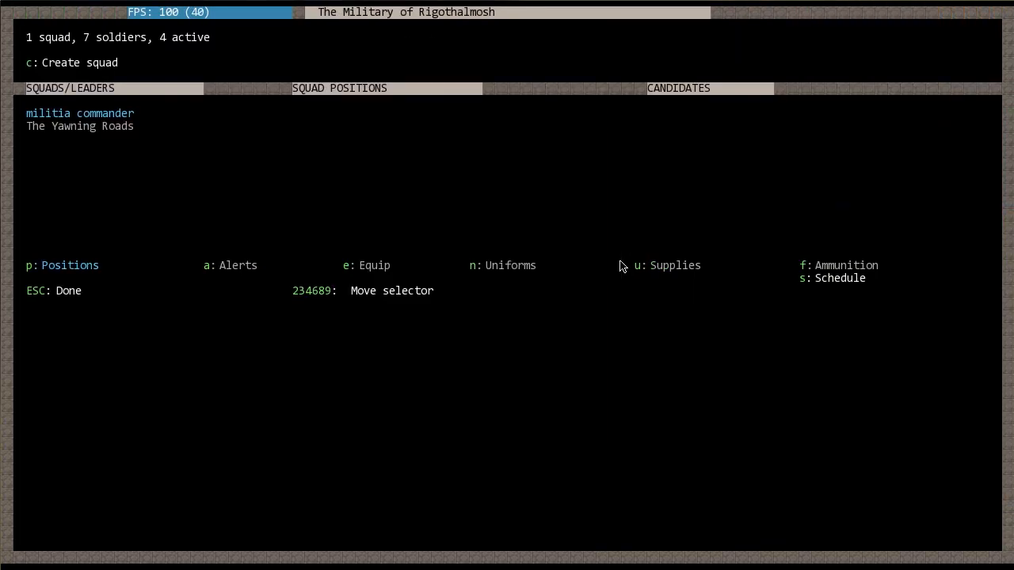
{"action": "left_click", "coordinate": [79, 112]}
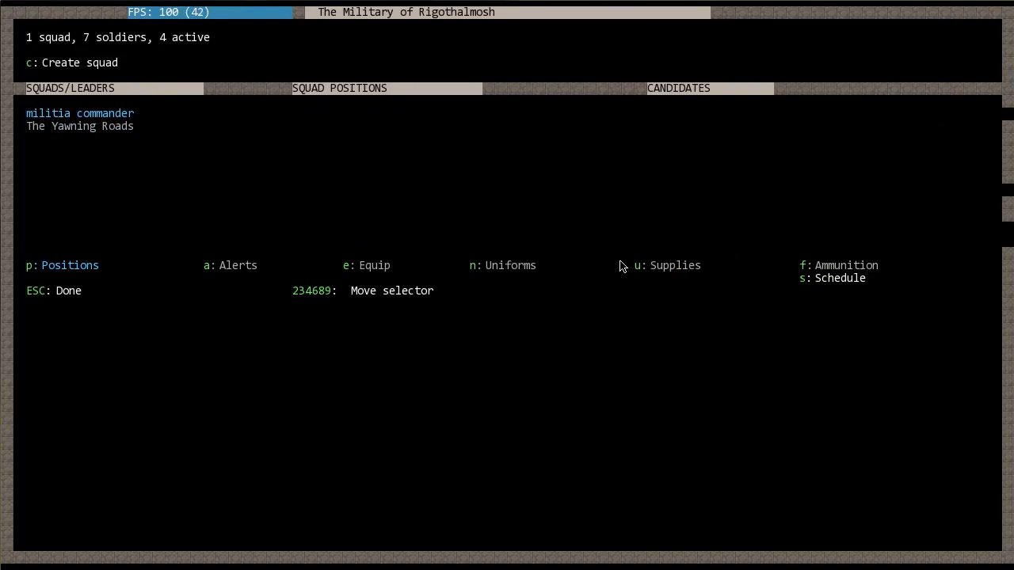
{"action": "mouse_move", "coordinate": [65, 79]}
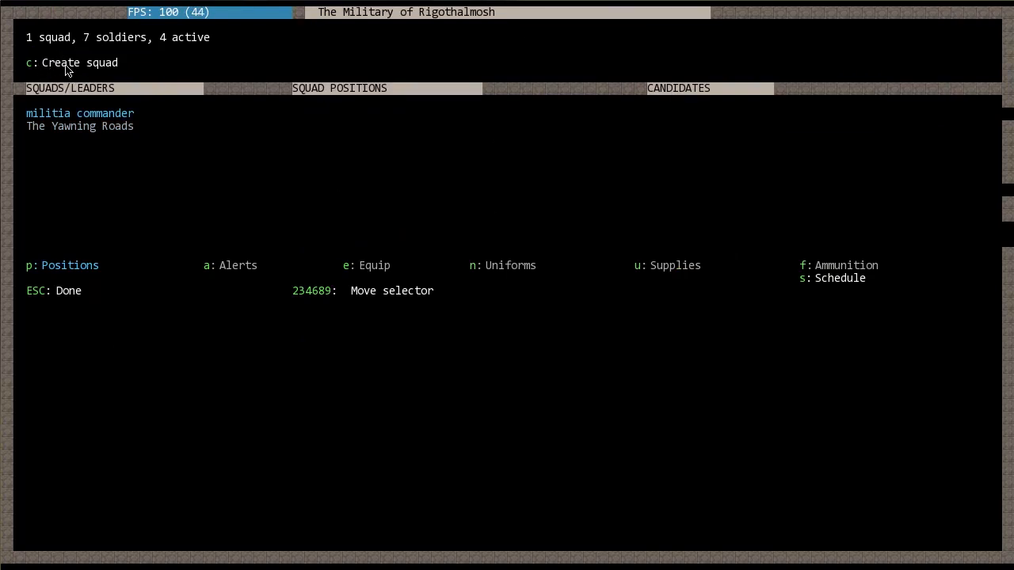
{"action": "mouse_move", "coordinate": [76, 76]}
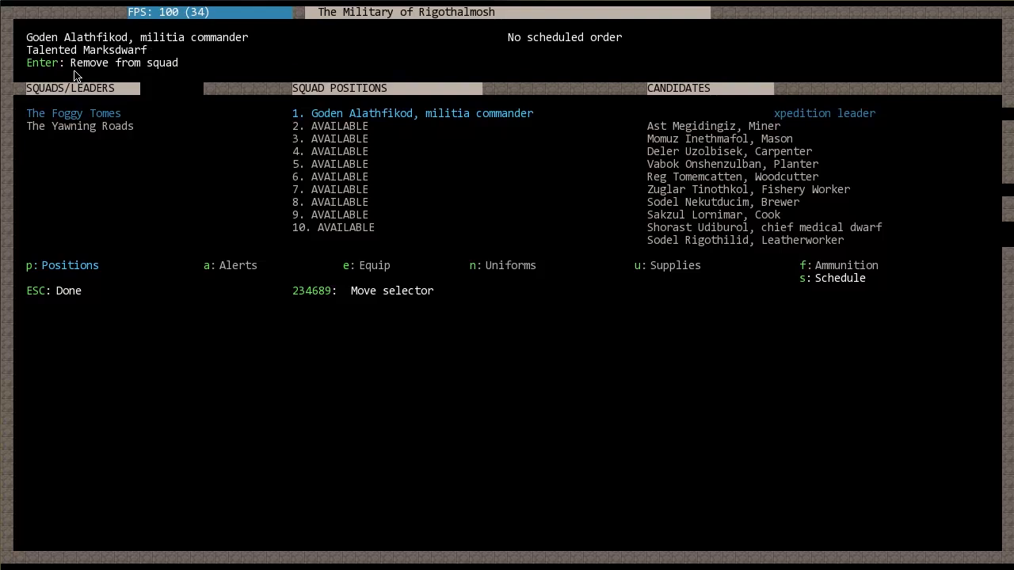
Step: Assign marksdwarf candidates, including Dumed Rutodzaneg, to the squad's open positions
{"action": "key", "text": "Down"}
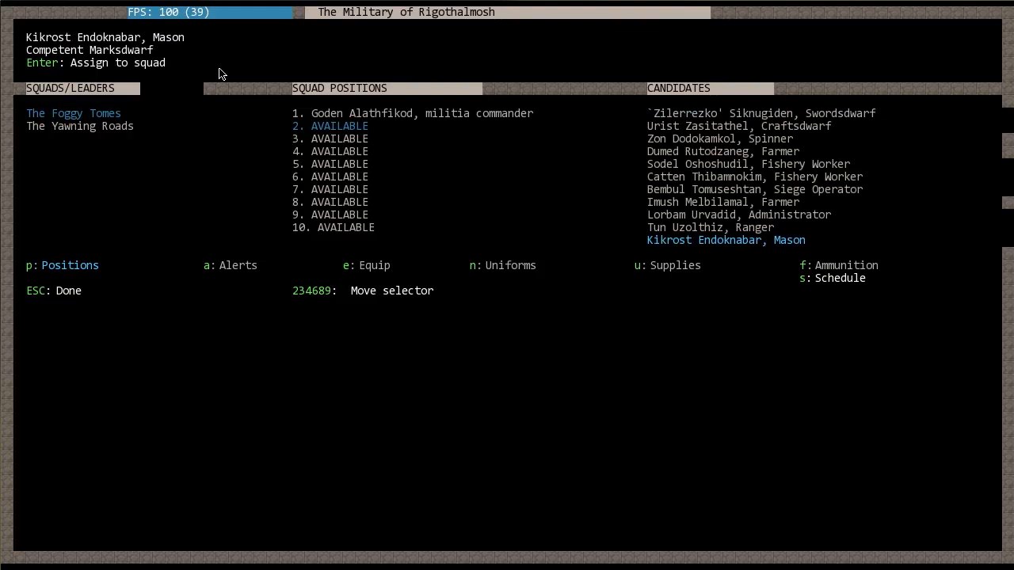
{"action": "key", "text": "Enter"}
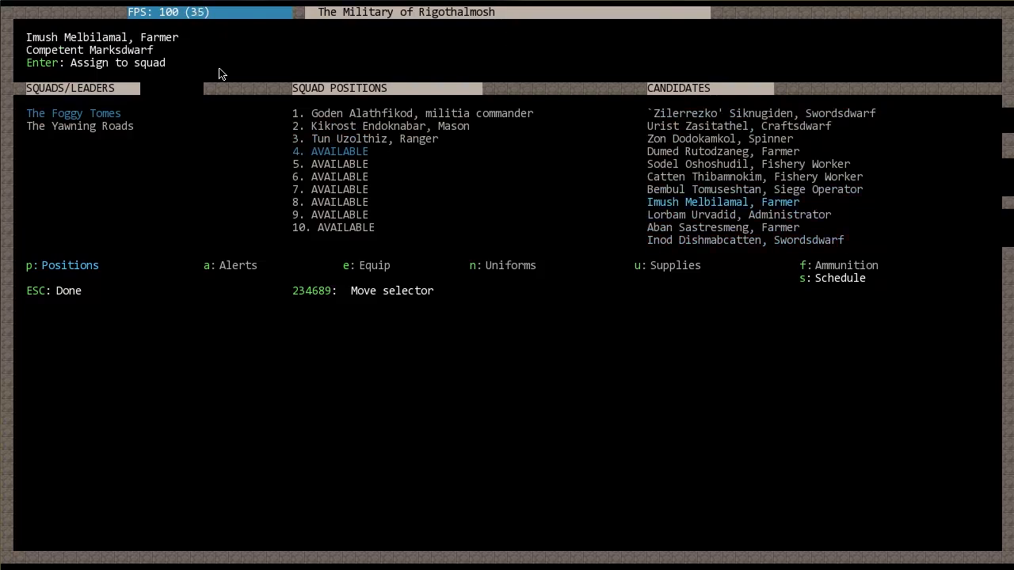
{"action": "key", "text": "Enter"}
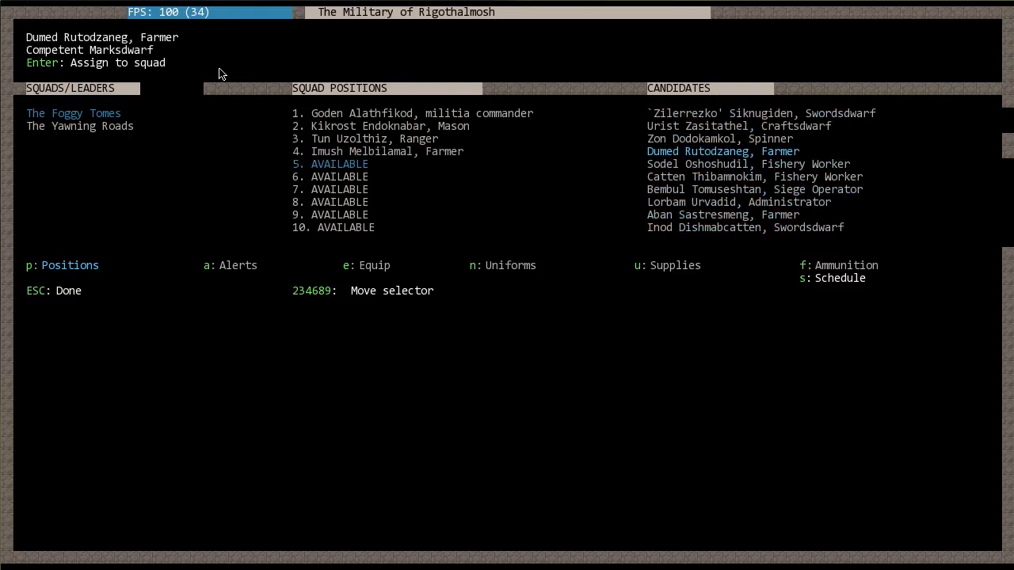
{"action": "key", "text": "Enter"}
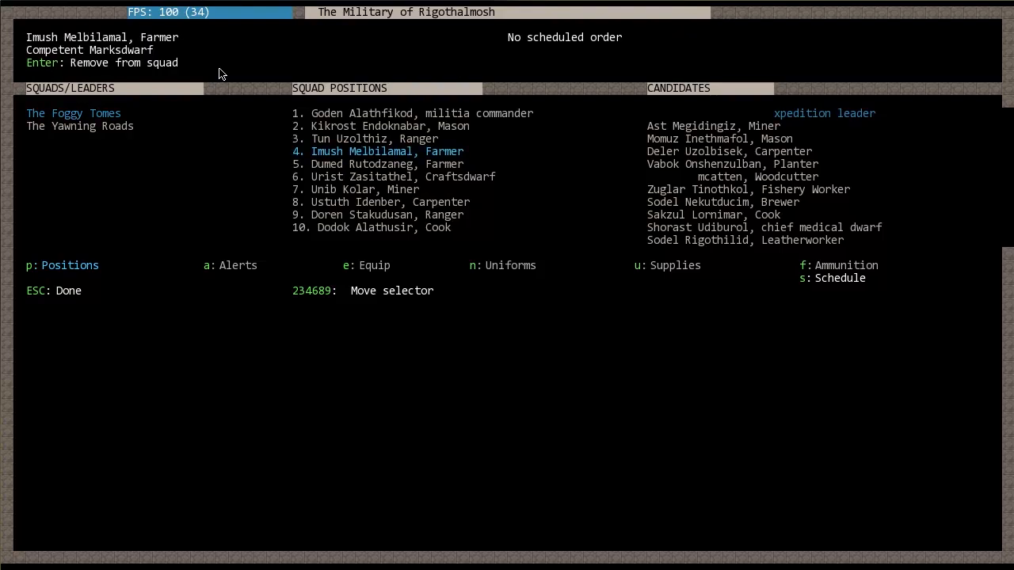
Step: Rename the squad from The Foggy Tomes to 'The Bowdwarves'
{"action": "key", "text": "down"}
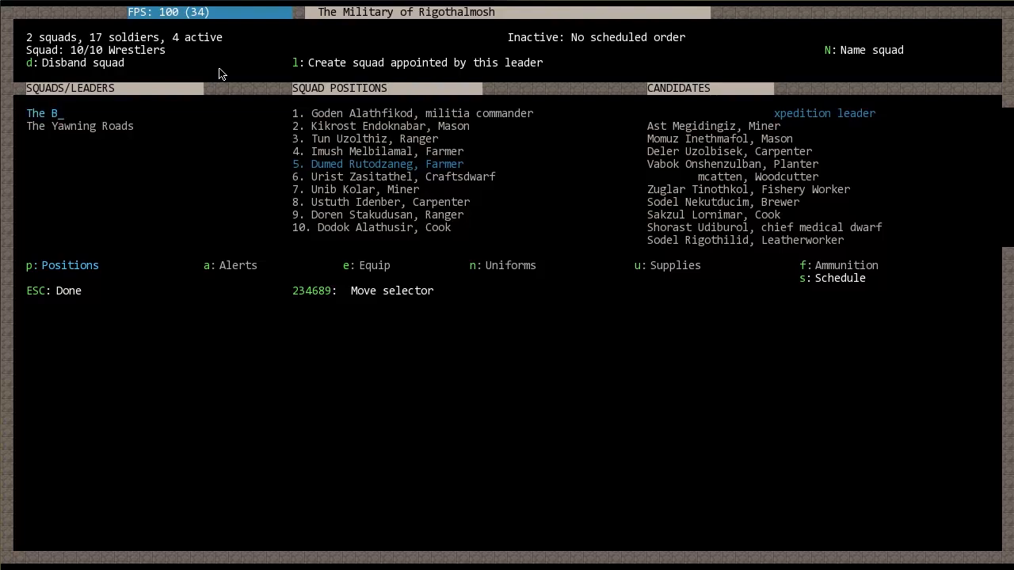
{"action": "type", "text": "ow"}
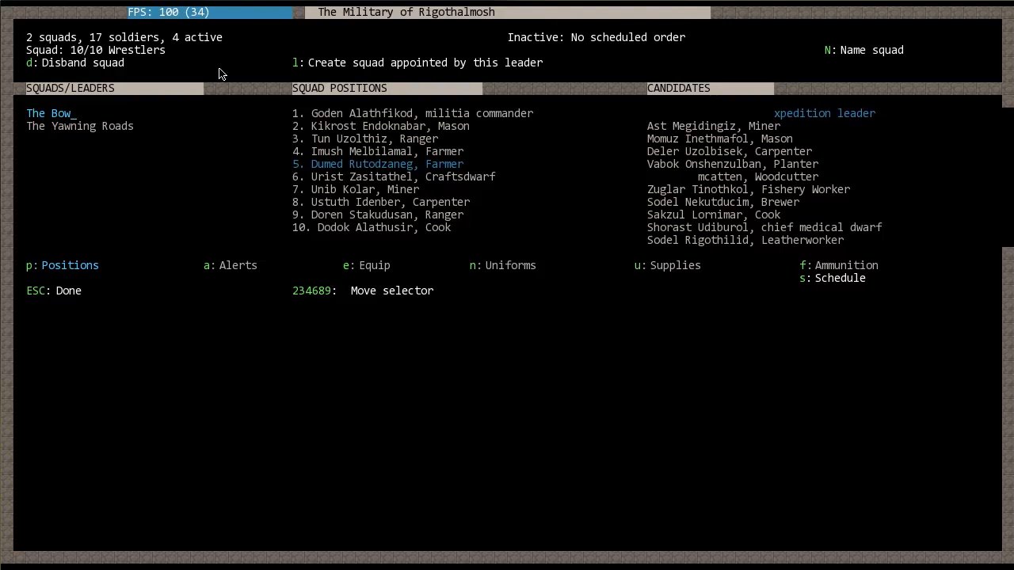
{"action": "type", "text": "dwarves"}
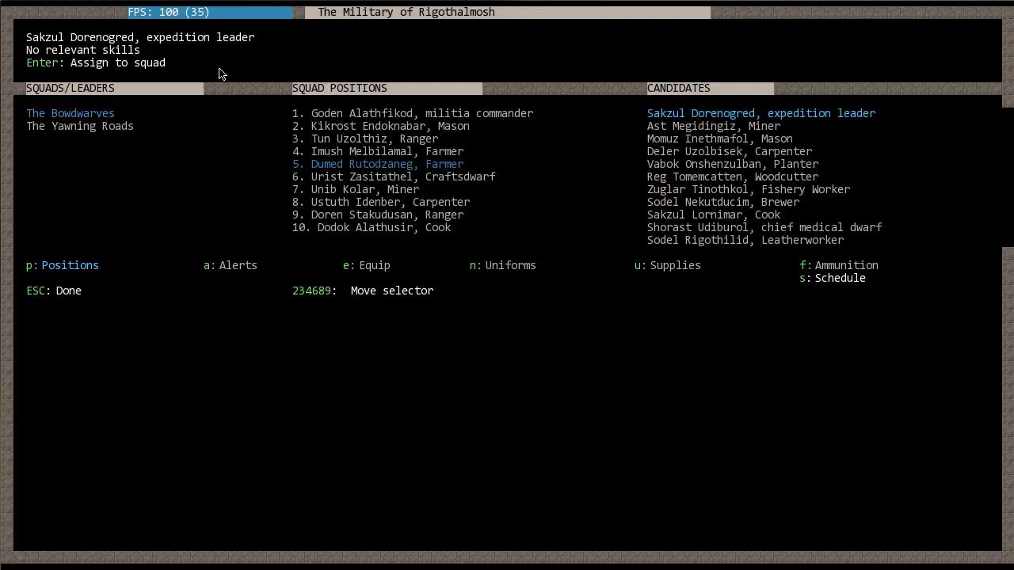
Step: Select the second squad, the active swordsdwarf squad, in the Squads/Leaders list
{"action": "left_click", "coordinate": [80, 127]}
{"action": "type", "text": "The Swordsdwar"}
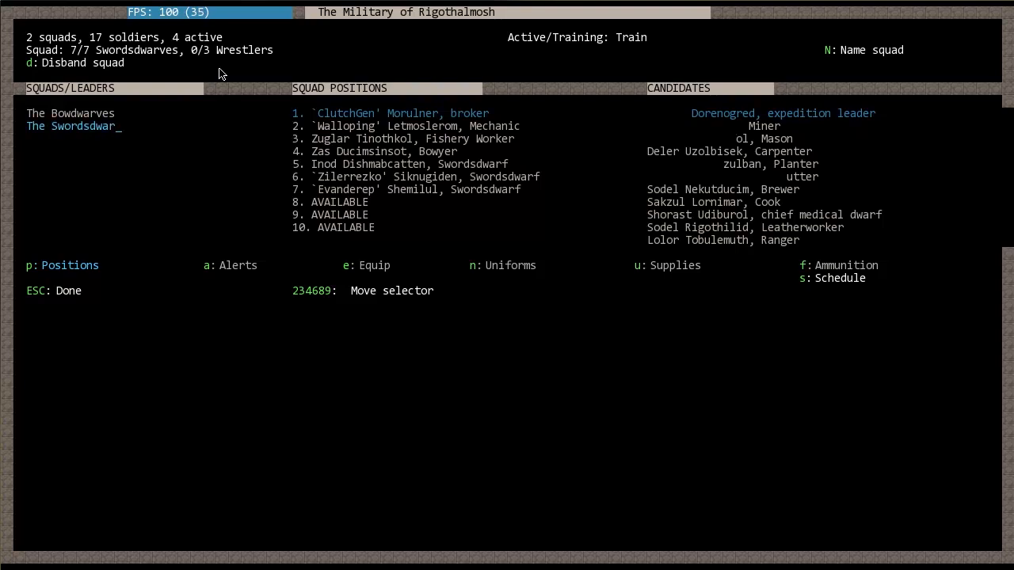
Step: Finish the squad name as 'The Swordsdwarves' and confirm it
{"action": "type", "text": "ves"}
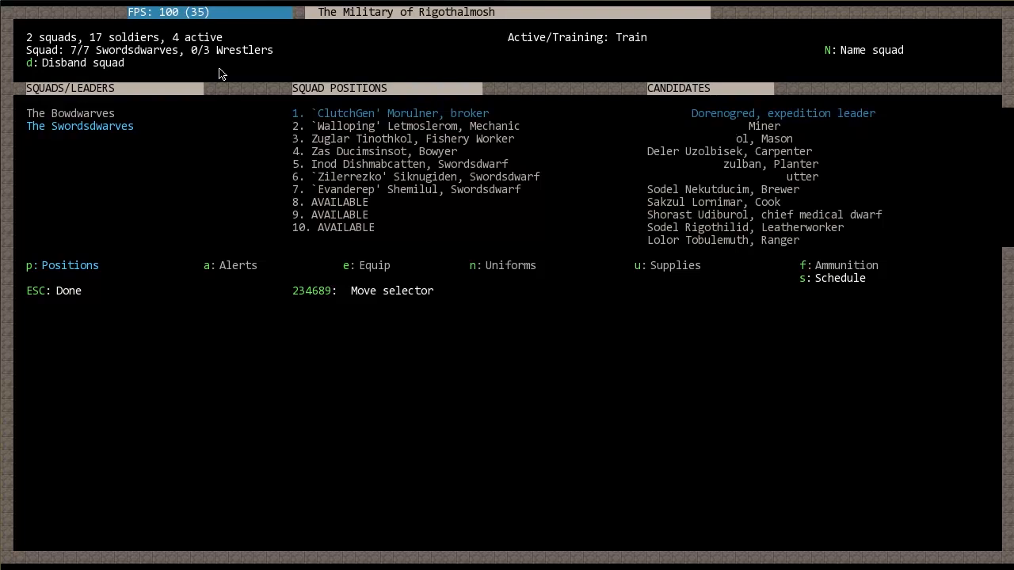
{"action": "left_click", "coordinate": [70, 114]}
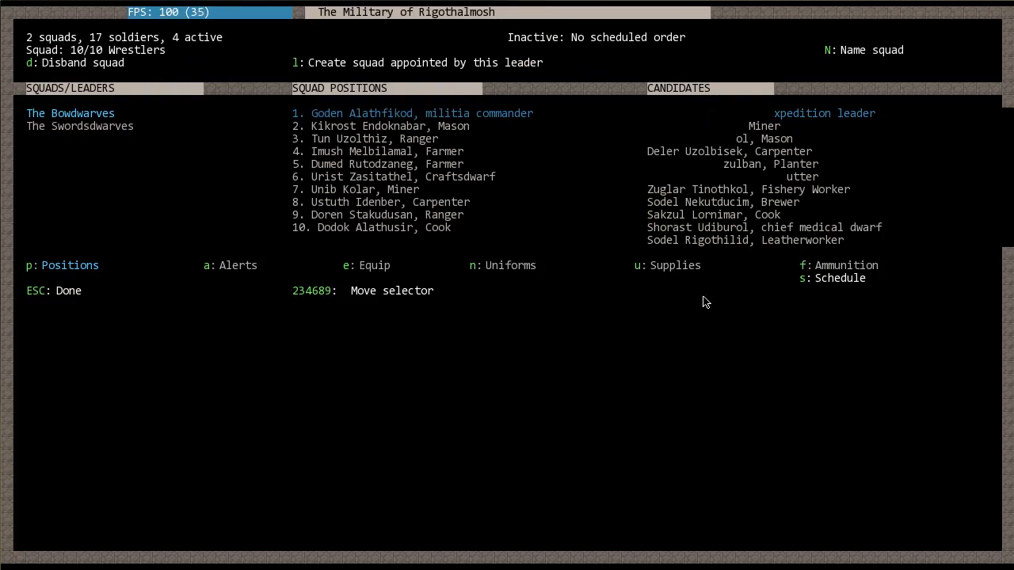
{"action": "mouse_move", "coordinate": [190, 333]}
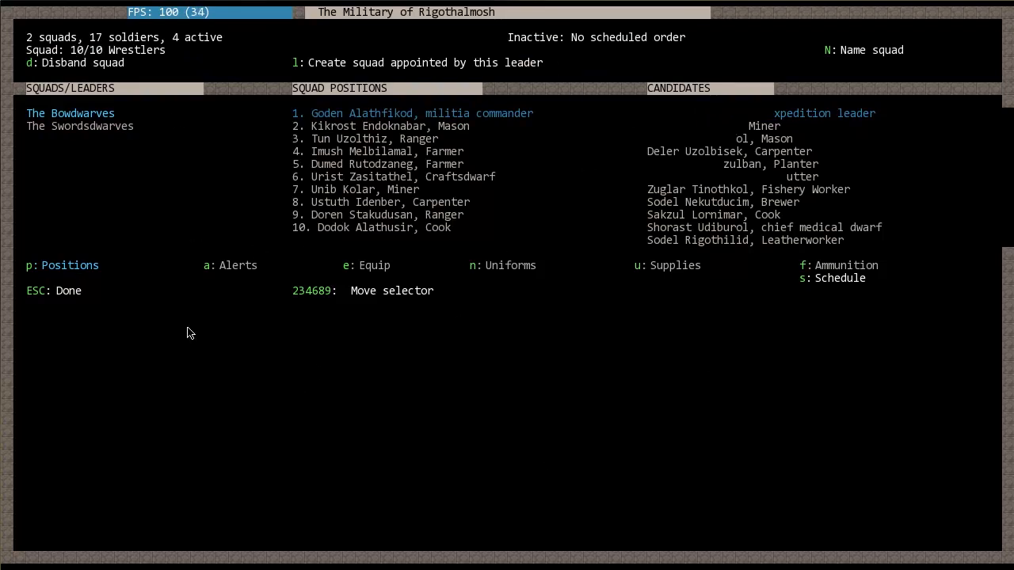
{"action": "mouse_move", "coordinate": [276, 314]}
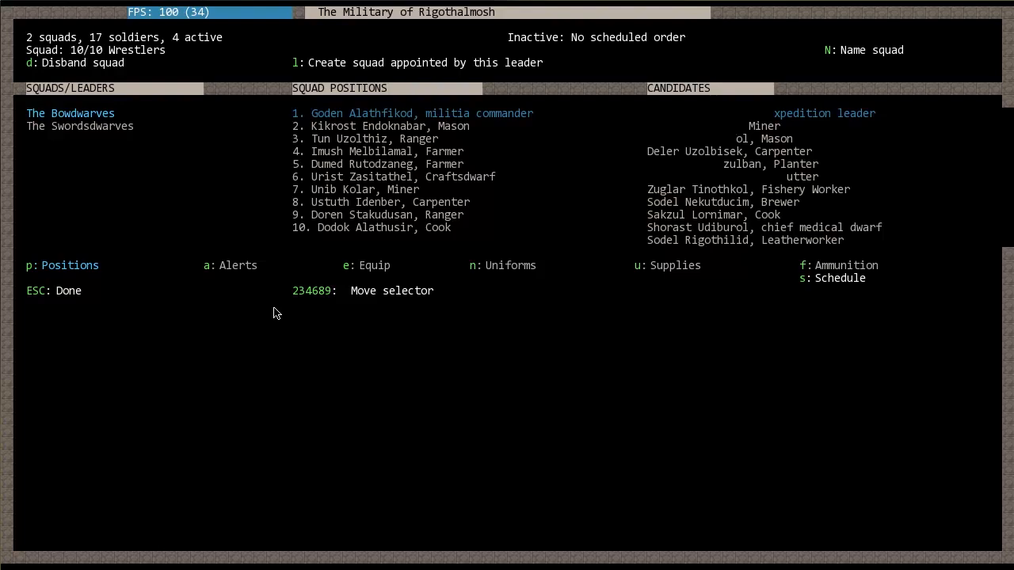
{"action": "mouse_move", "coordinate": [252, 304]}
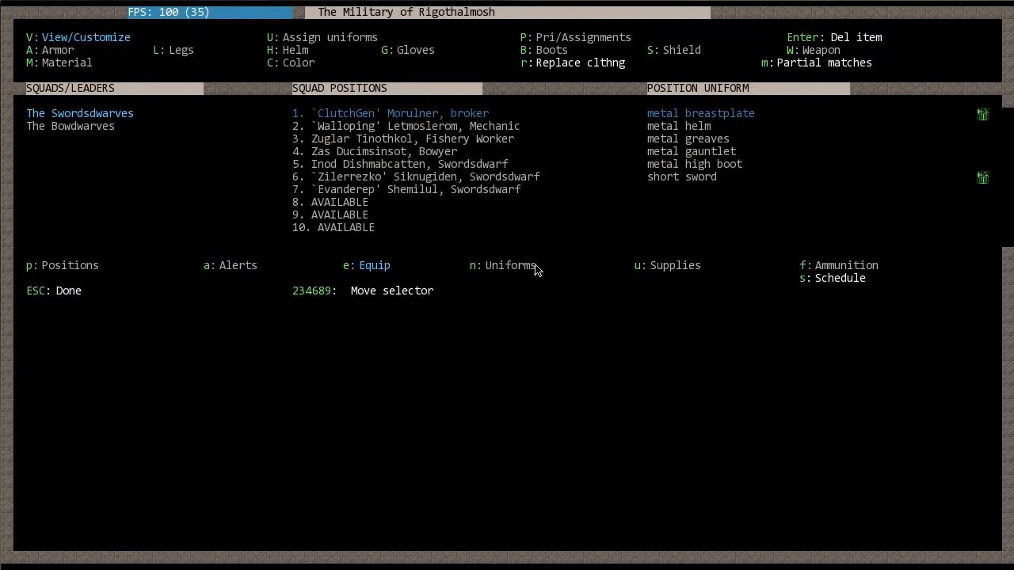
Step: Check Ammunition, return to Positions, then bring up Equip showing the Swordsdwarves' metal uniform
{"action": "left_click", "coordinate": [805, 266]}
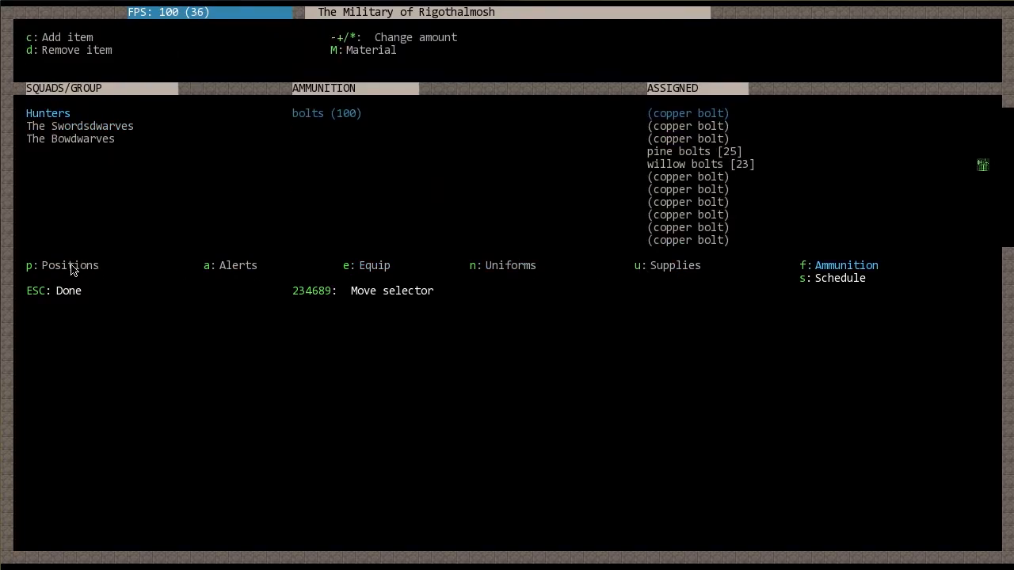
{"action": "left_click", "coordinate": [61, 266]}
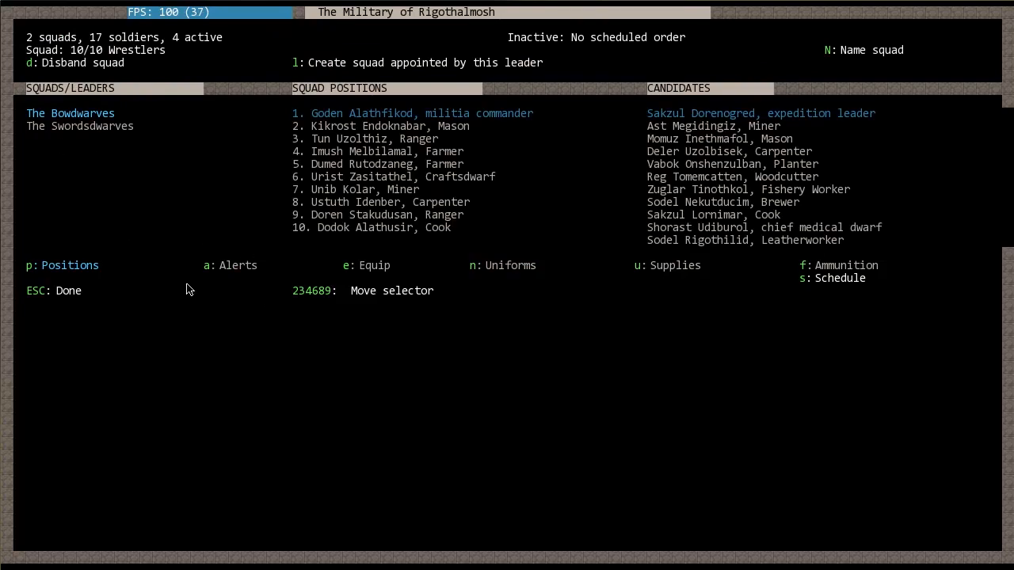
{"action": "left_click", "coordinate": [230, 266]}
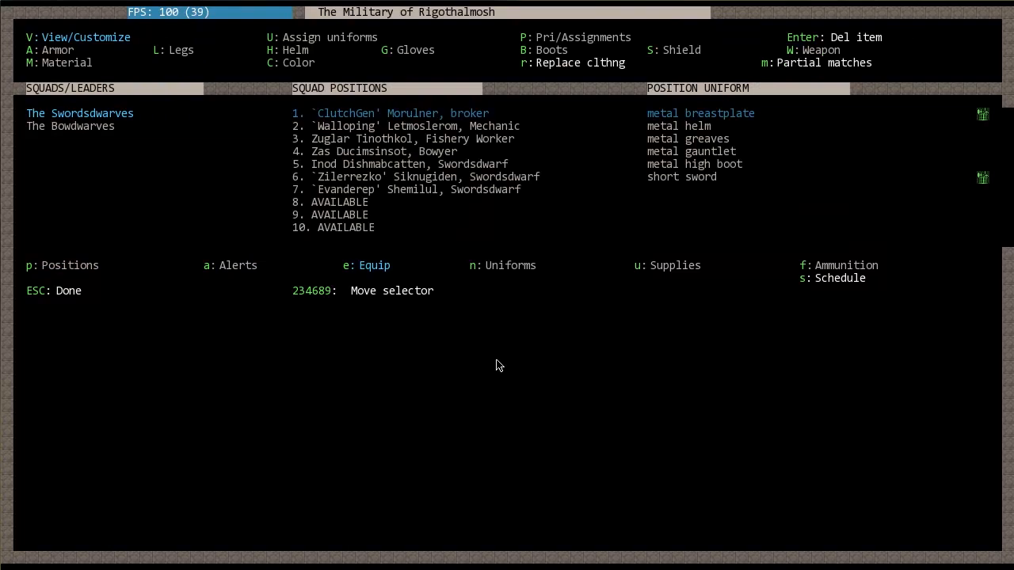
{"action": "mouse_move", "coordinate": [789, 152]}
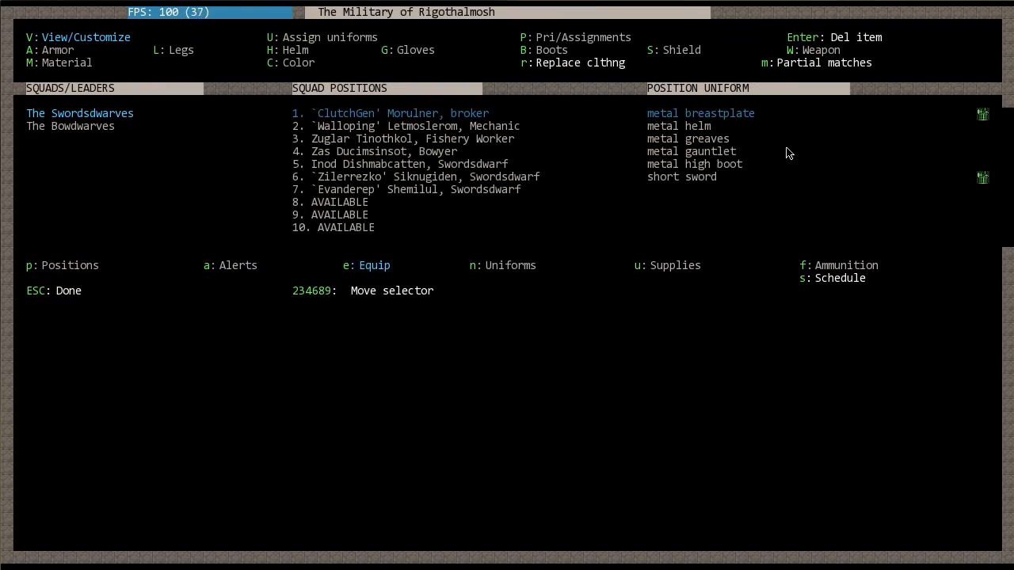
{"action": "mouse_move", "coordinate": [659, 141]}
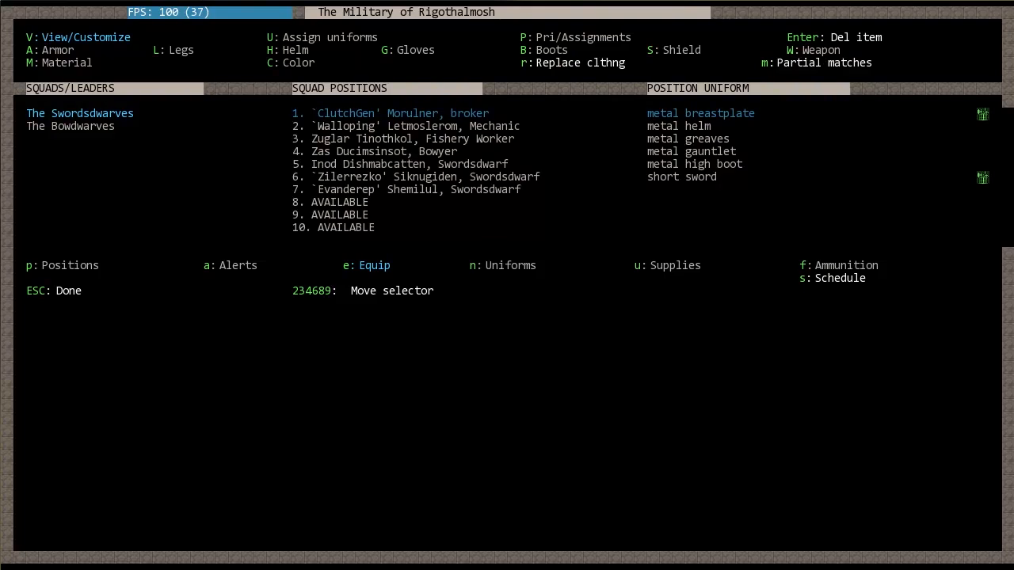
{"action": "mouse_move", "coordinate": [403, 105]}
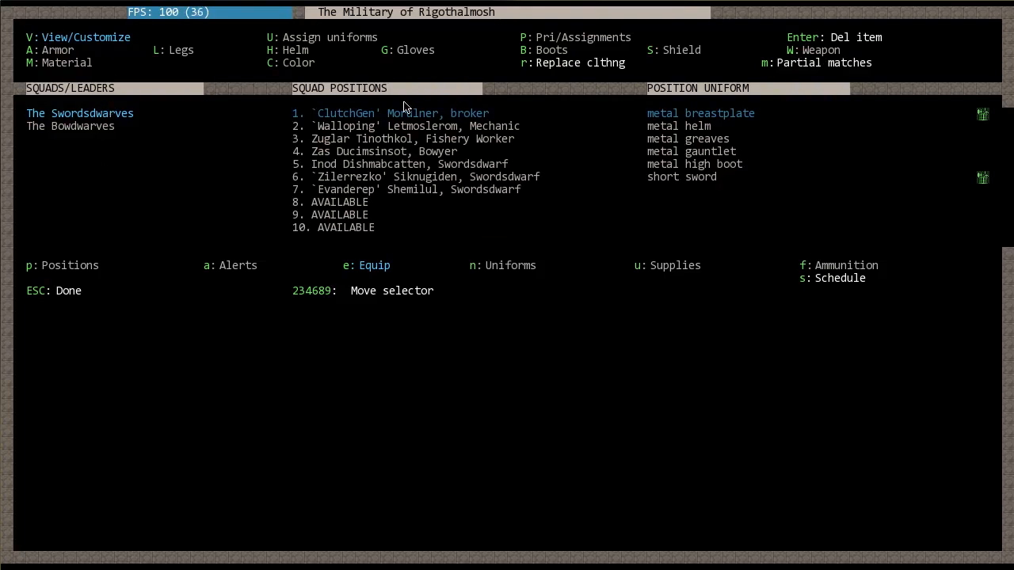
{"action": "mouse_move", "coordinate": [669, 66]}
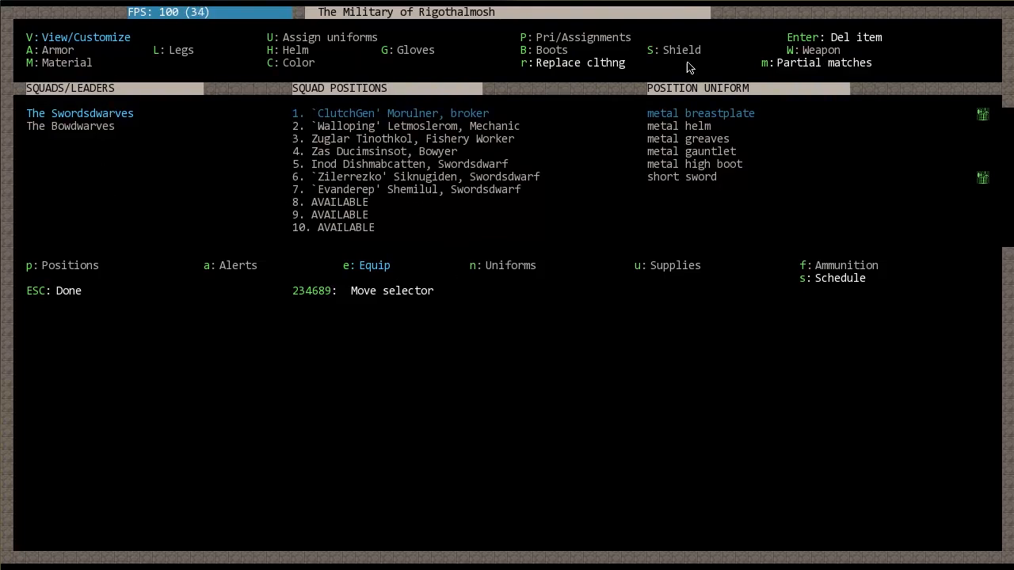
{"action": "mouse_move", "coordinate": [710, 141]}
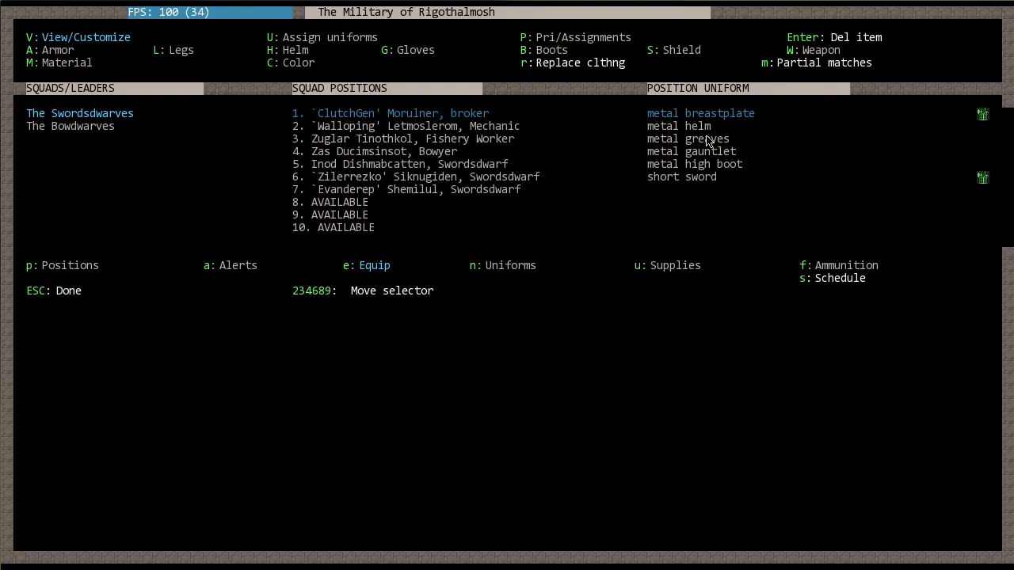
{"action": "mouse_move", "coordinate": [770, 158]}
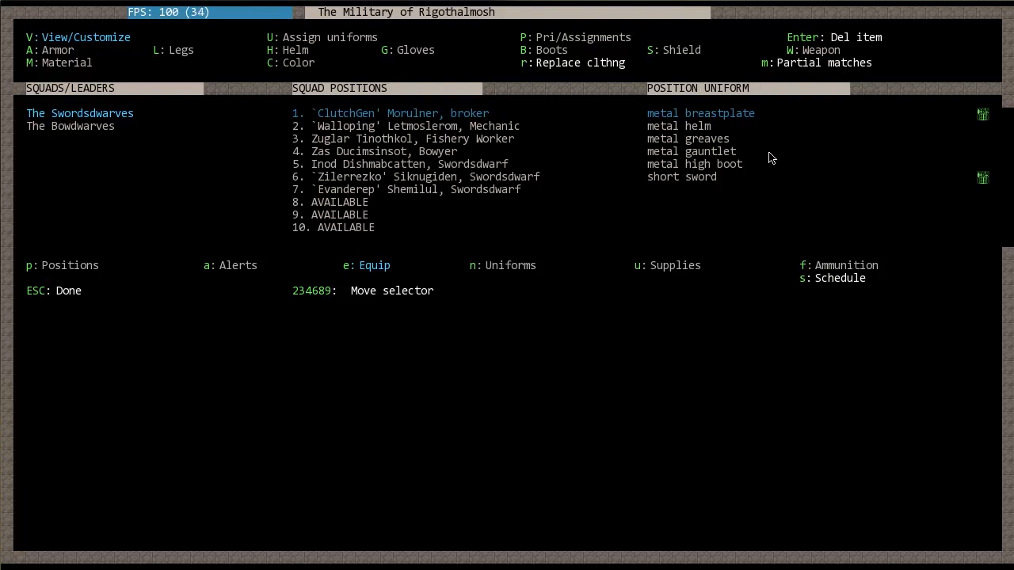
{"action": "mouse_move", "coordinate": [980, 161]}
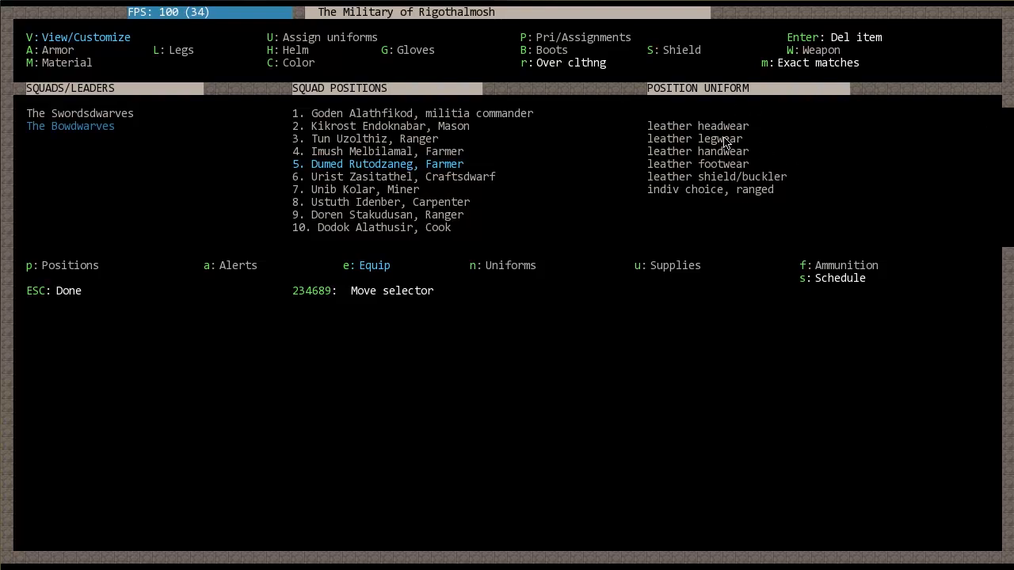
{"action": "mouse_move", "coordinate": [689, 149]}
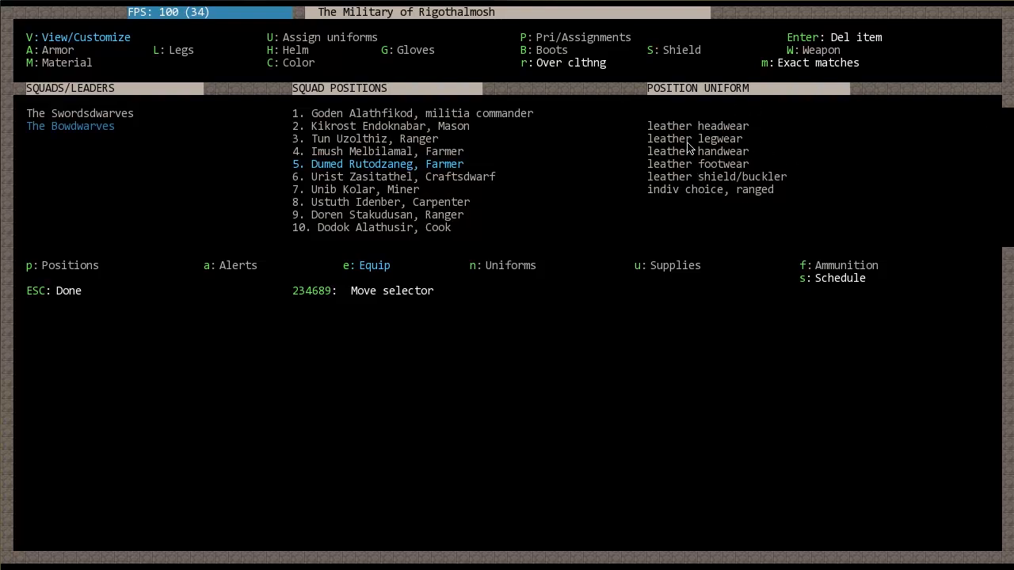
{"action": "mouse_move", "coordinate": [697, 164]}
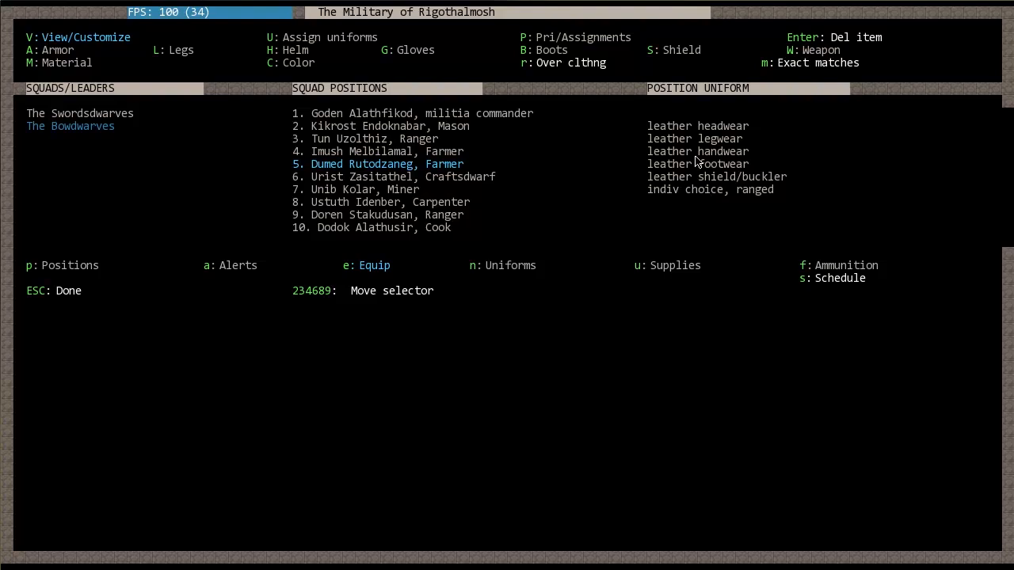
{"action": "mouse_move", "coordinate": [767, 146]}
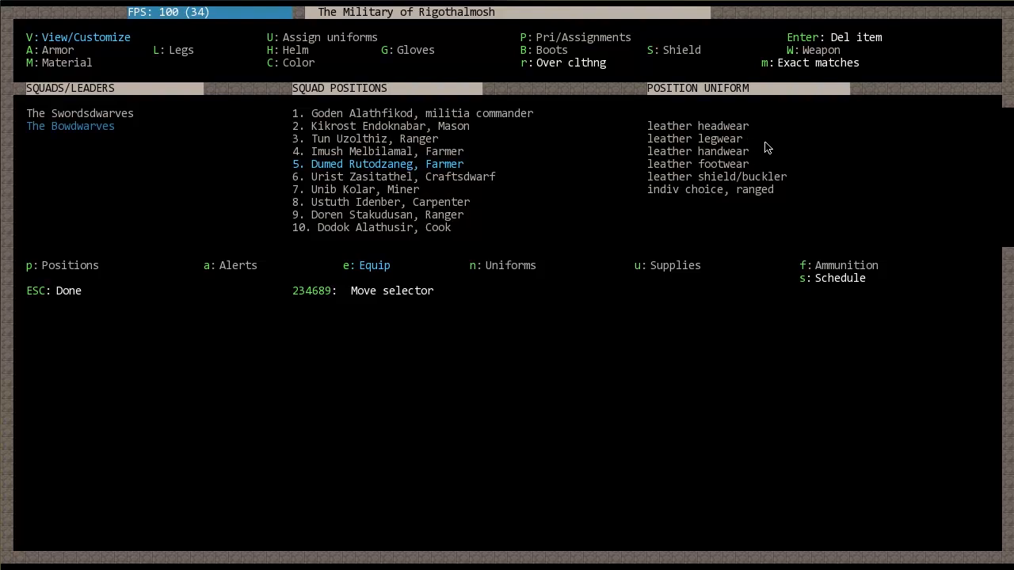
{"action": "mouse_move", "coordinate": [802, 168]}
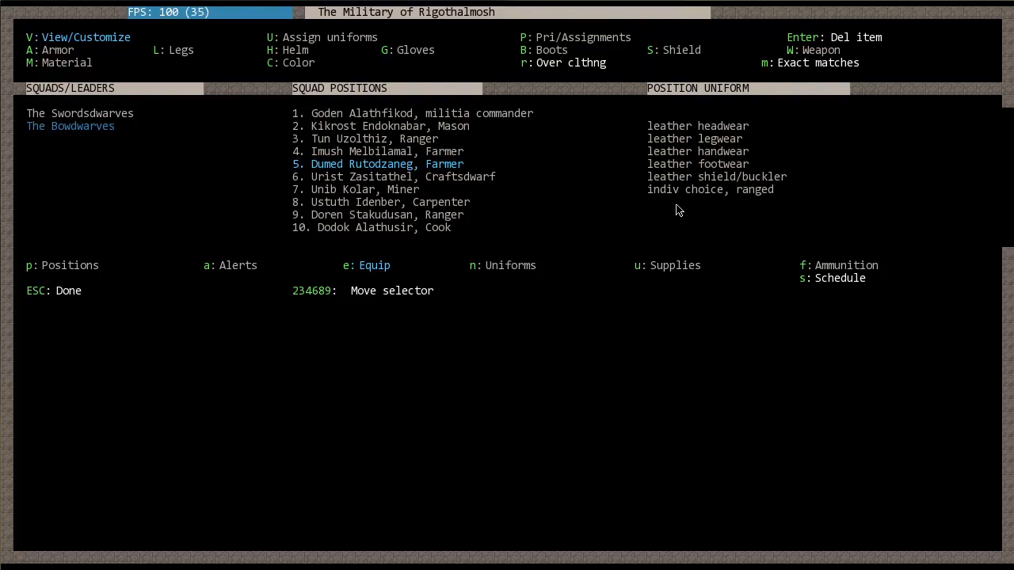
{"action": "mouse_move", "coordinate": [766, 221]}
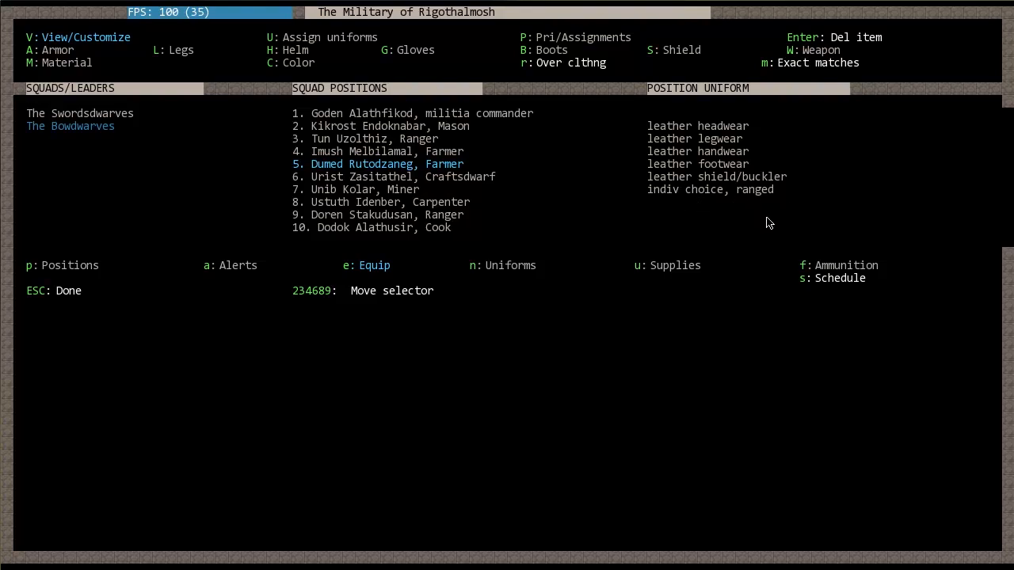
Step: Step through the Bowdwarves' members' leather uniforms and bring up the saved uniforms list
{"action": "key", "text": "DOWN"}
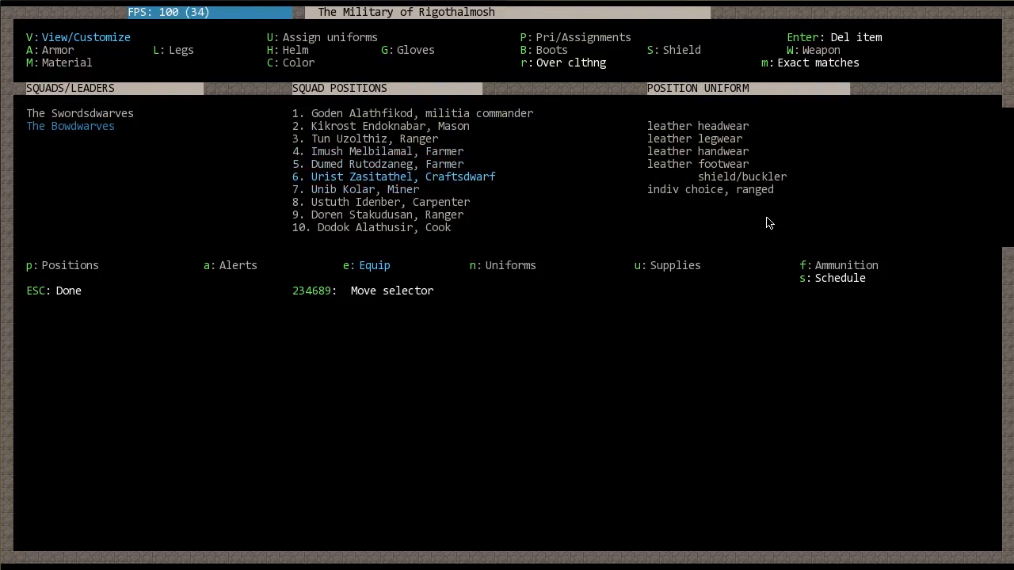
{"action": "key", "text": "up"}
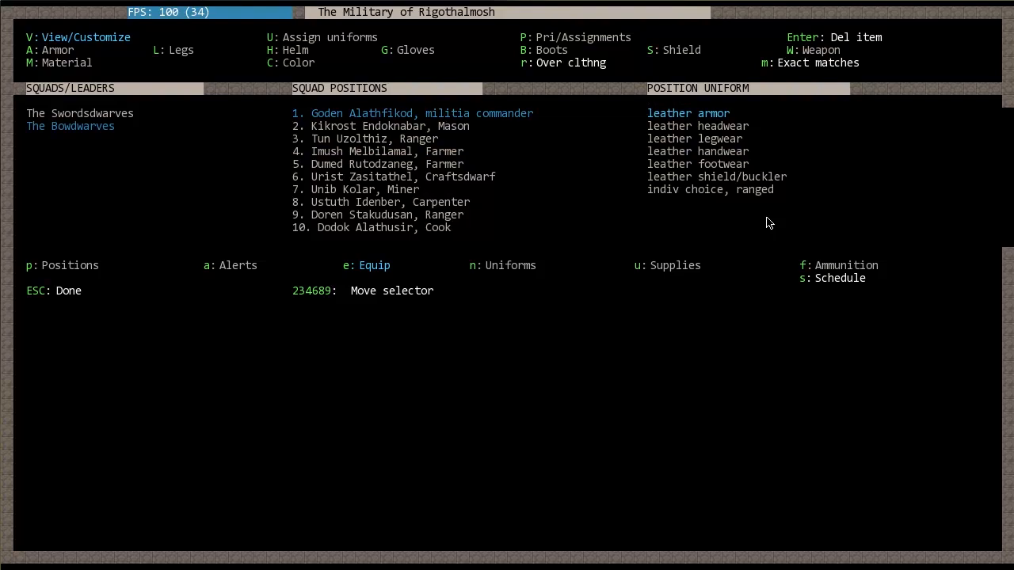
{"action": "mouse_move", "coordinate": [822, 102]}
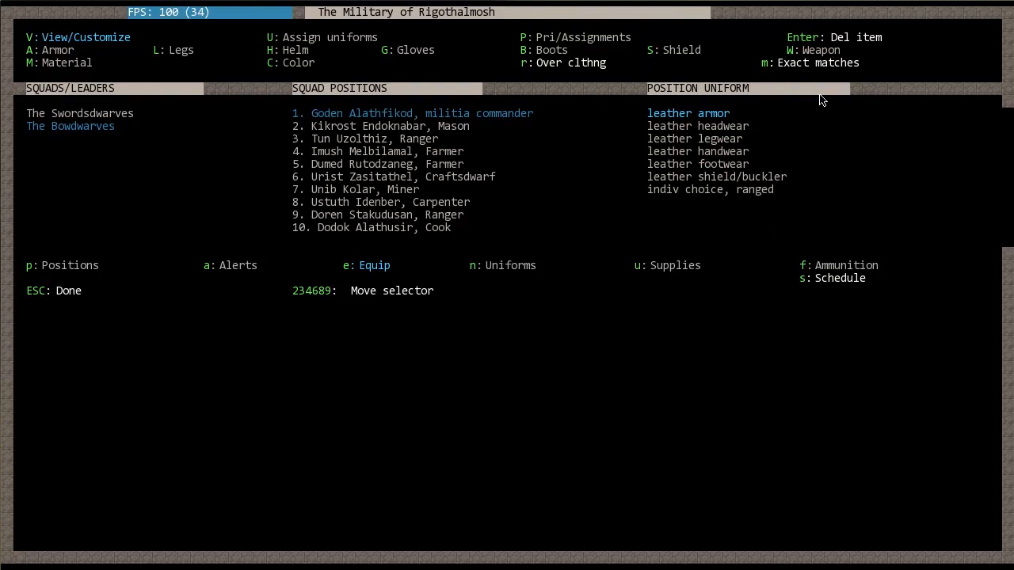
{"action": "mouse_move", "coordinate": [675, 167]}
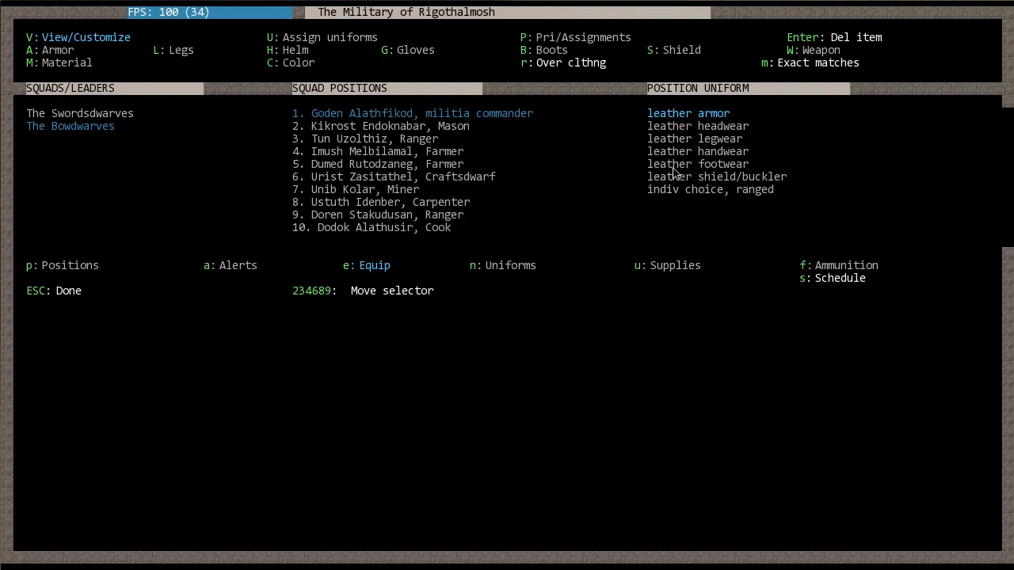
{"action": "mouse_move", "coordinate": [667, 126]}
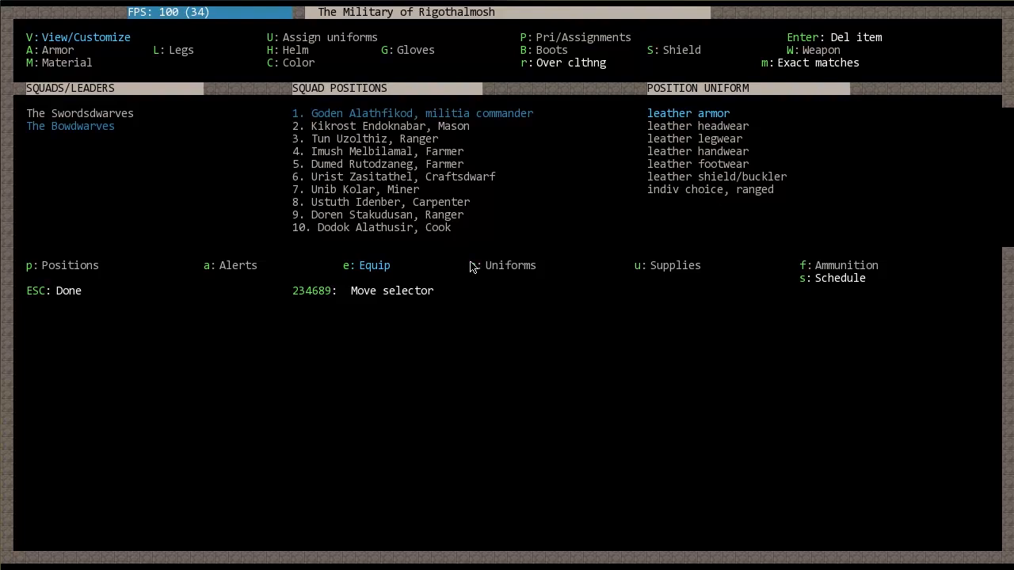
{"action": "mouse_move", "coordinate": [513, 275]}
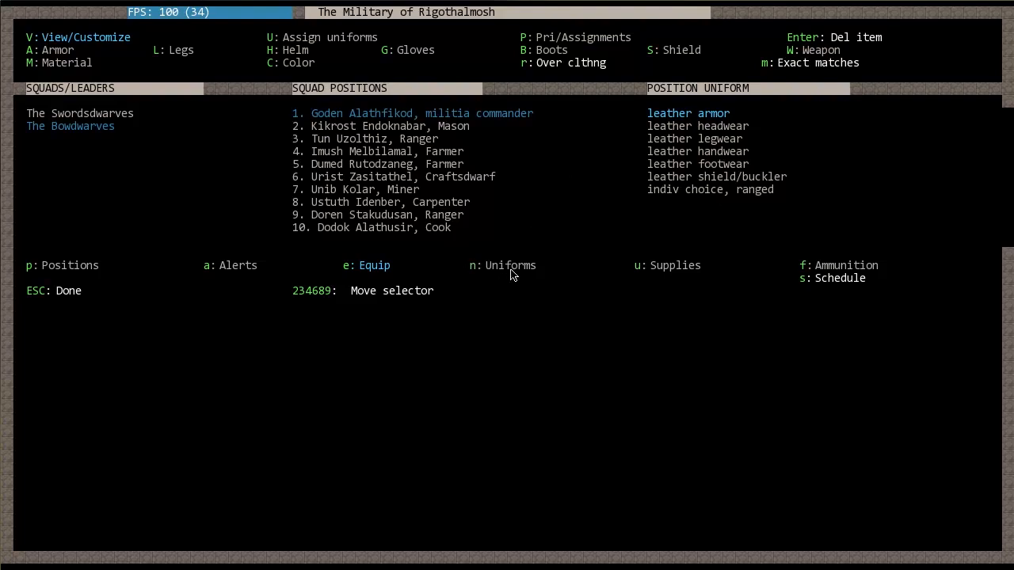
{"action": "left_click", "coordinate": [502, 267]}
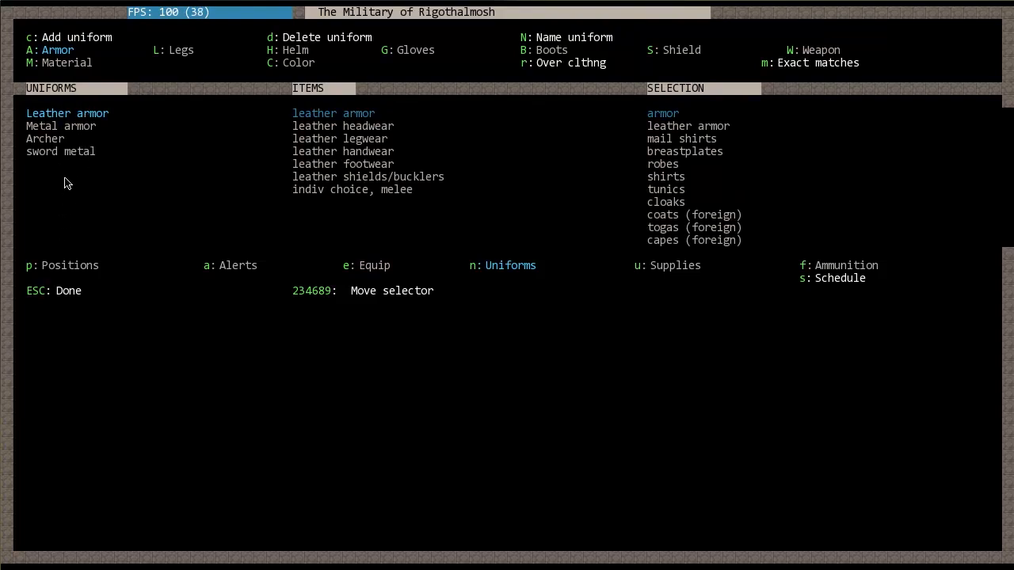
{"action": "mouse_move", "coordinate": [418, 238]}
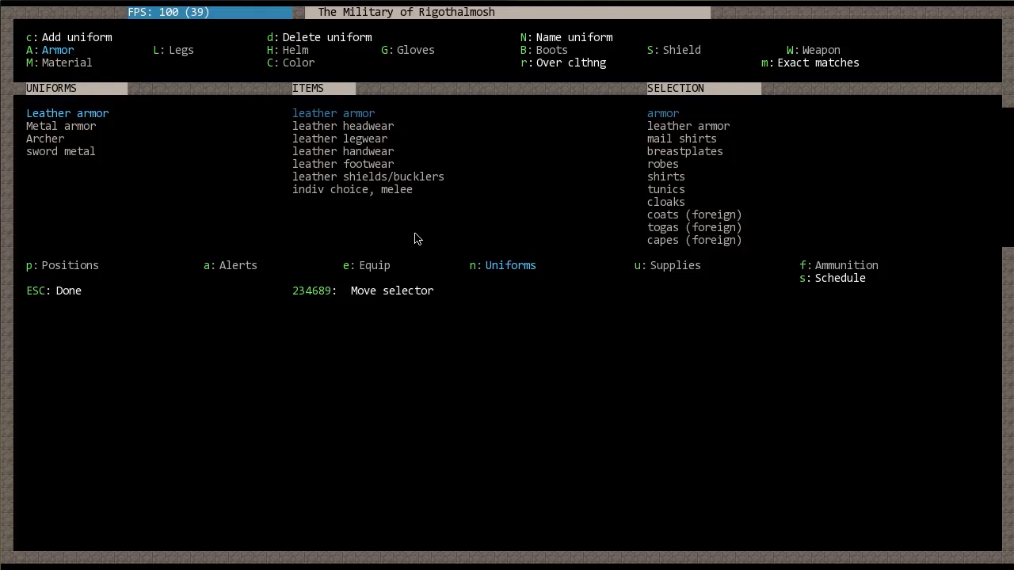
{"action": "mouse_move", "coordinate": [358, 396]}
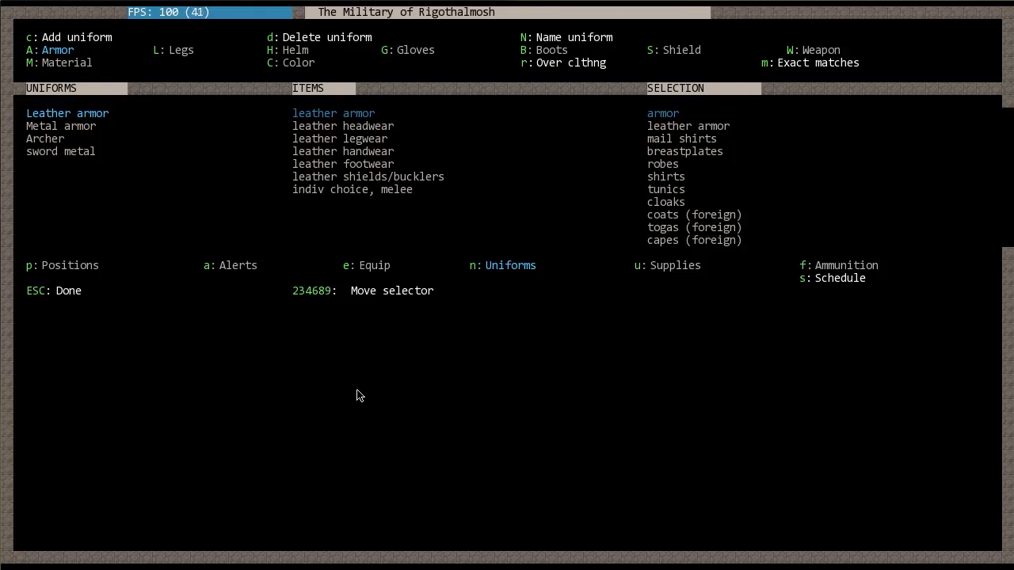
{"action": "mouse_move", "coordinate": [380, 281]}
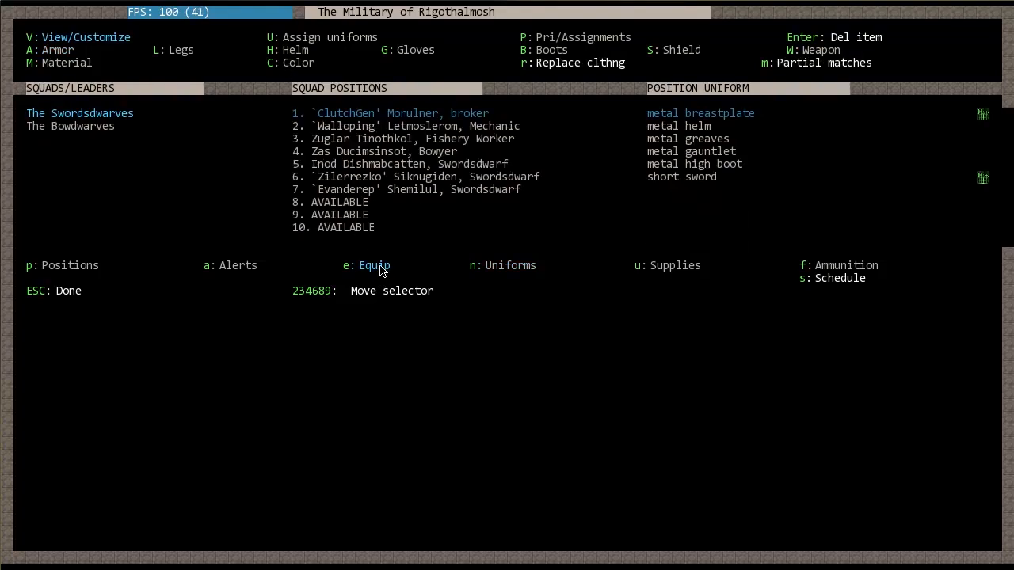
{"action": "mouse_move", "coordinate": [313, 49]}
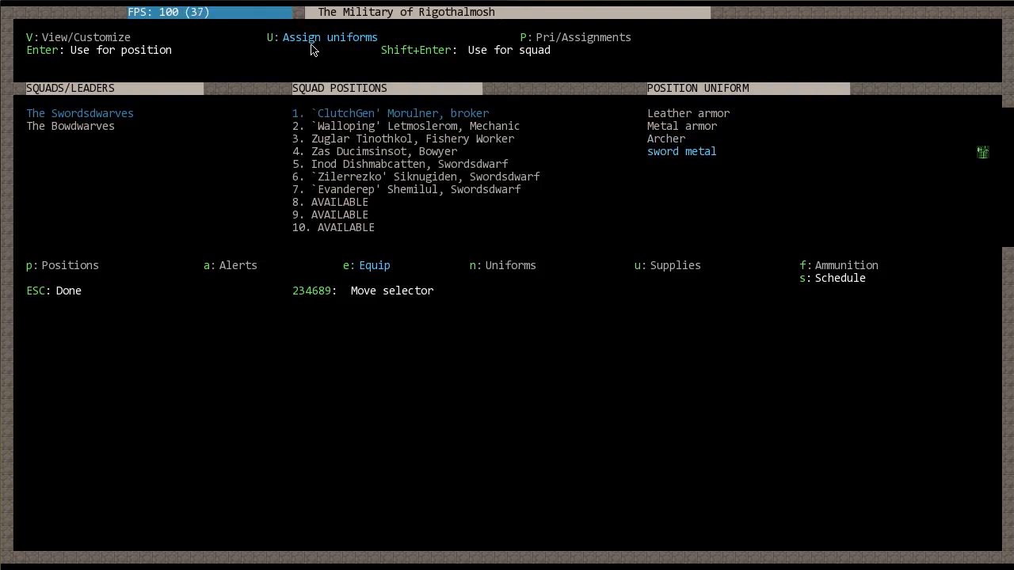
{"action": "mouse_move", "coordinate": [694, 168]}
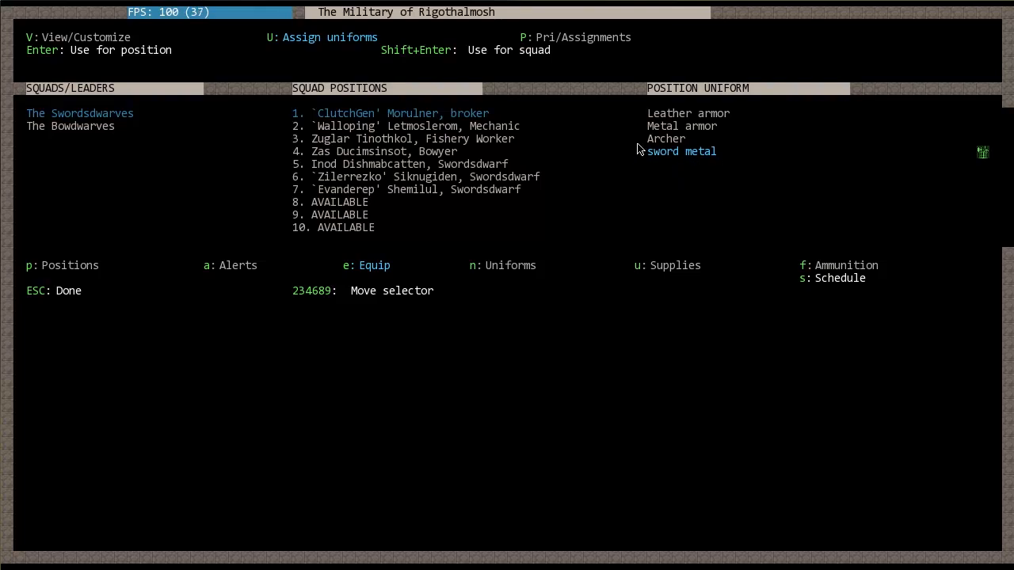
{"action": "mouse_move", "coordinate": [694, 146]}
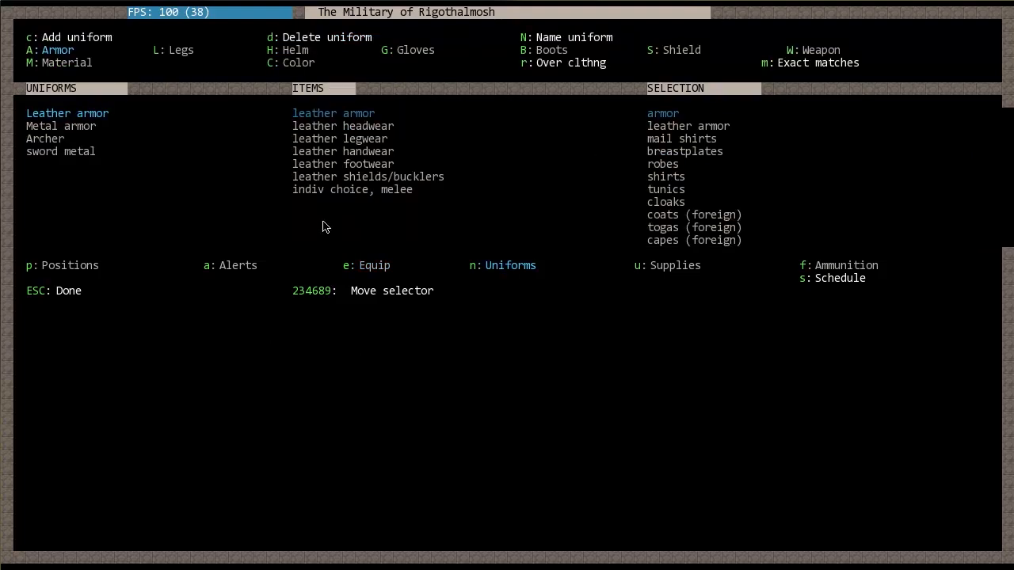
{"action": "mouse_move", "coordinate": [728, 230]}
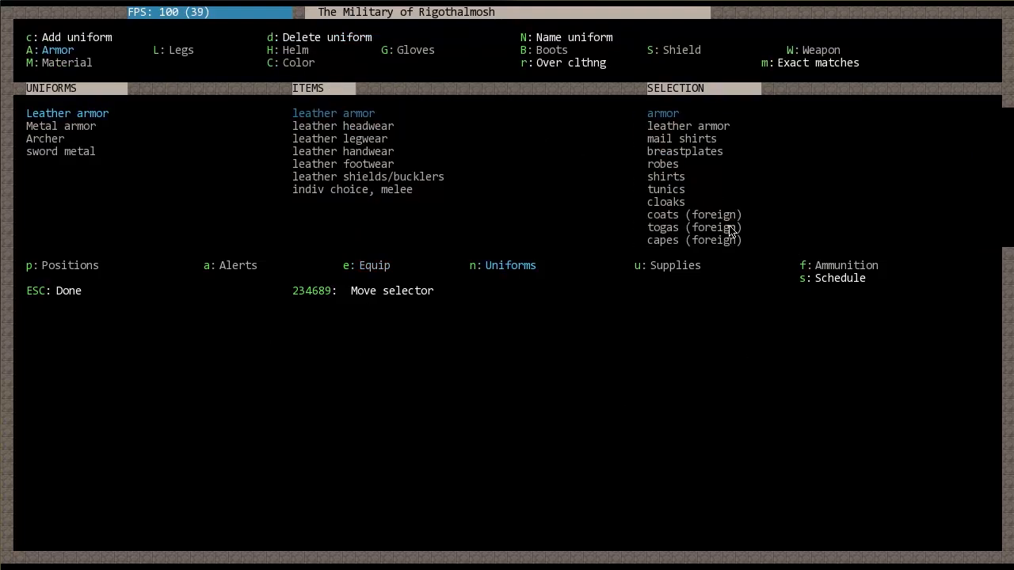
{"action": "mouse_move", "coordinate": [482, 26]}
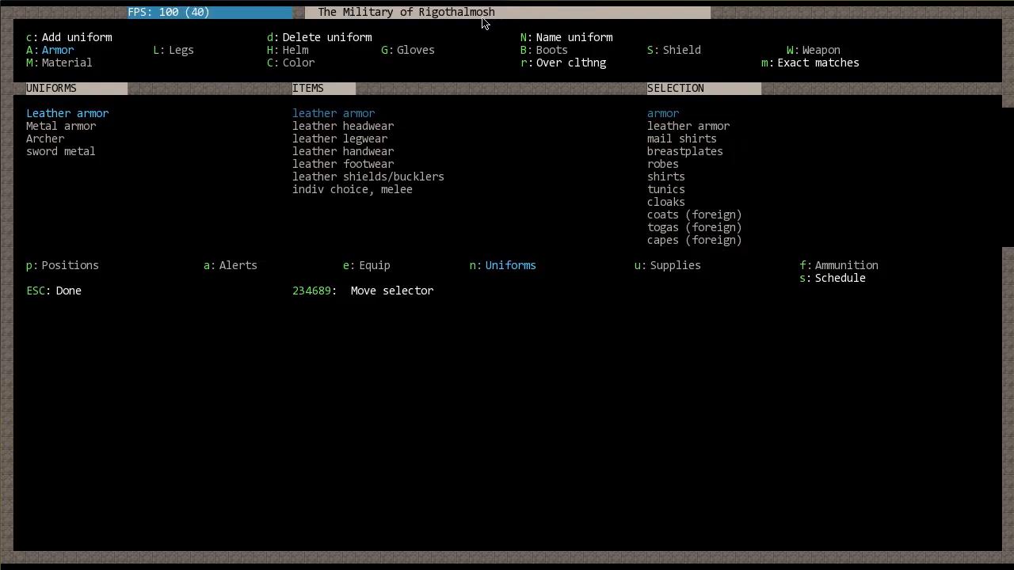
{"action": "mouse_move", "coordinate": [317, 394]}
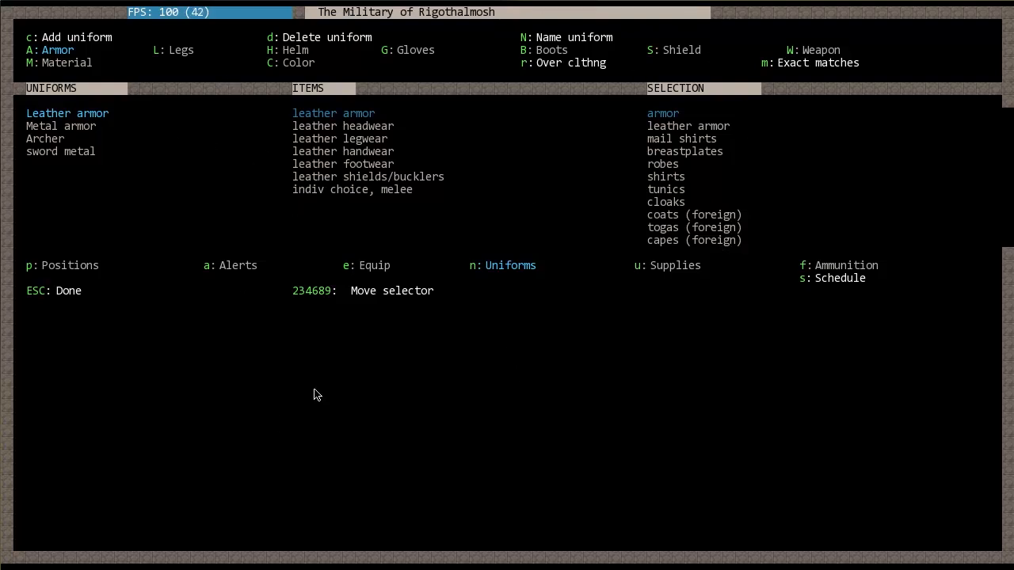
{"action": "mouse_move", "coordinate": [713, 133]}
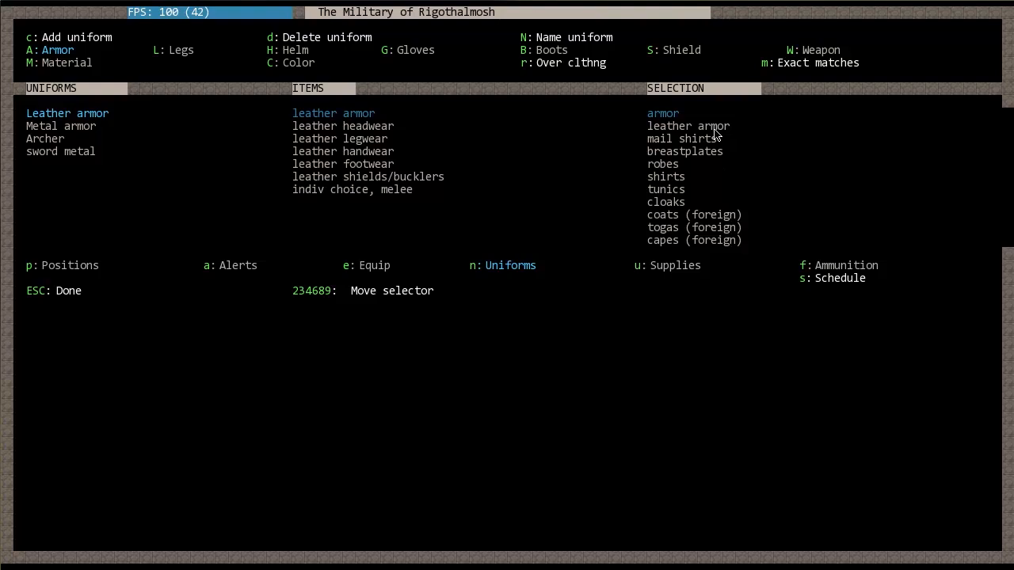
{"action": "mouse_move", "coordinate": [529, 221]}
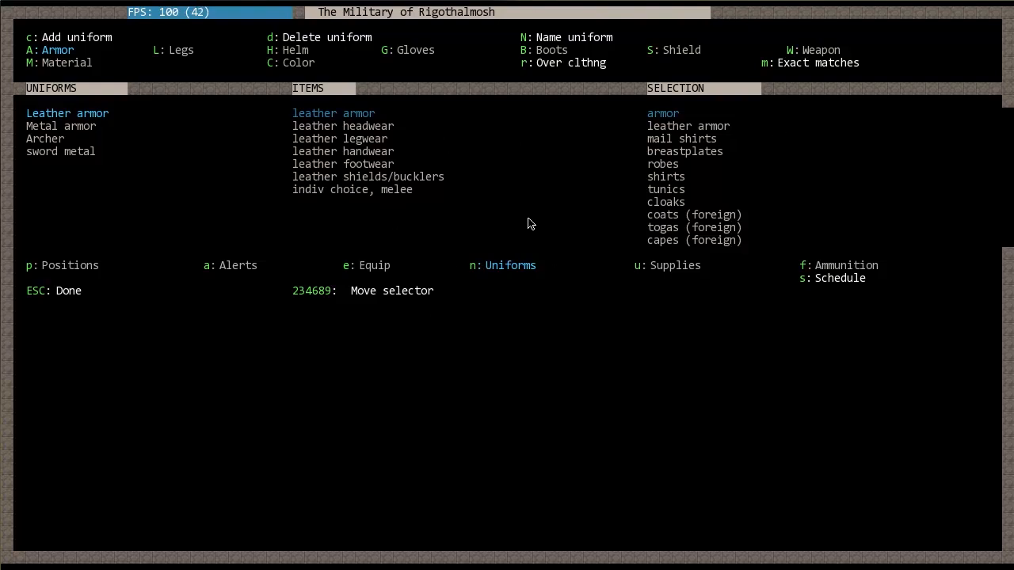
{"action": "mouse_move", "coordinate": [535, 71]}
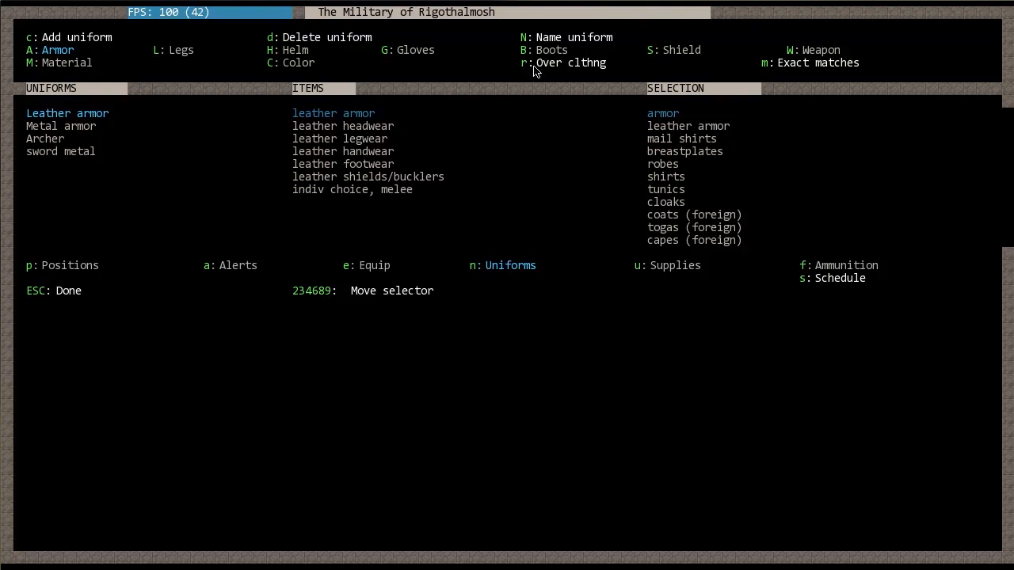
{"action": "mouse_move", "coordinate": [504, 279]}
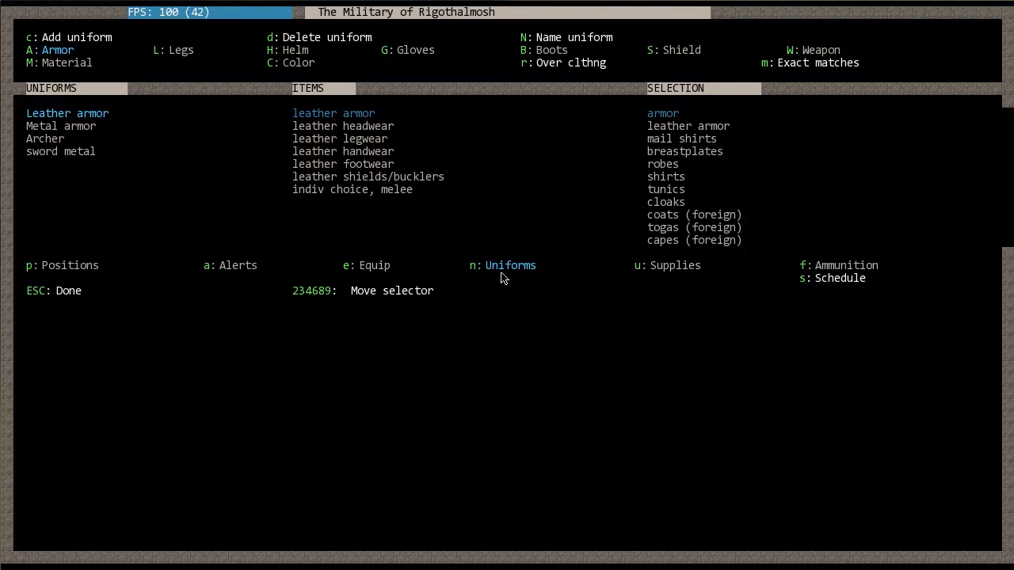
{"action": "mouse_move", "coordinate": [109, 212]}
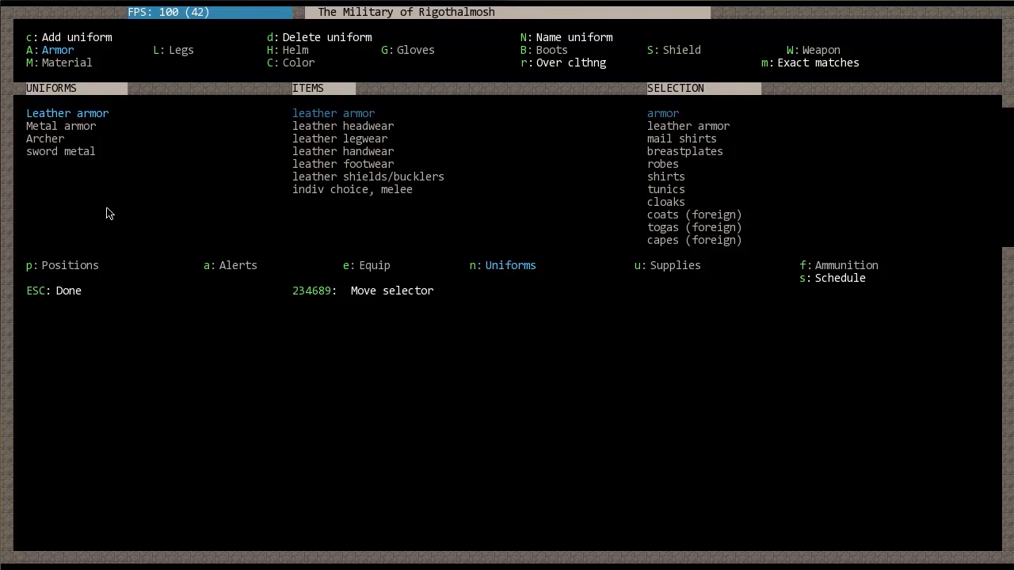
{"action": "mouse_move", "coordinate": [86, 132]}
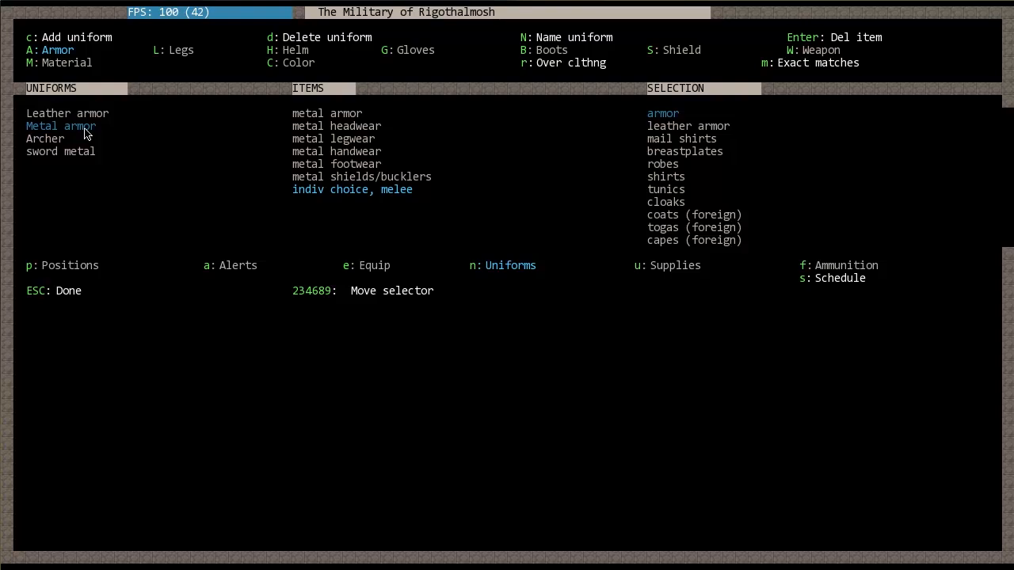
{"action": "mouse_move", "coordinate": [906, 44]}
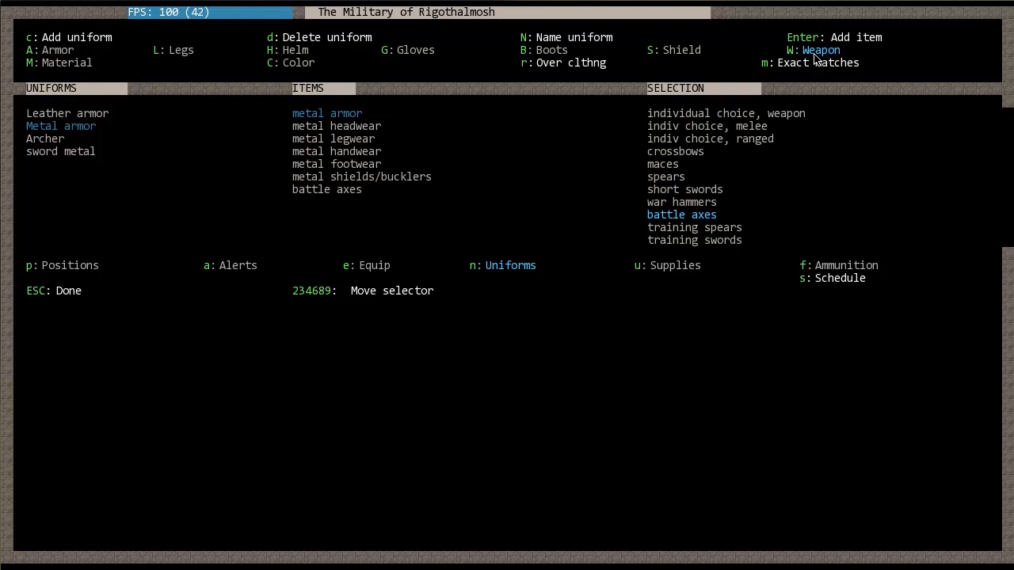
{"action": "mouse_move", "coordinate": [342, 219]}
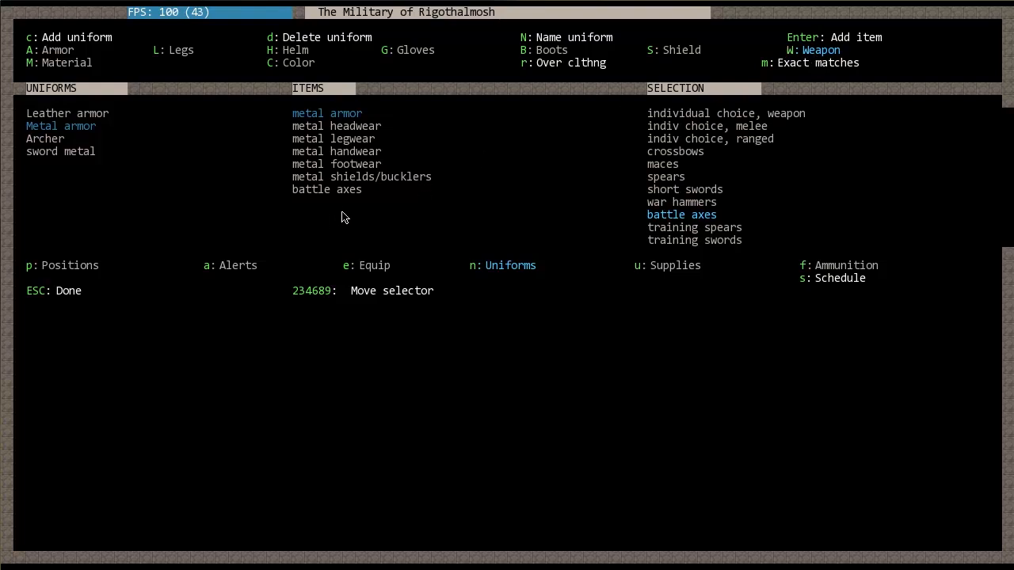
{"action": "mouse_move", "coordinate": [165, 156]}
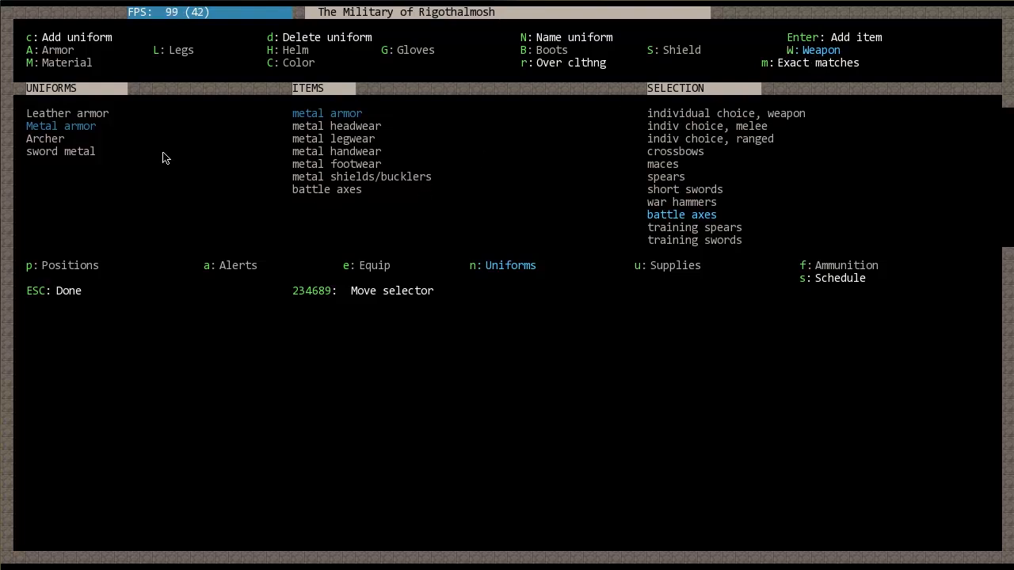
{"action": "mouse_move", "coordinate": [407, 184]}
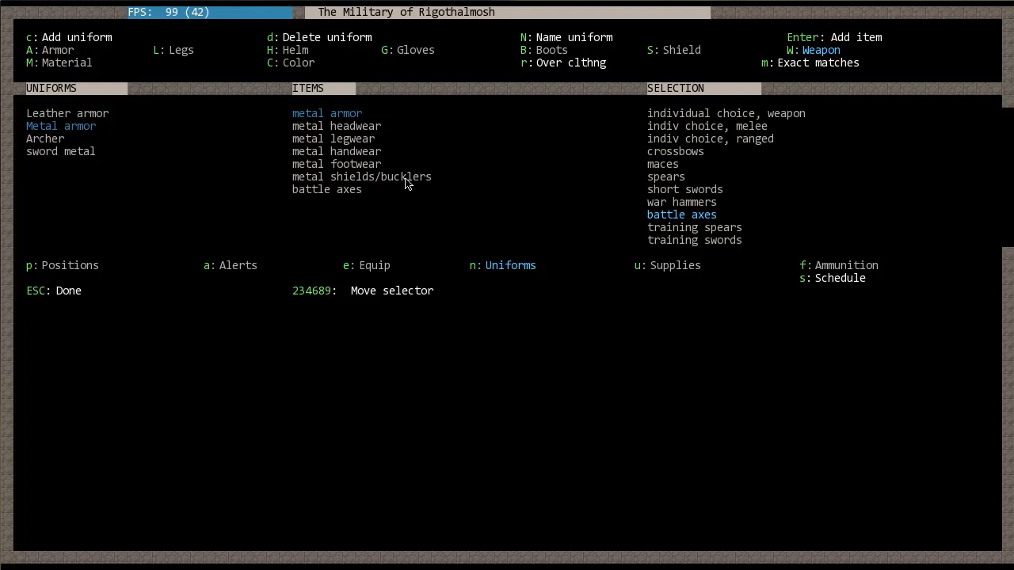
{"action": "mouse_move", "coordinate": [352, 181]}
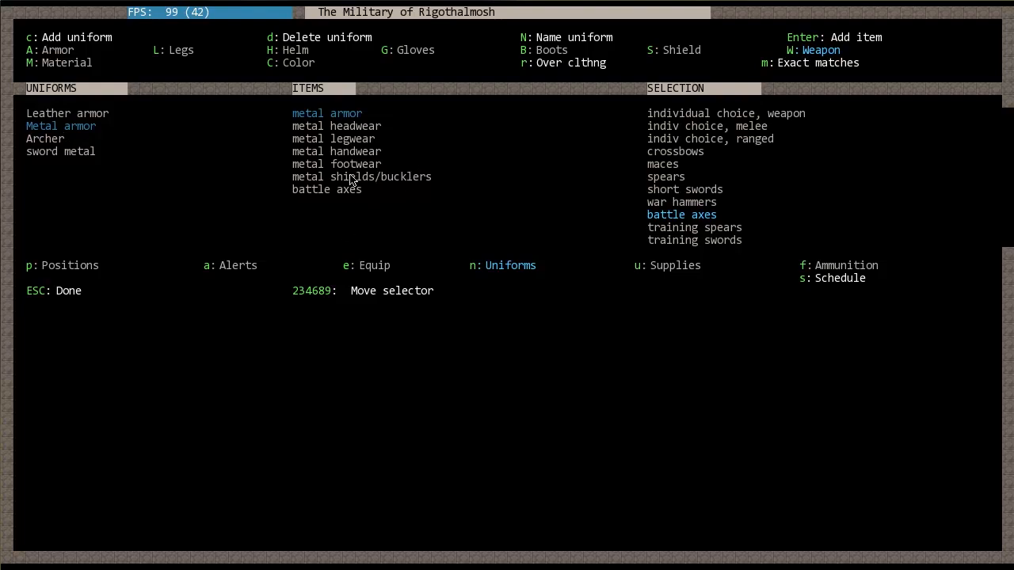
{"action": "mouse_move", "coordinate": [329, 200]}
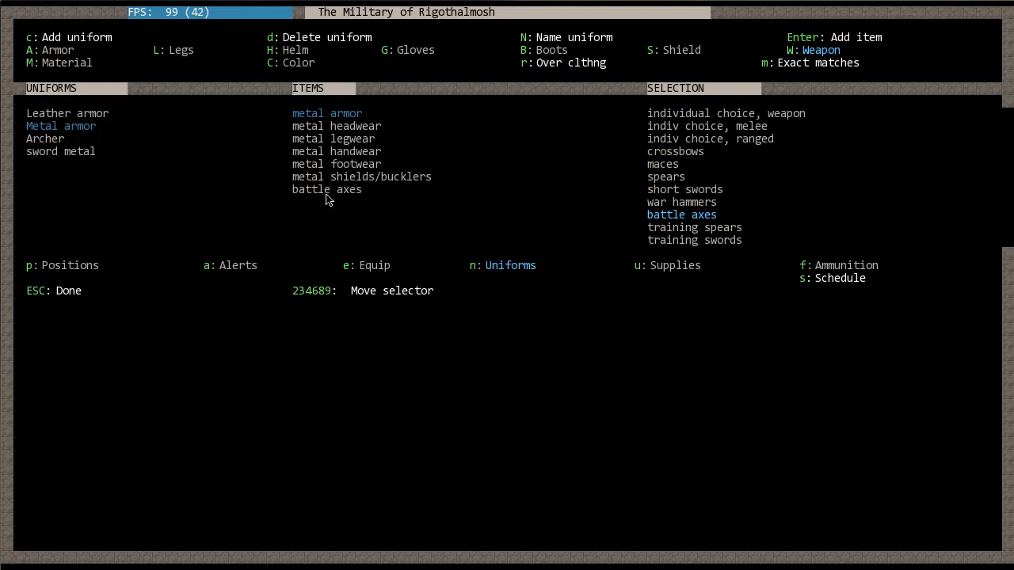
{"action": "mouse_move", "coordinate": [377, 197]}
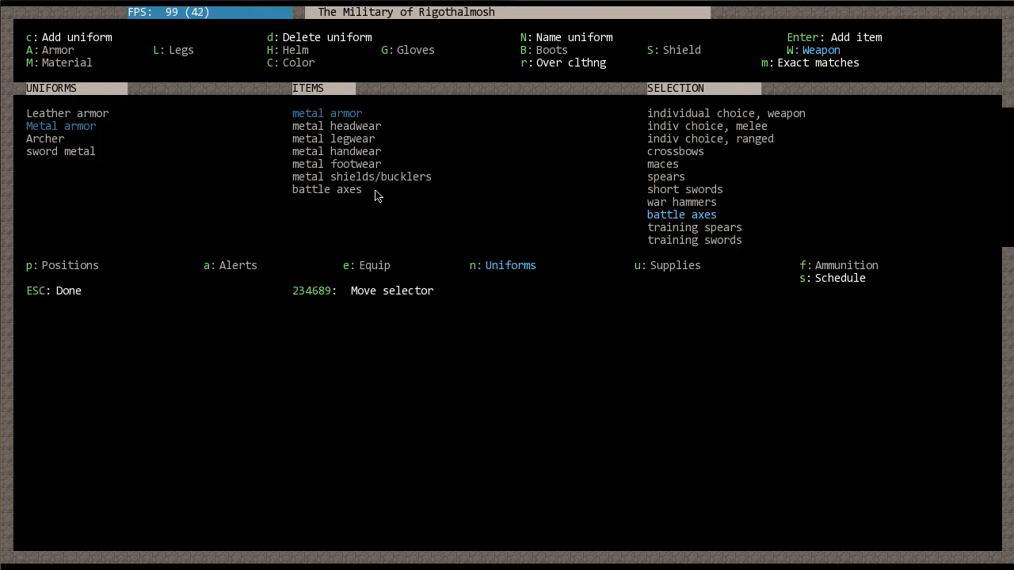
{"action": "mouse_move", "coordinate": [482, 231]}
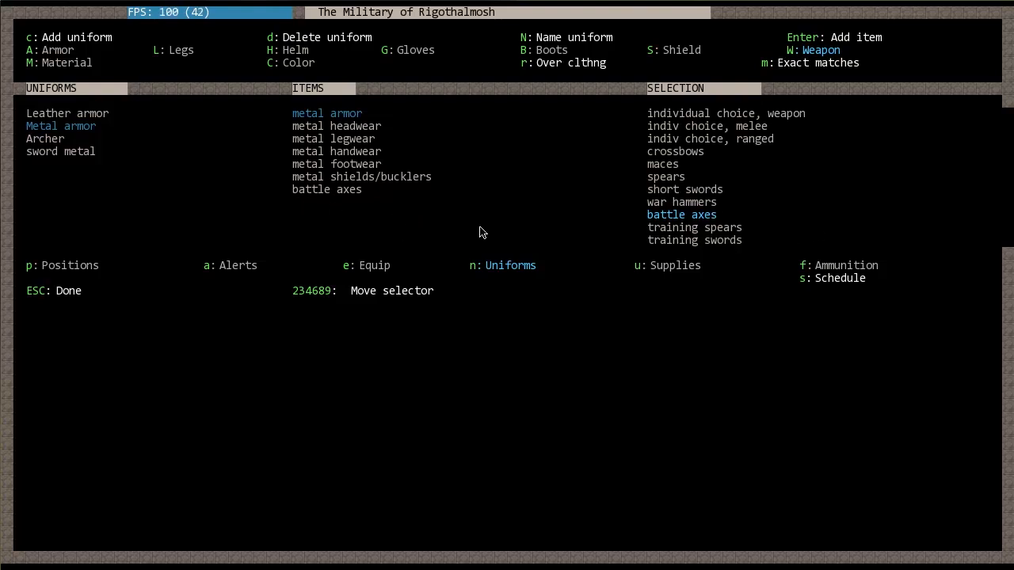
{"action": "mouse_move", "coordinate": [491, 161]}
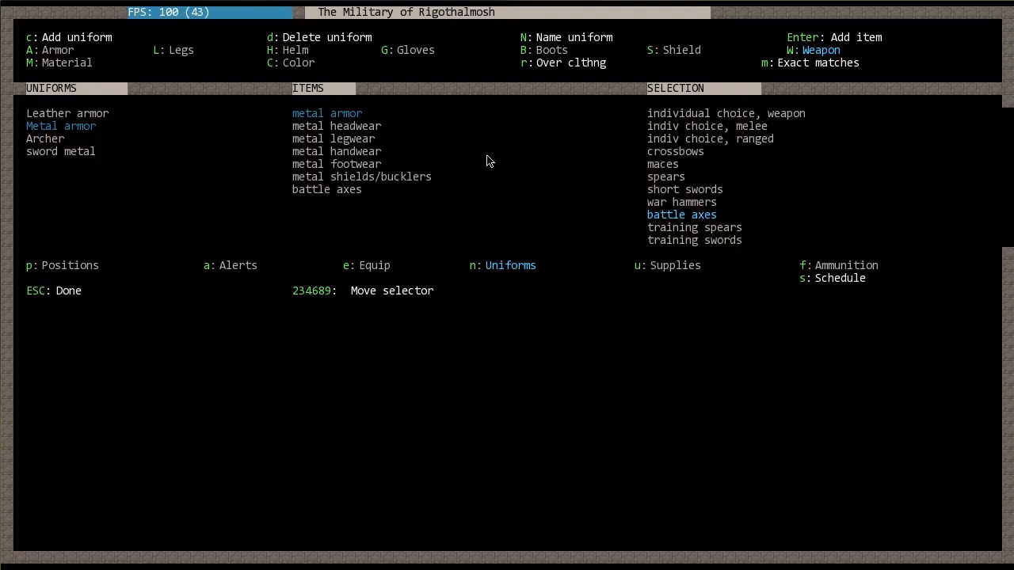
{"action": "mouse_move", "coordinate": [665, 124]}
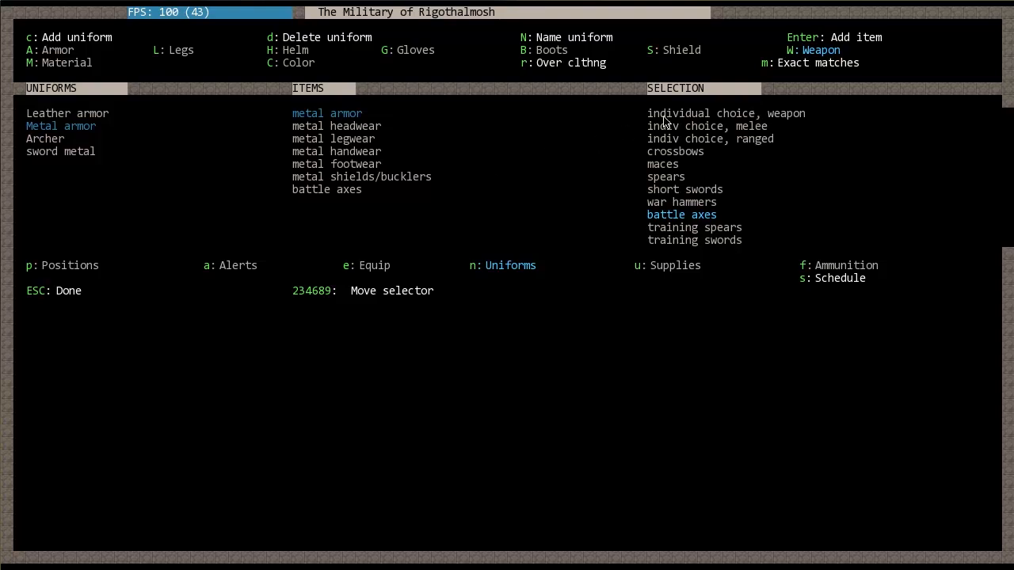
{"action": "mouse_move", "coordinate": [491, 136]}
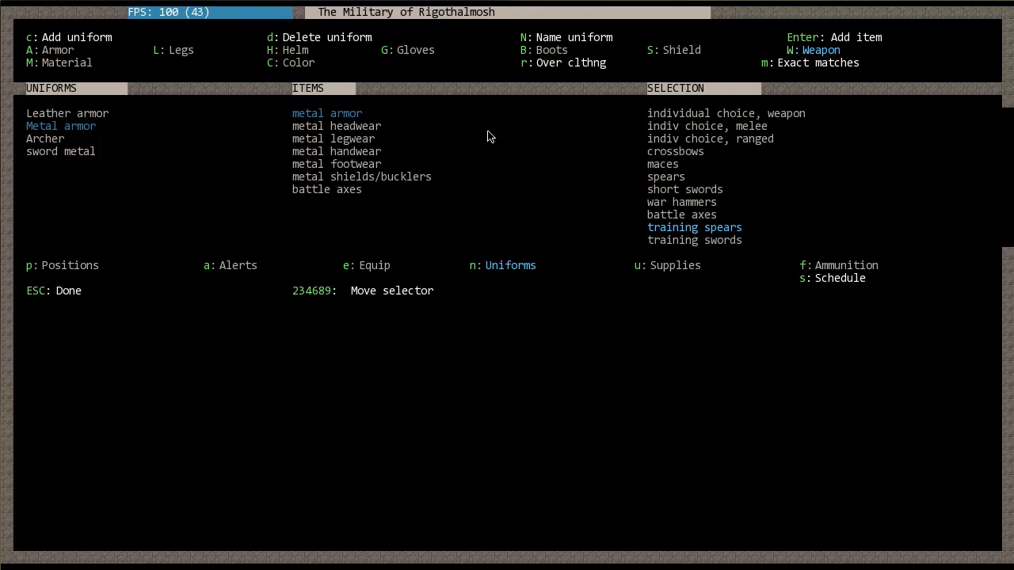
{"action": "mouse_move", "coordinate": [445, 257]}
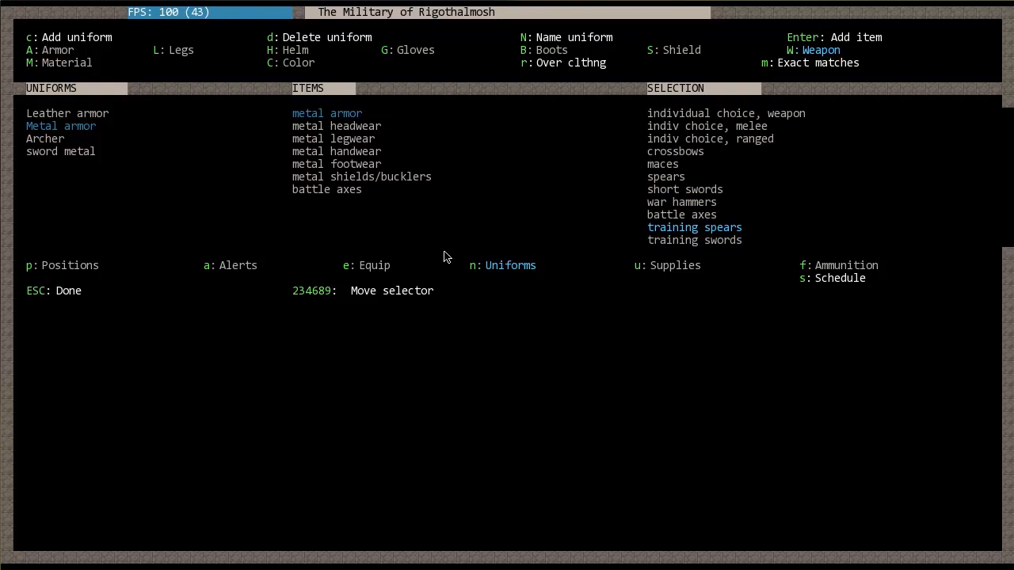
Step: Move to the squad supplies view showing drink and food rations
{"action": "left_click", "coordinate": [667, 265]}
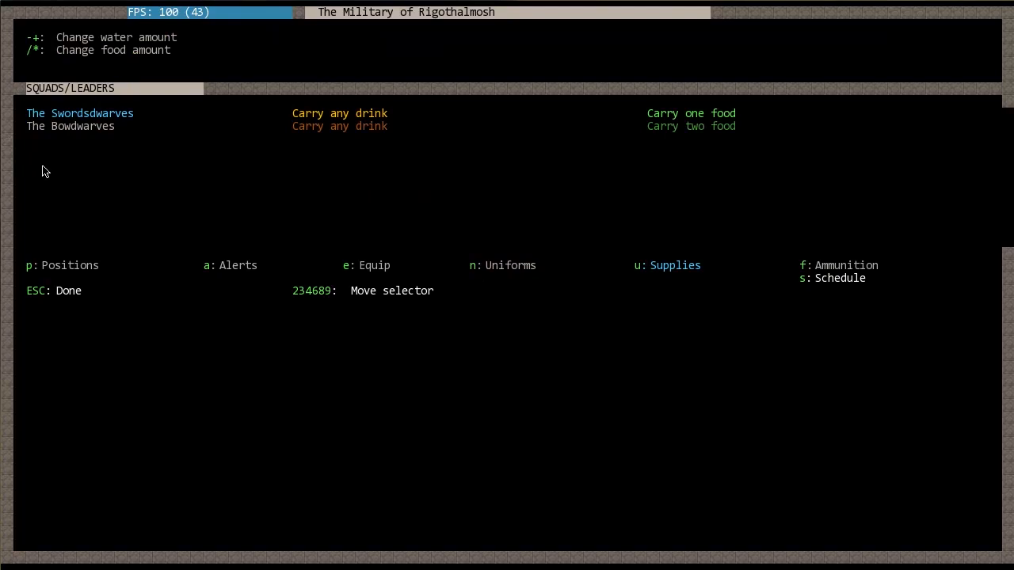
{"action": "mouse_move", "coordinate": [56, 154]}
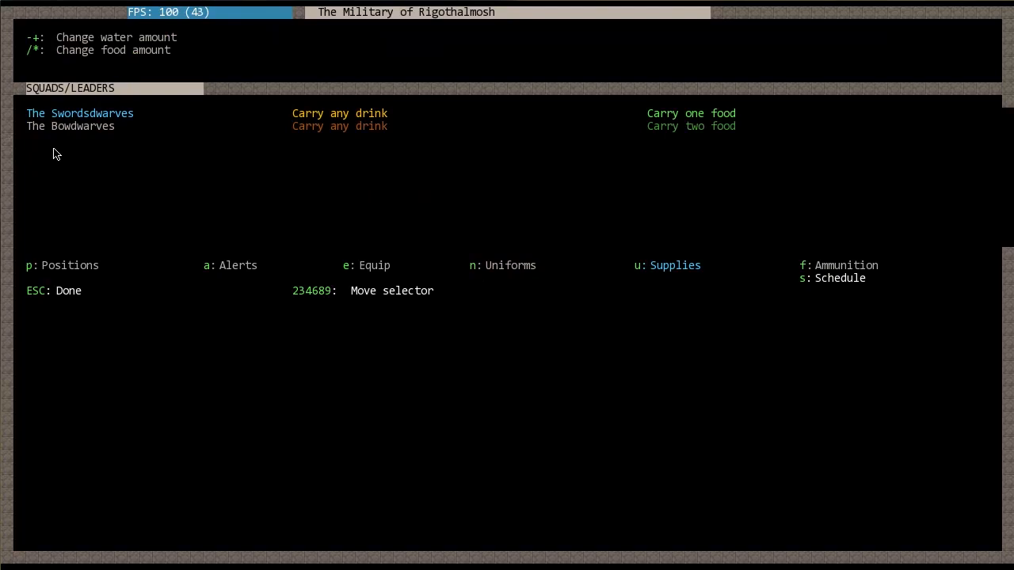
{"action": "mouse_move", "coordinate": [51, 149]}
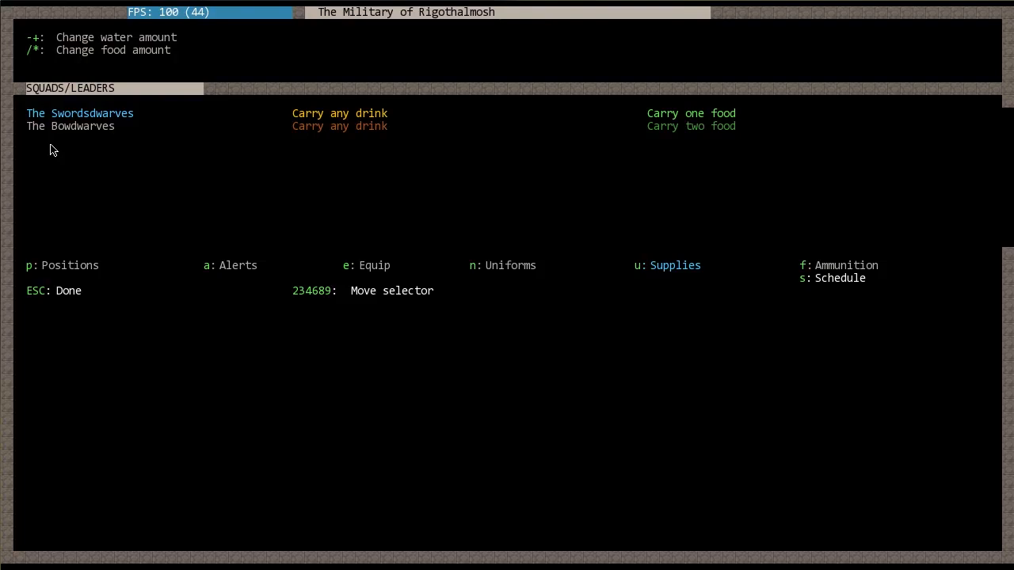
{"action": "mouse_move", "coordinate": [54, 141]}
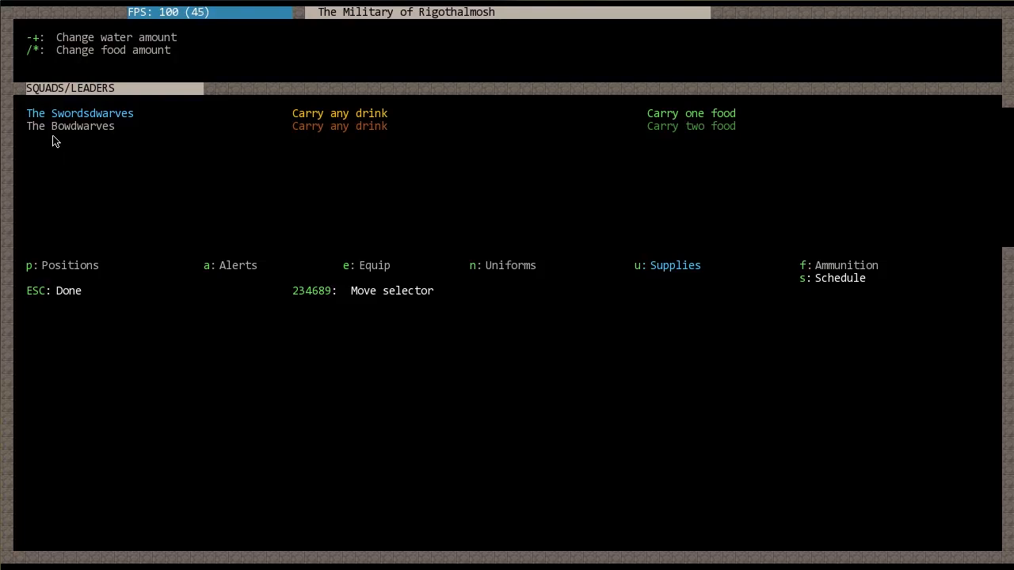
{"action": "mouse_move", "coordinate": [57, 130]}
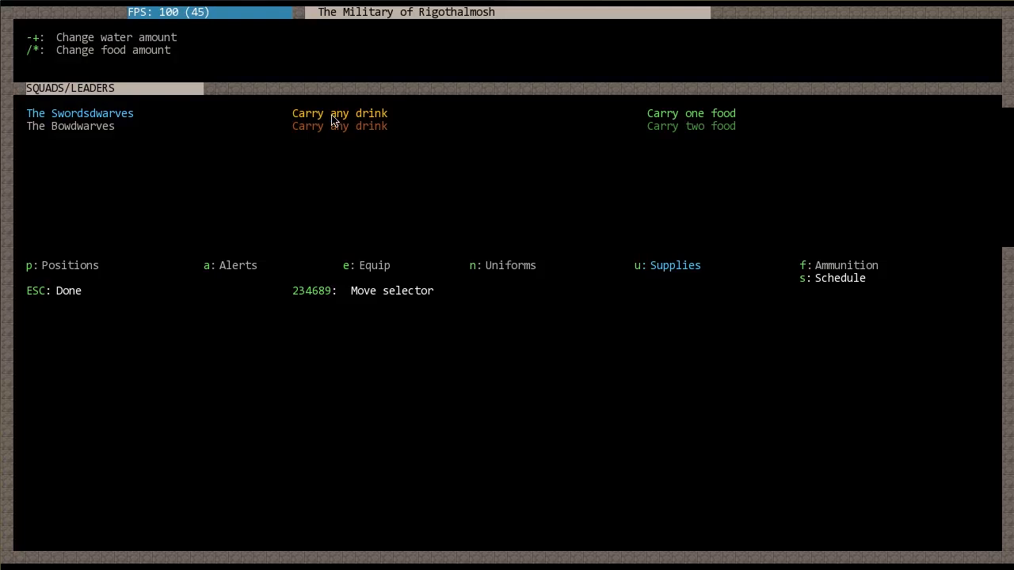
{"action": "mouse_move", "coordinate": [350, 119]}
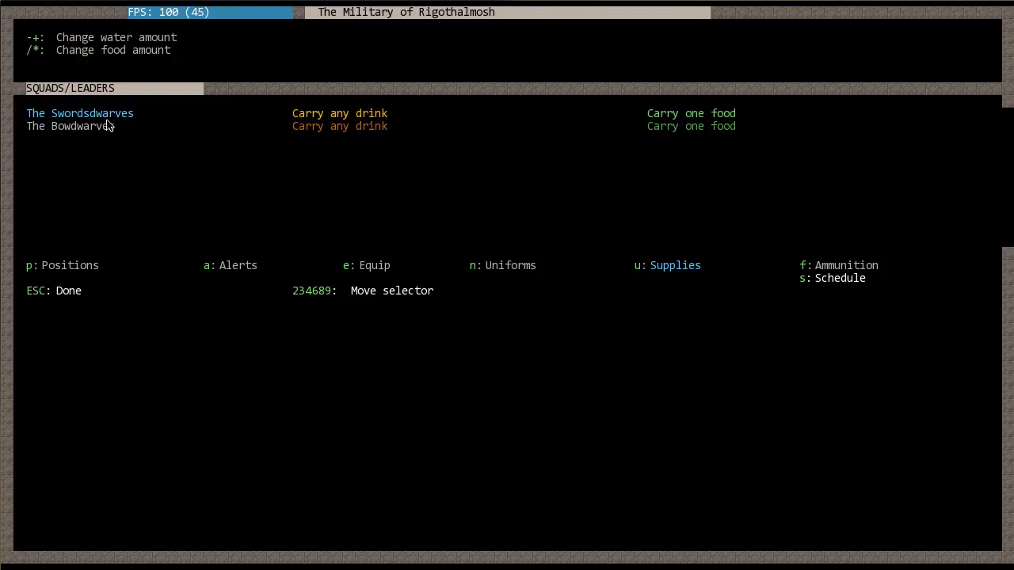
{"action": "mouse_move", "coordinate": [216, 137]}
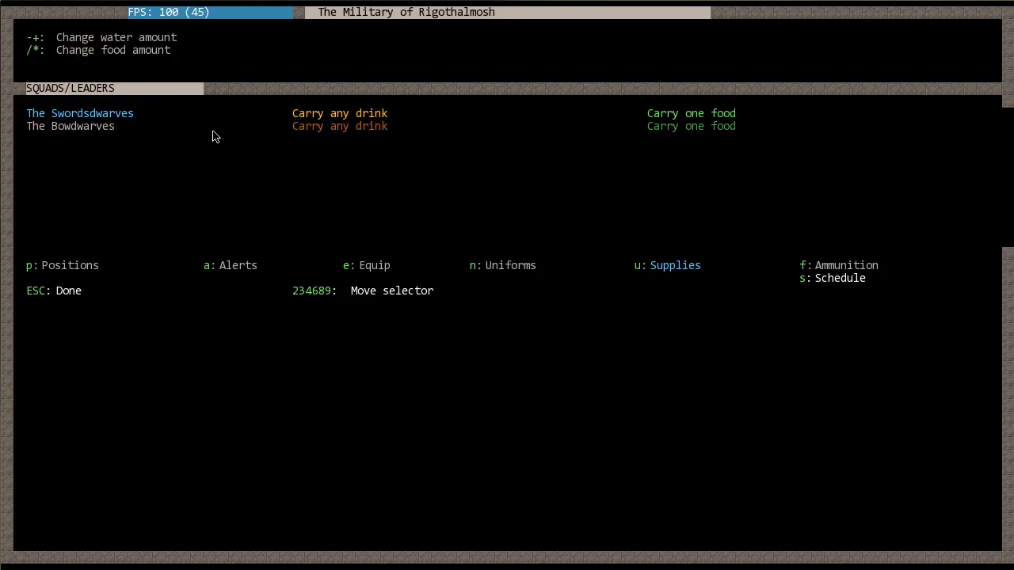
{"action": "mouse_move", "coordinate": [809, 164]}
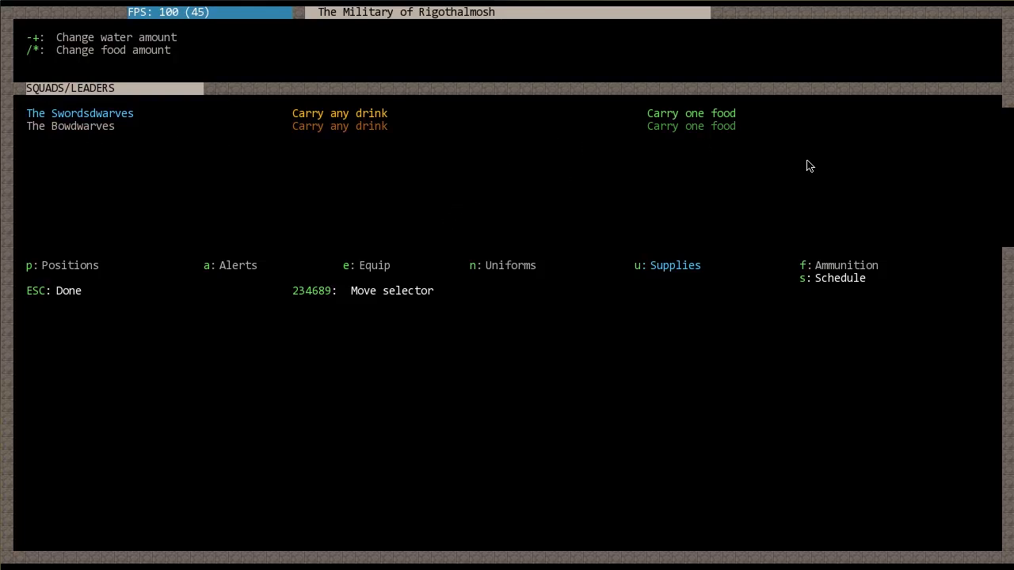
{"action": "mouse_move", "coordinate": [339, 133]}
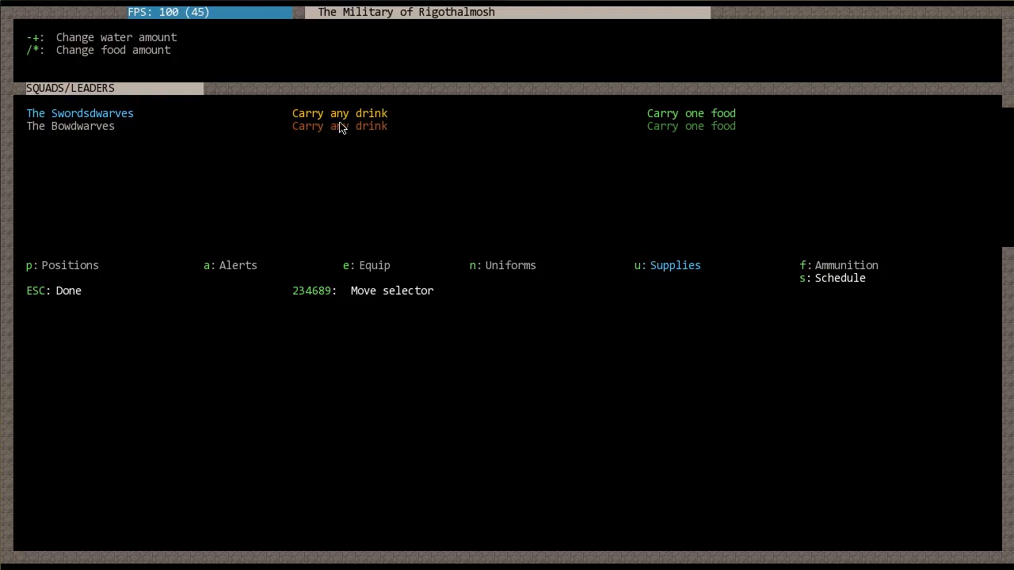
{"action": "mouse_move", "coordinate": [329, 138]}
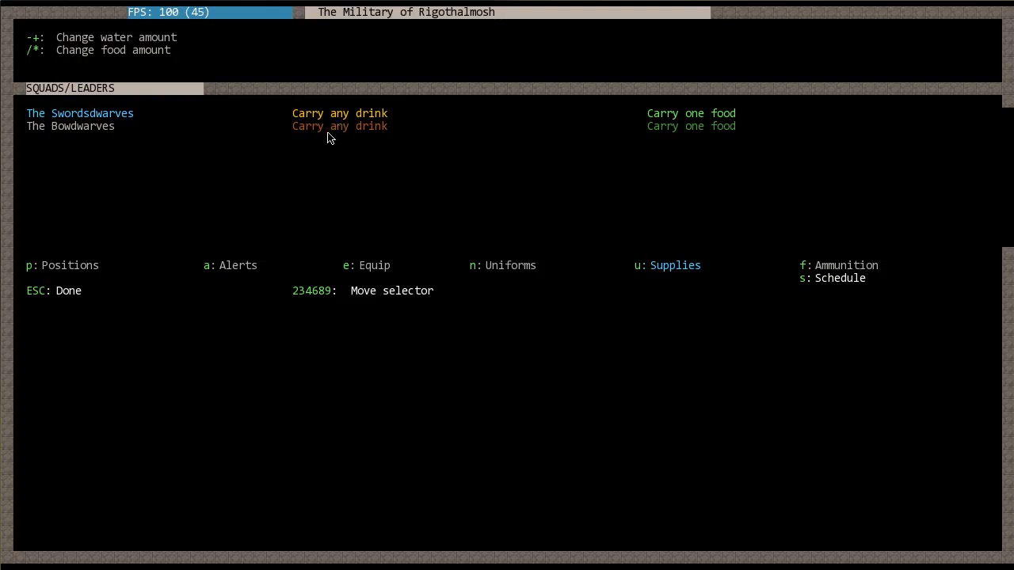
{"action": "mouse_move", "coordinate": [357, 138]}
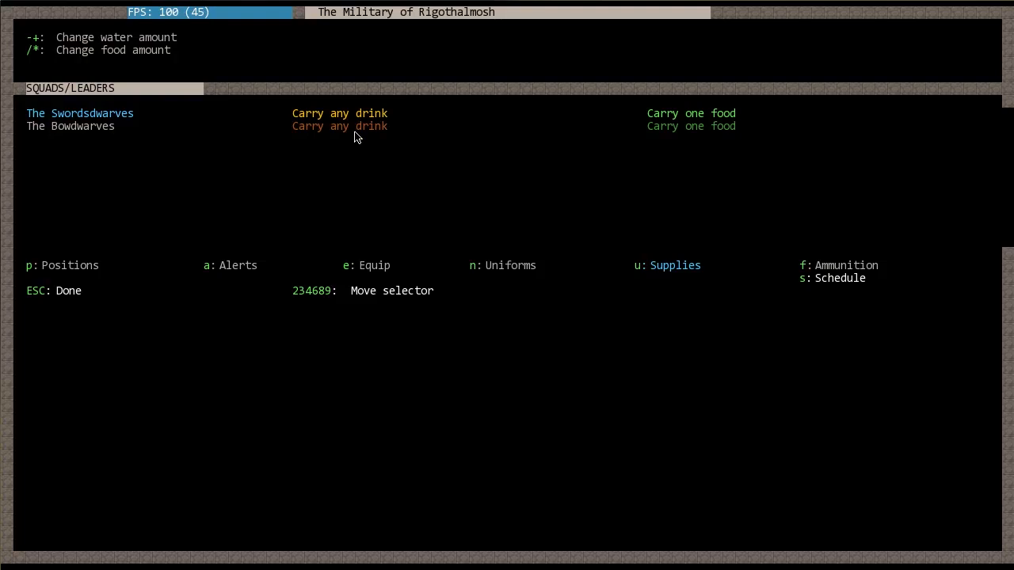
{"action": "mouse_move", "coordinate": [842, 273]}
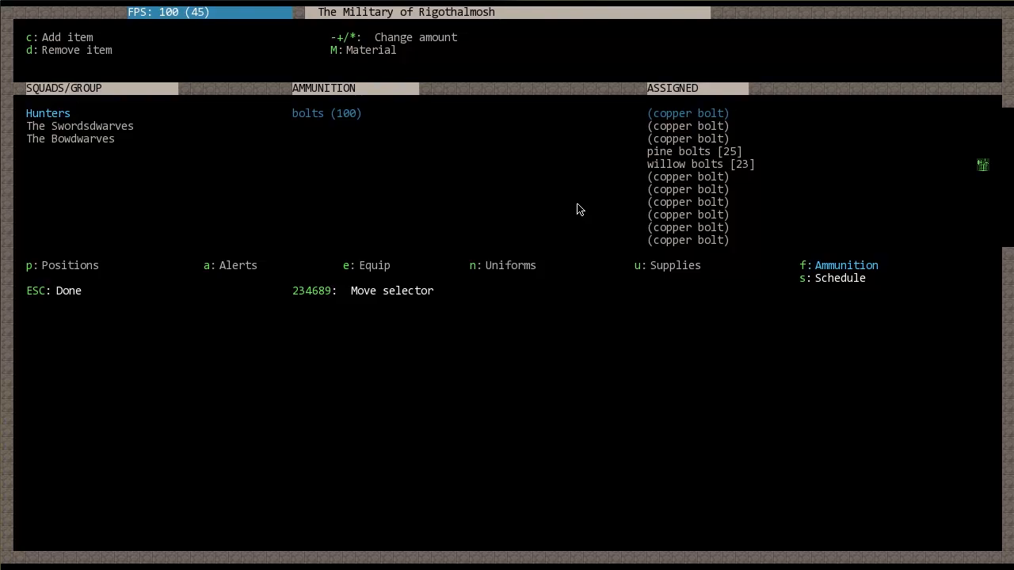
{"action": "mouse_move", "coordinate": [225, 131]}
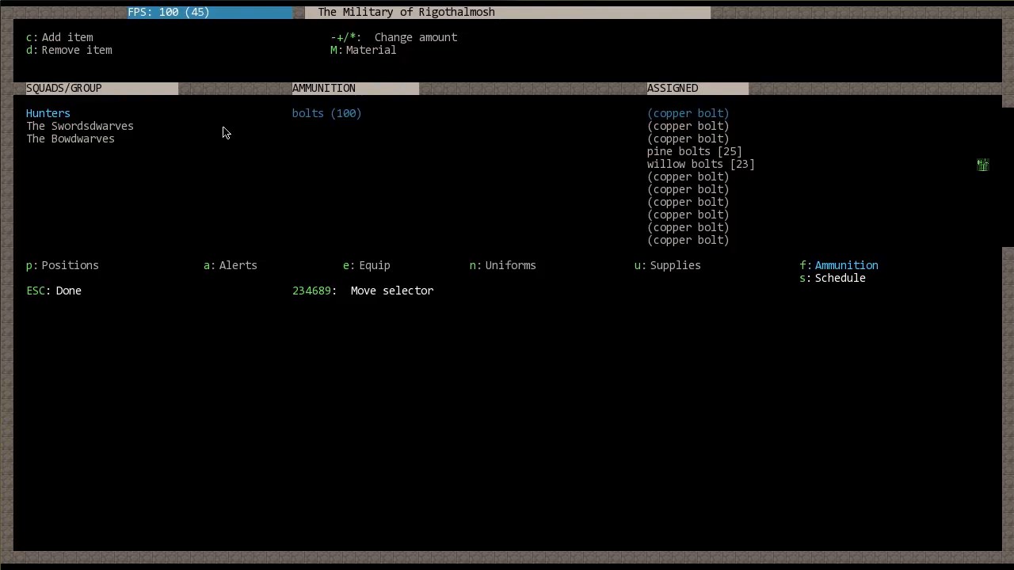
{"action": "mouse_move", "coordinate": [63, 171]}
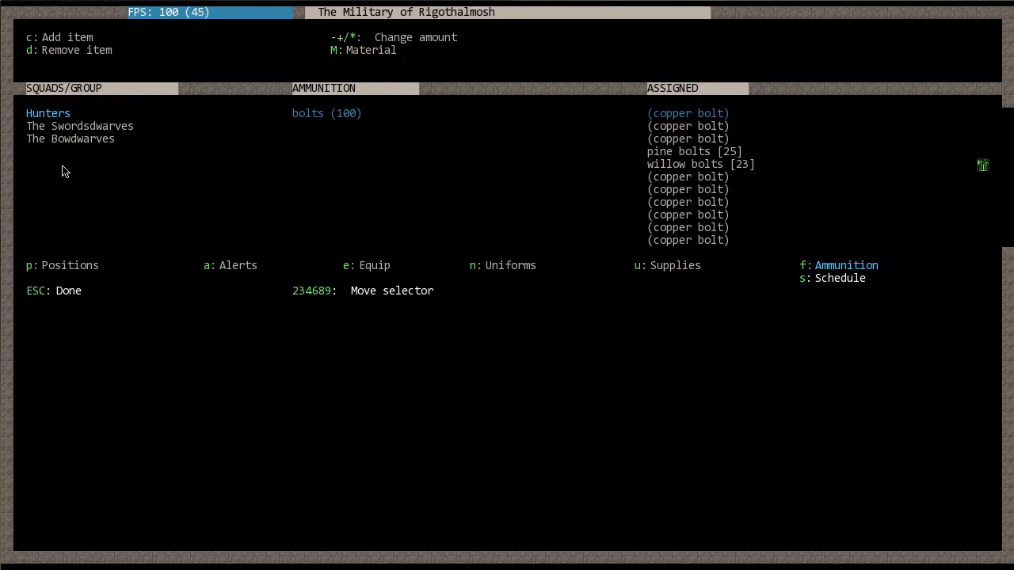
{"action": "mouse_move", "coordinate": [400, 110]}
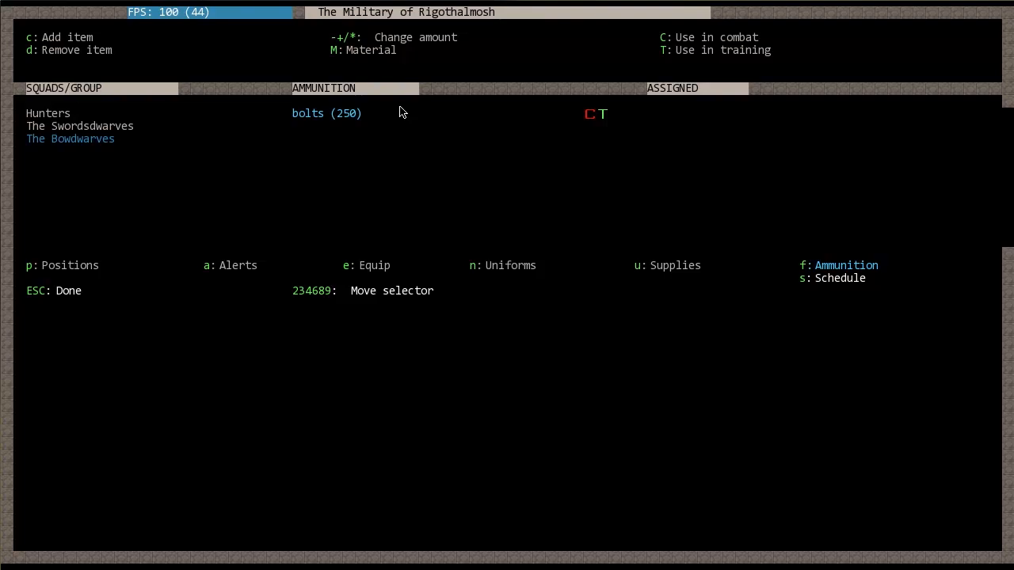
{"action": "mouse_move", "coordinate": [393, 121]}
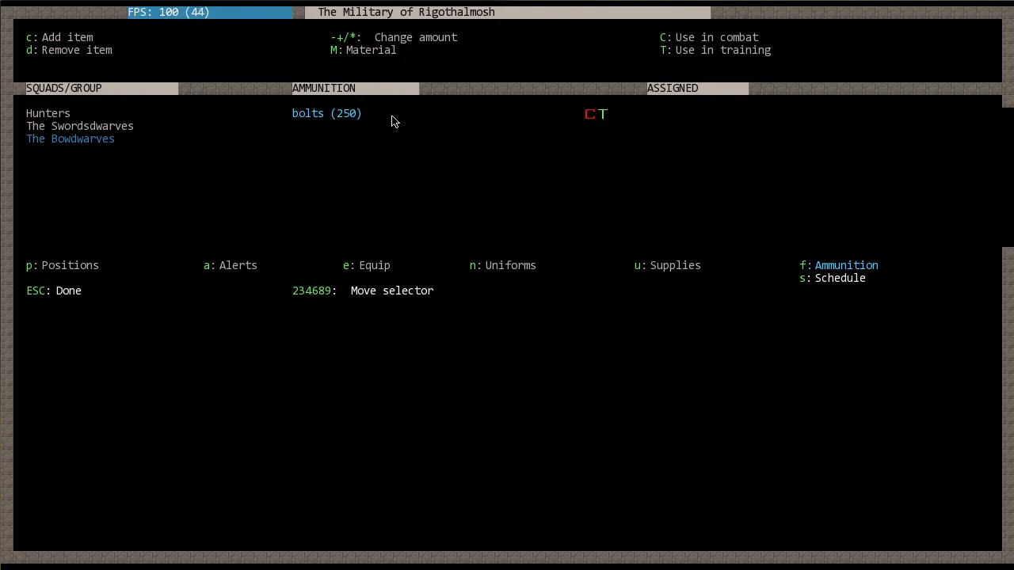
{"action": "mouse_move", "coordinate": [598, 128]}
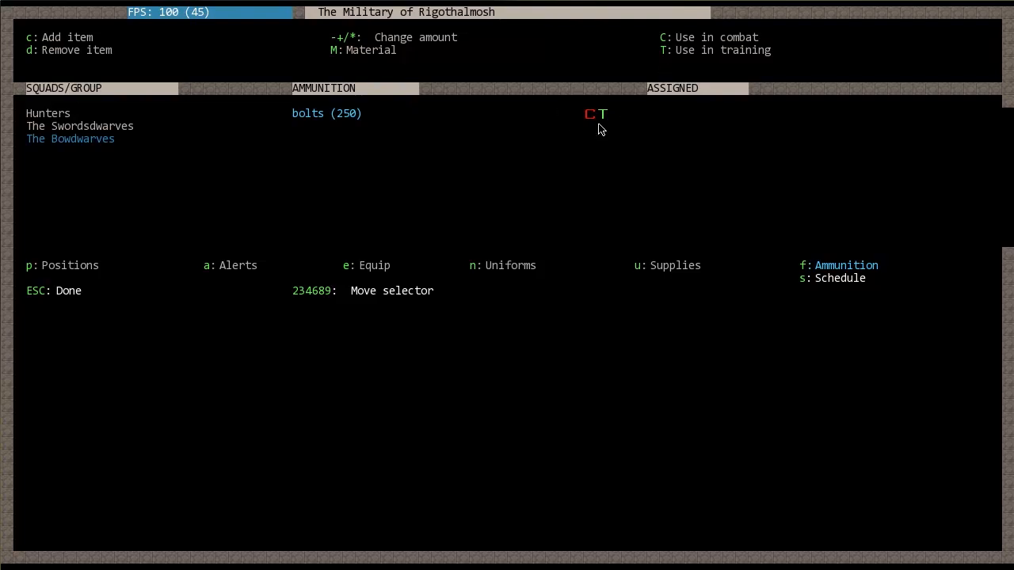
{"action": "mouse_move", "coordinate": [643, 67]}
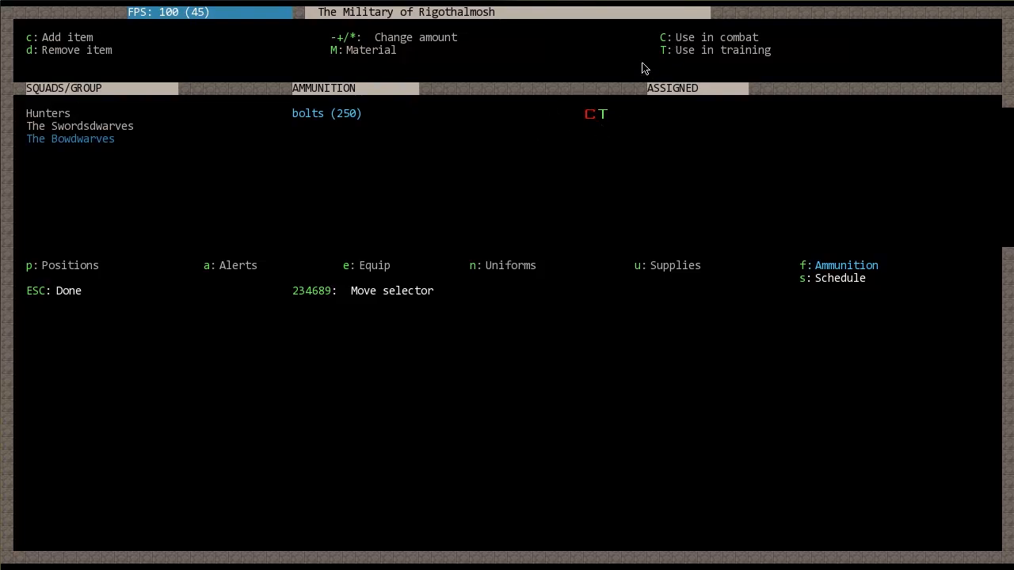
{"action": "mouse_move", "coordinate": [714, 32]}
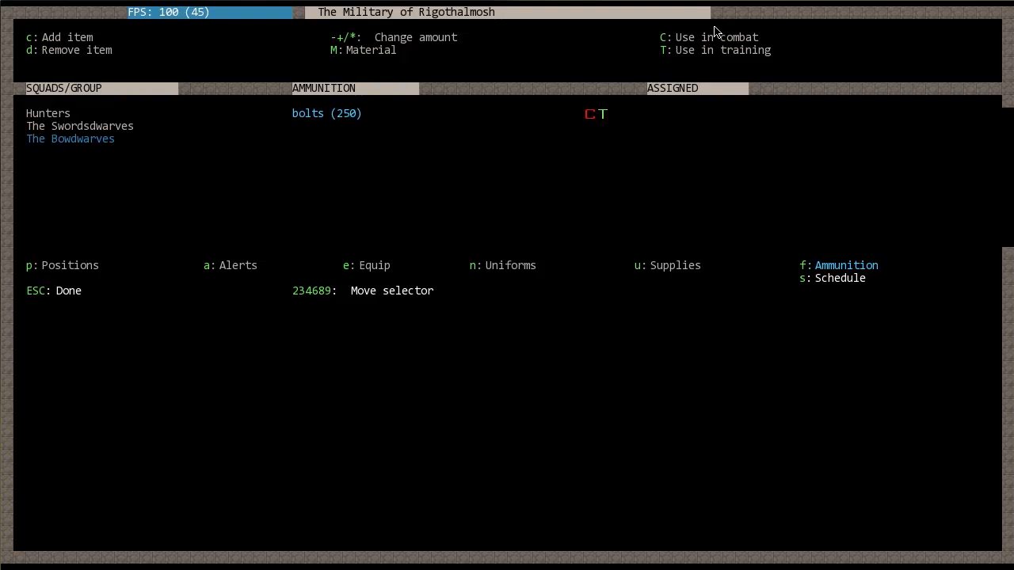
{"action": "mouse_move", "coordinate": [393, 140]}
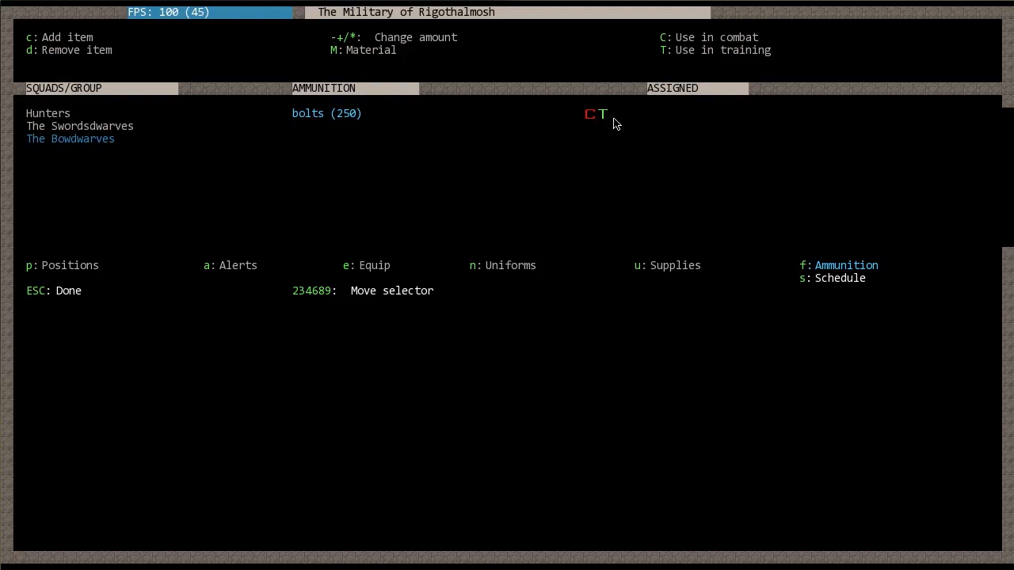
{"action": "mouse_move", "coordinate": [341, 152]}
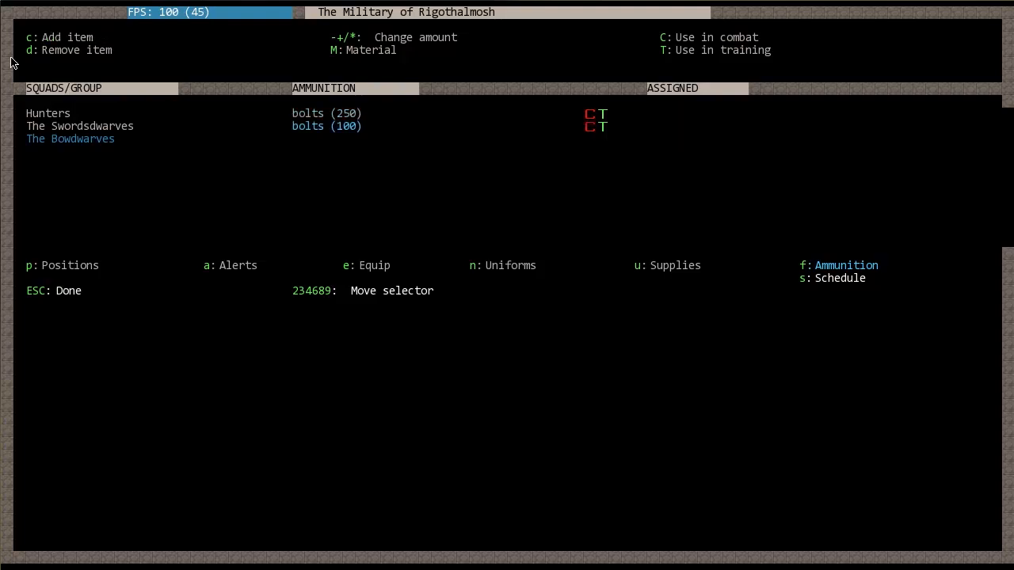
{"action": "mouse_move", "coordinate": [418, 44]}
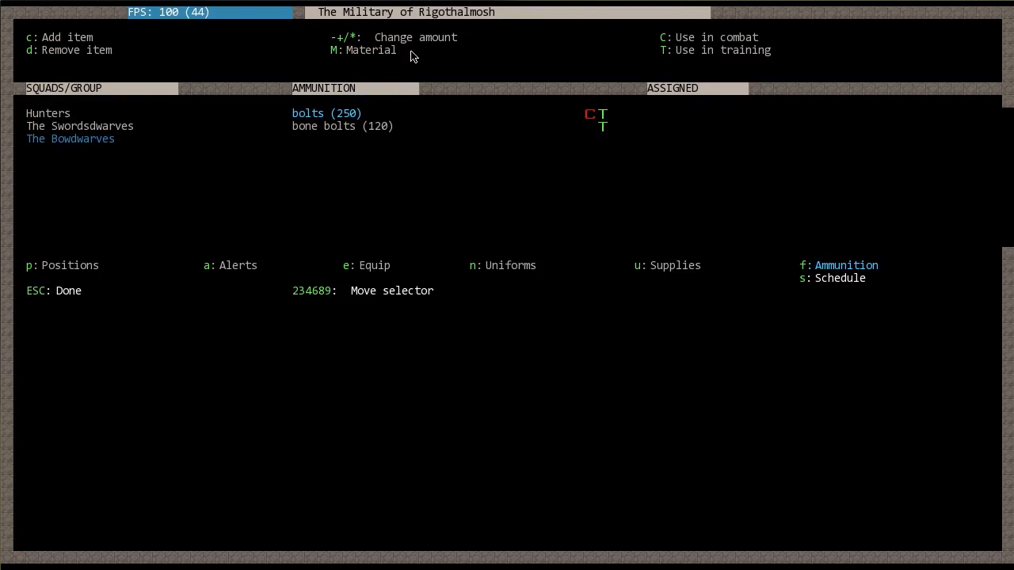
Step: Make the 250 bolts wooden and combat-only, with the bone bolts training-only
{"action": "key", "text": "m"}
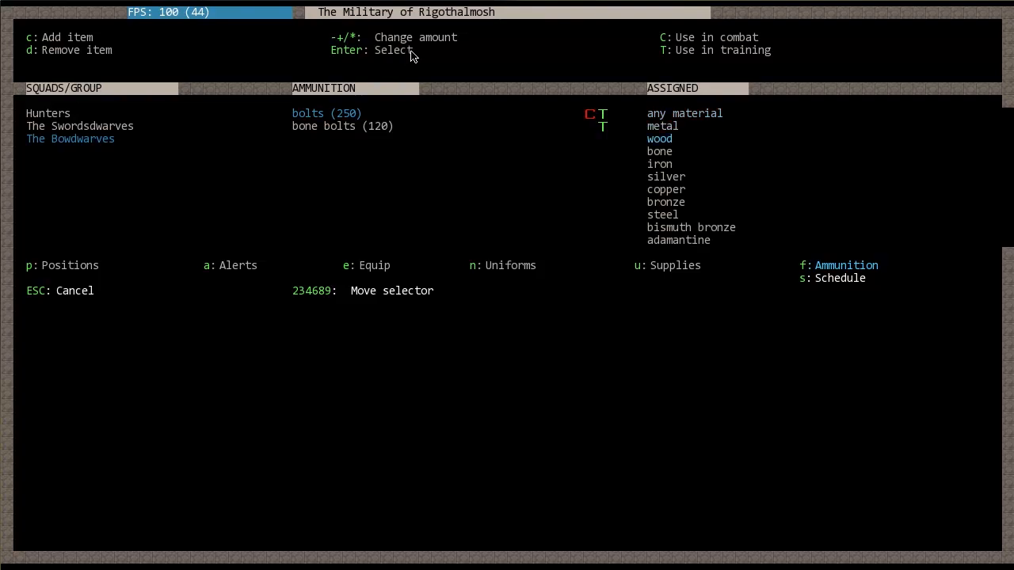
{"action": "key", "text": "Enter"}
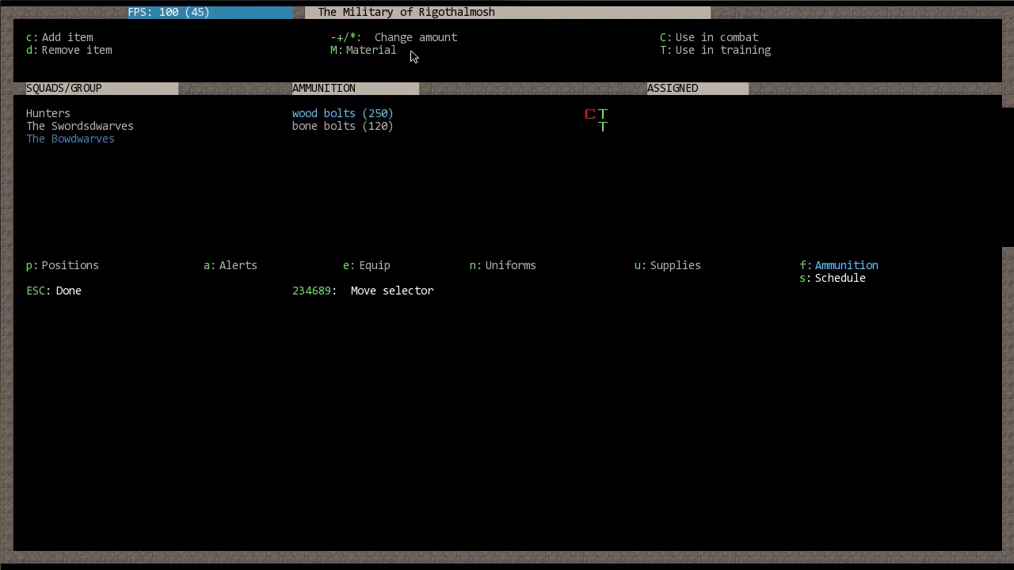
{"action": "key", "text": "T"}
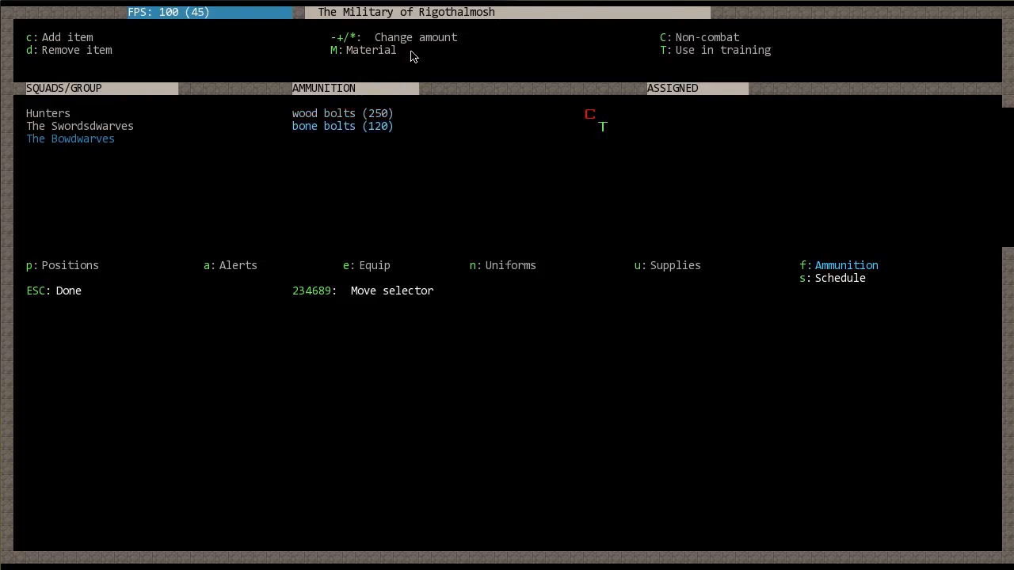
{"action": "key", "text": "*"}
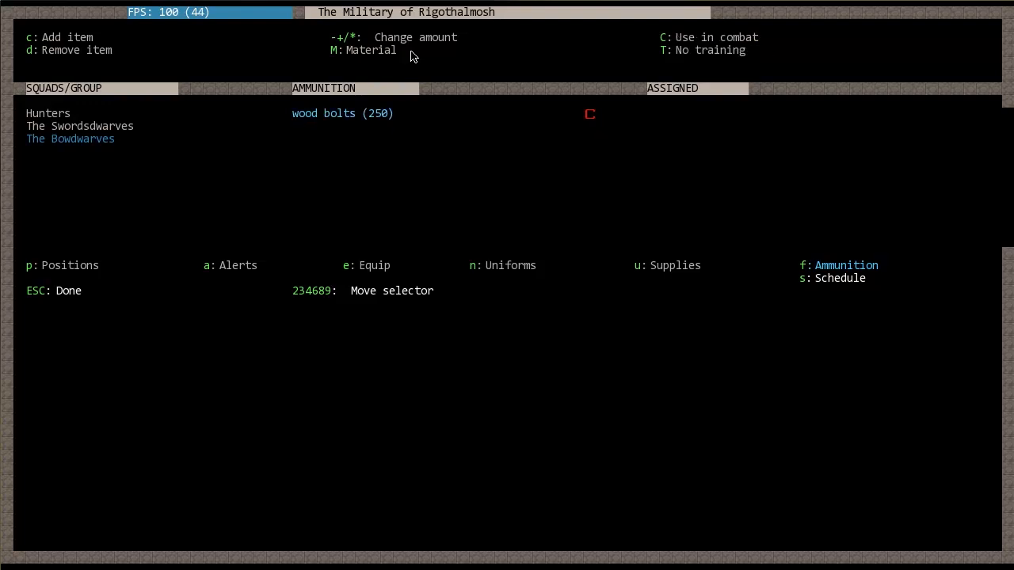
Step: Set the 250 bolts back to any material, usable for both combat and training
{"action": "key", "text": "M"}
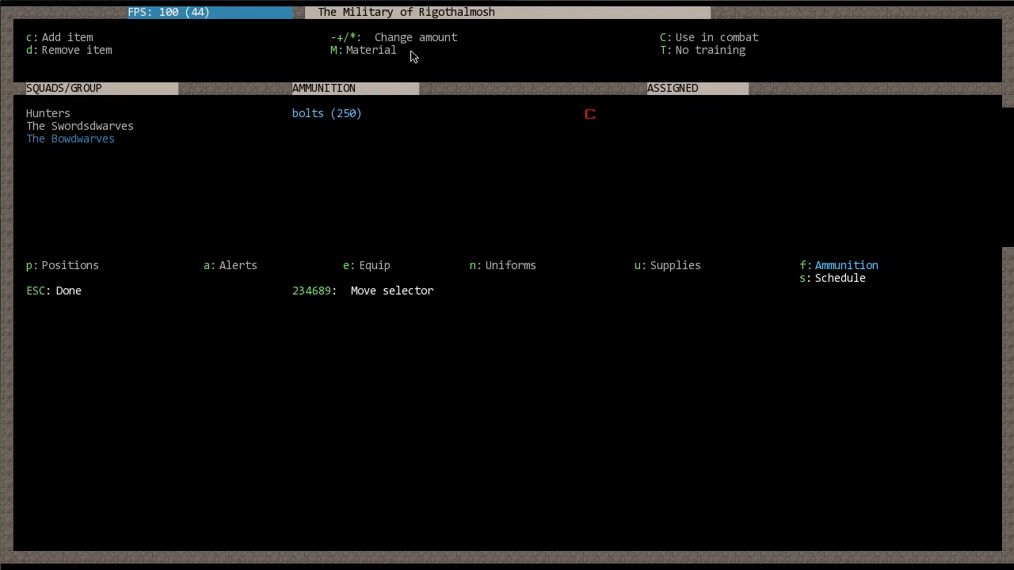
{"action": "key", "text": "T"}
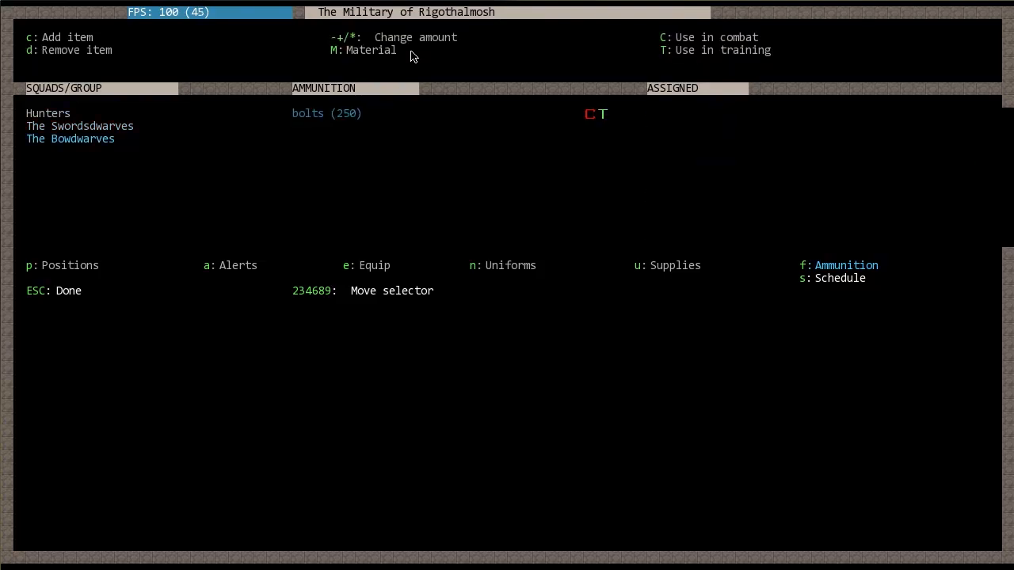
{"action": "mouse_move", "coordinate": [803, 345]}
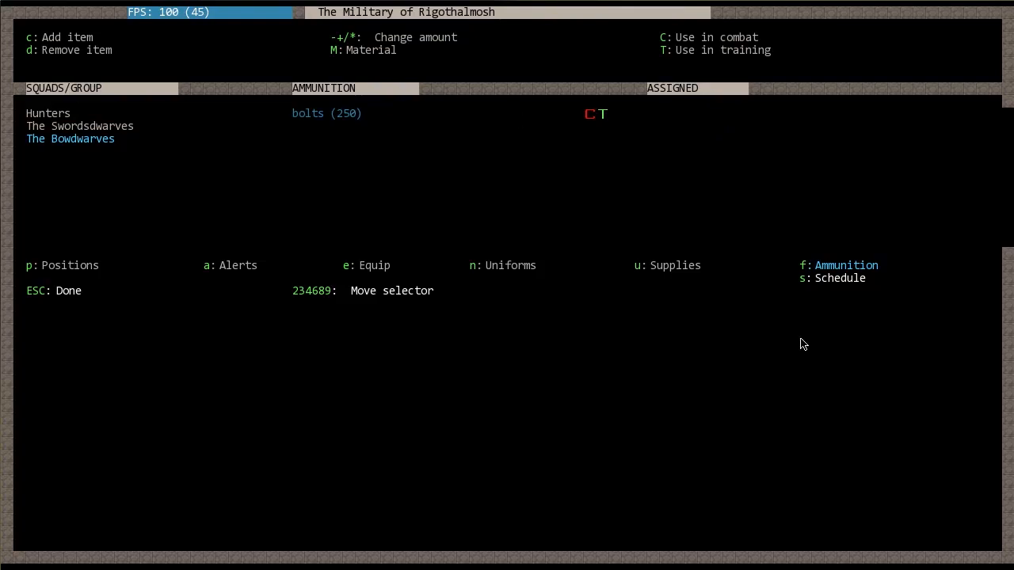
{"action": "mouse_move", "coordinate": [843, 288]}
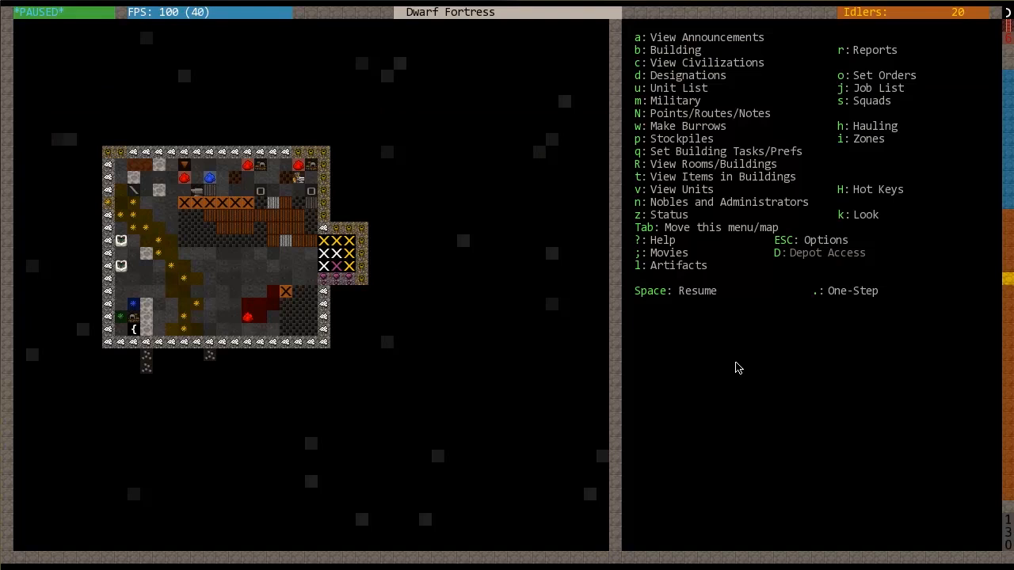
{"action": "mouse_move", "coordinate": [754, 352]}
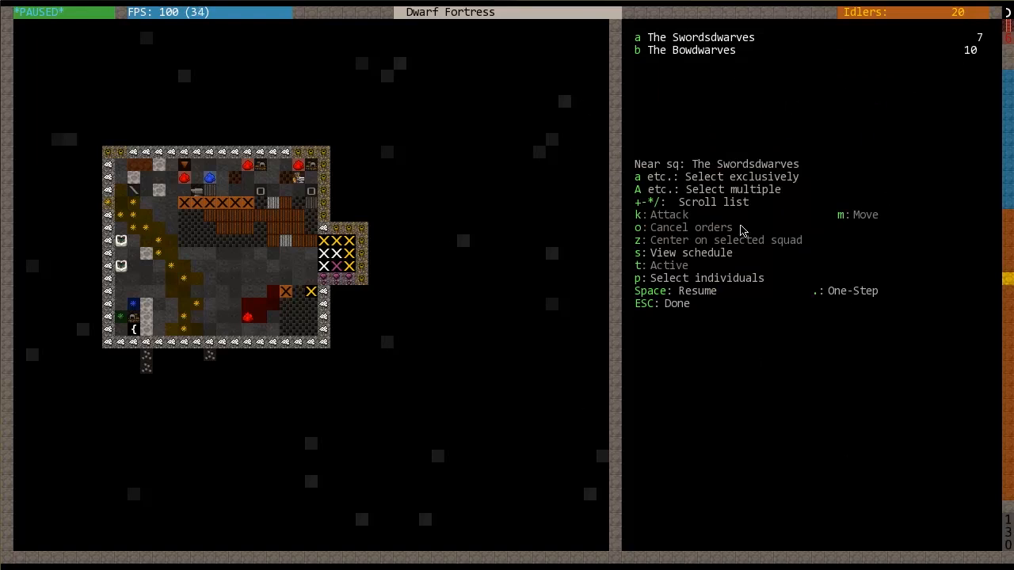
{"action": "mouse_move", "coordinate": [798, 157]}
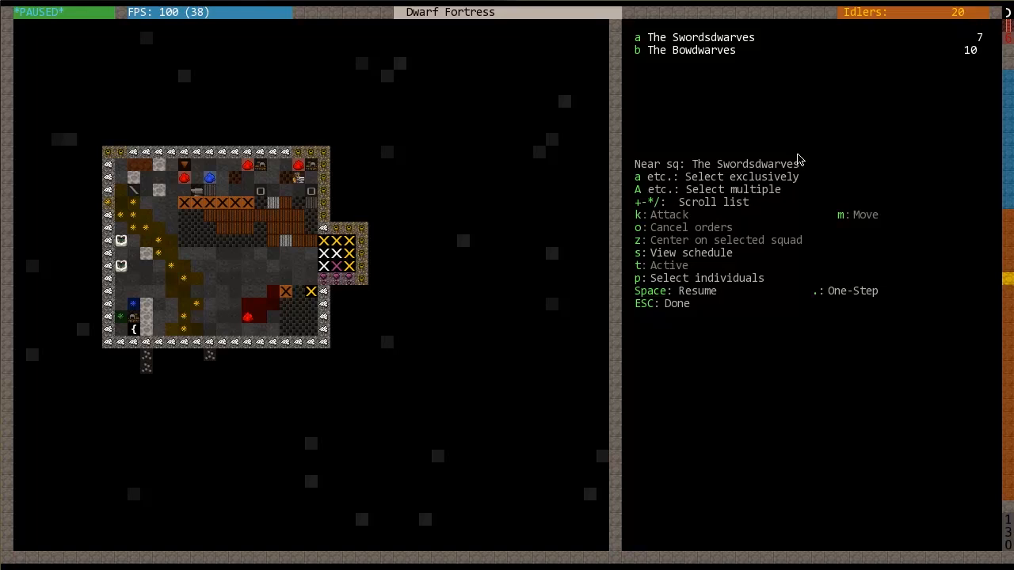
{"action": "mouse_move", "coordinate": [695, 50]}
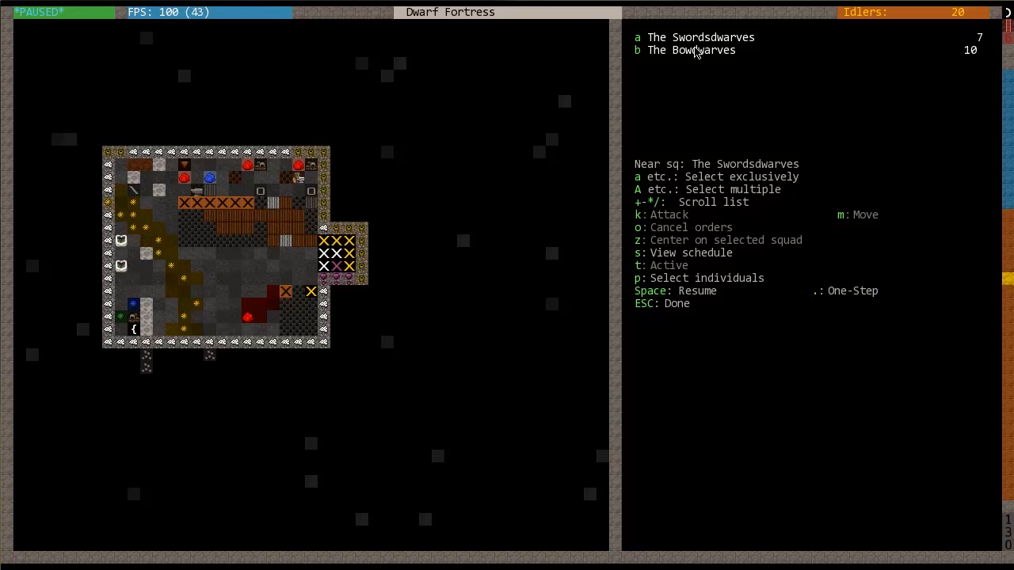
Step: Select The Swordsdwarves and bring up Squad Schedules showing both squads training every month
{"action": "key", "text": "t"}
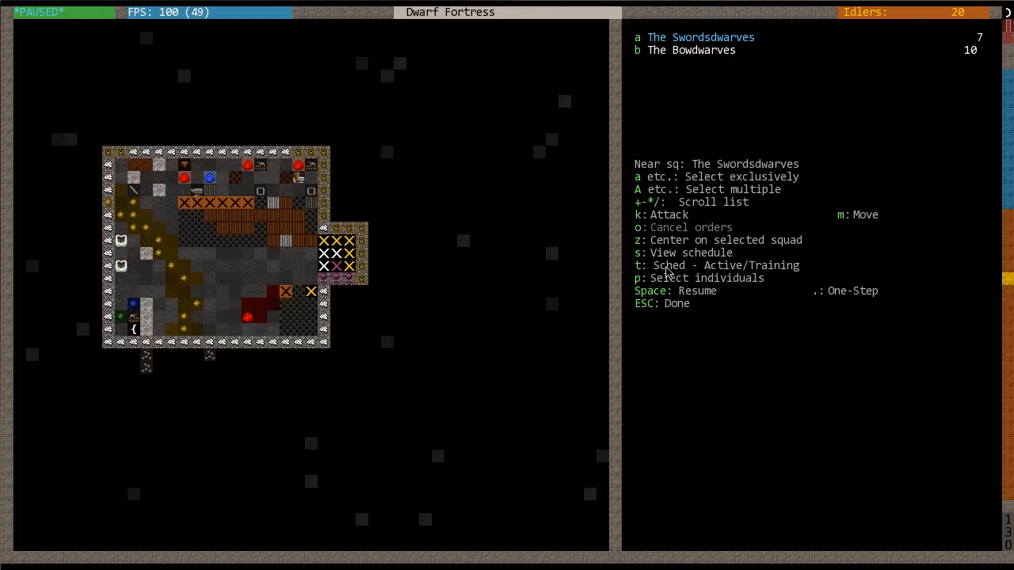
{"action": "mouse_move", "coordinate": [774, 273]}
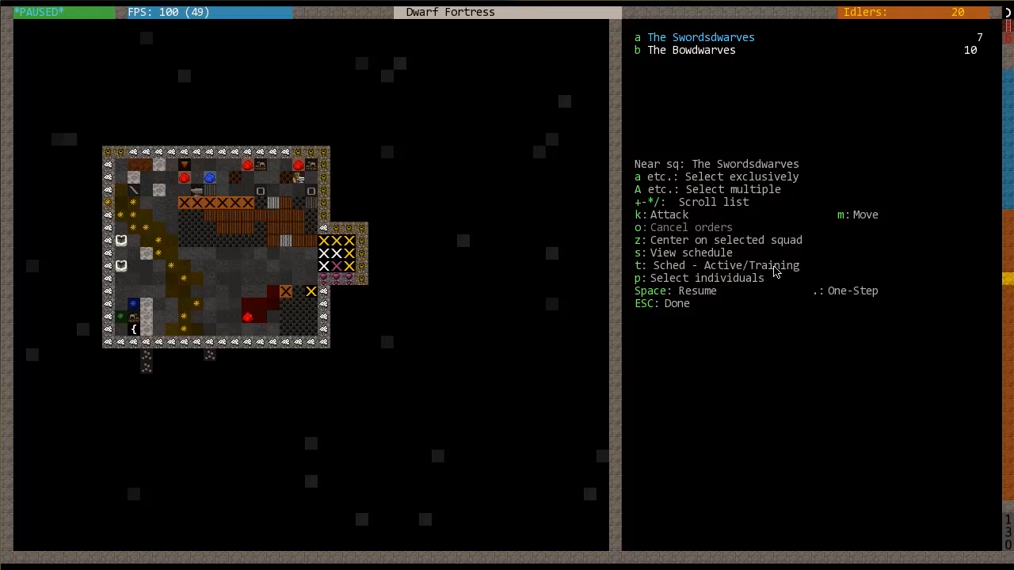
{"action": "mouse_move", "coordinate": [757, 276]}
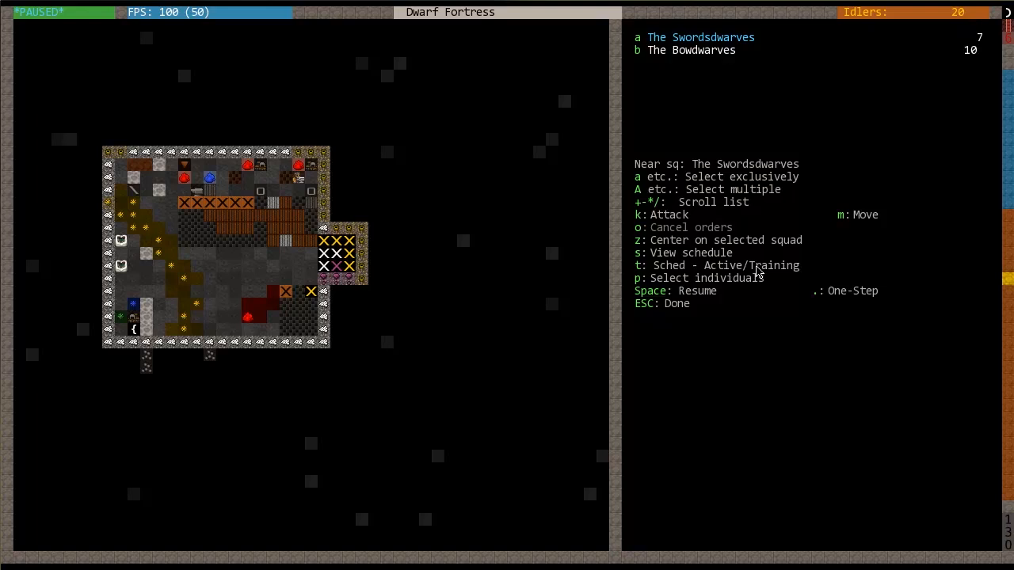
{"action": "mouse_move", "coordinate": [692, 278]}
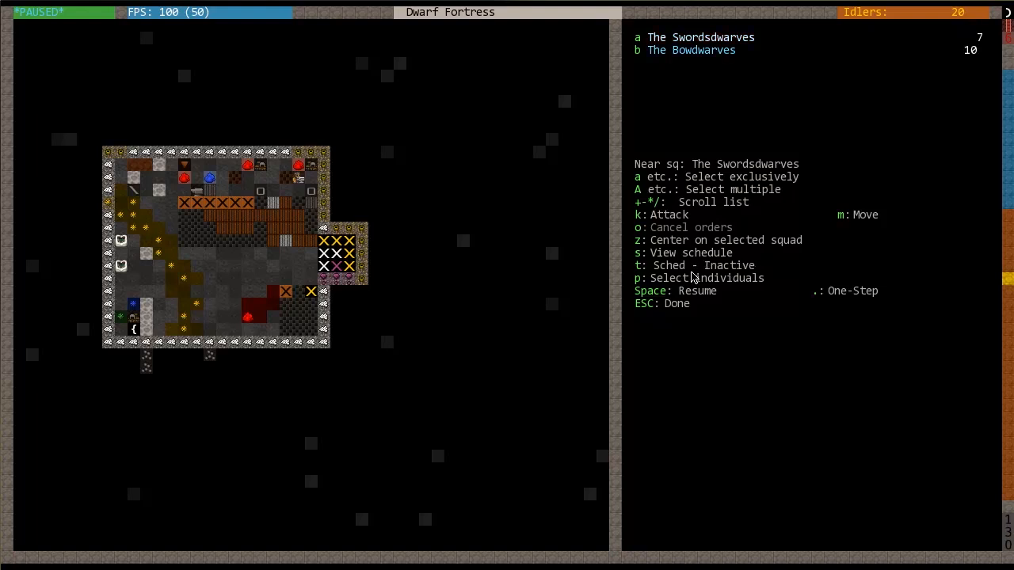
{"action": "mouse_move", "coordinate": [668, 273]}
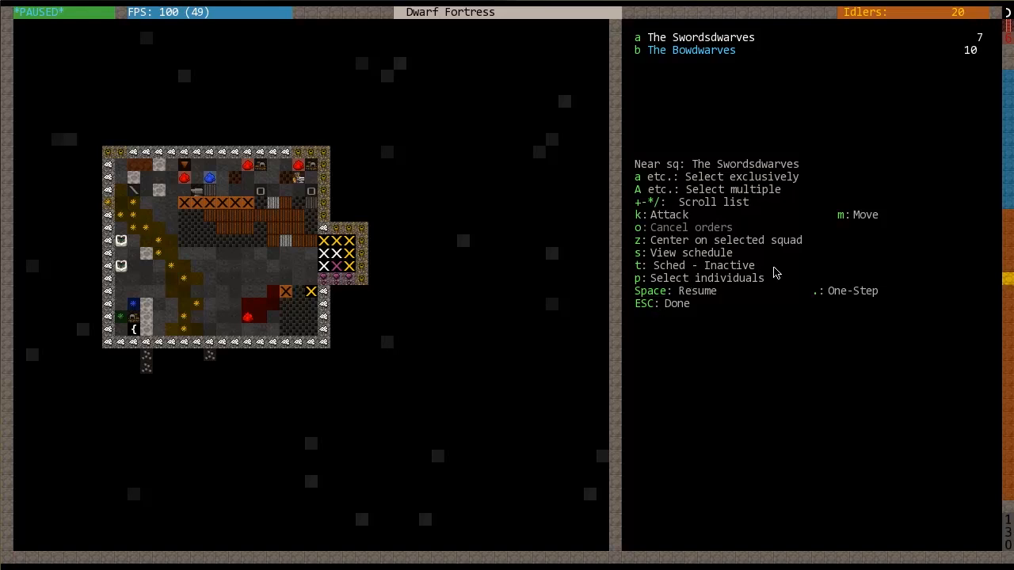
{"action": "mouse_move", "coordinate": [894, 278]}
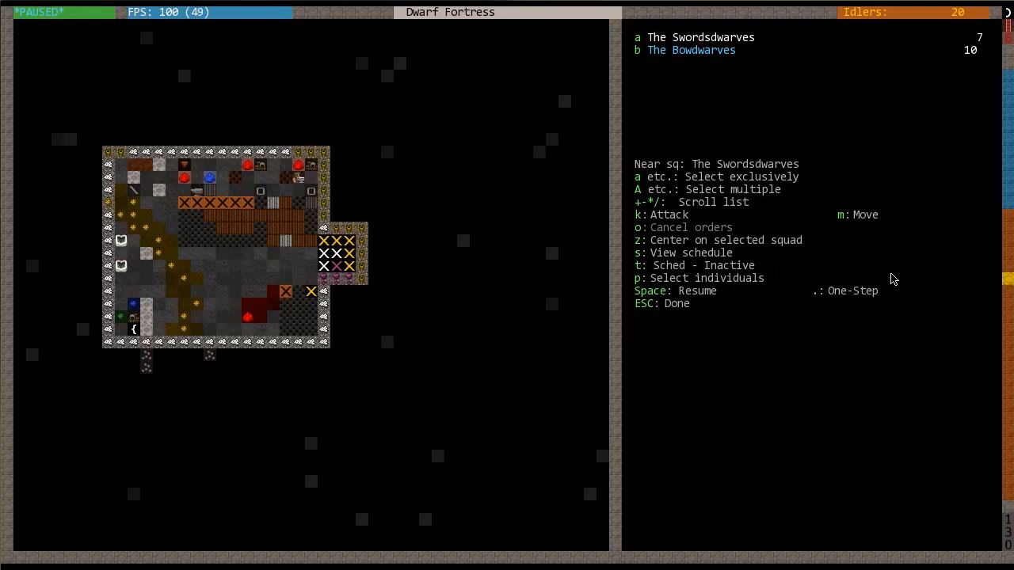
{"action": "mouse_move", "coordinate": [704, 281]}
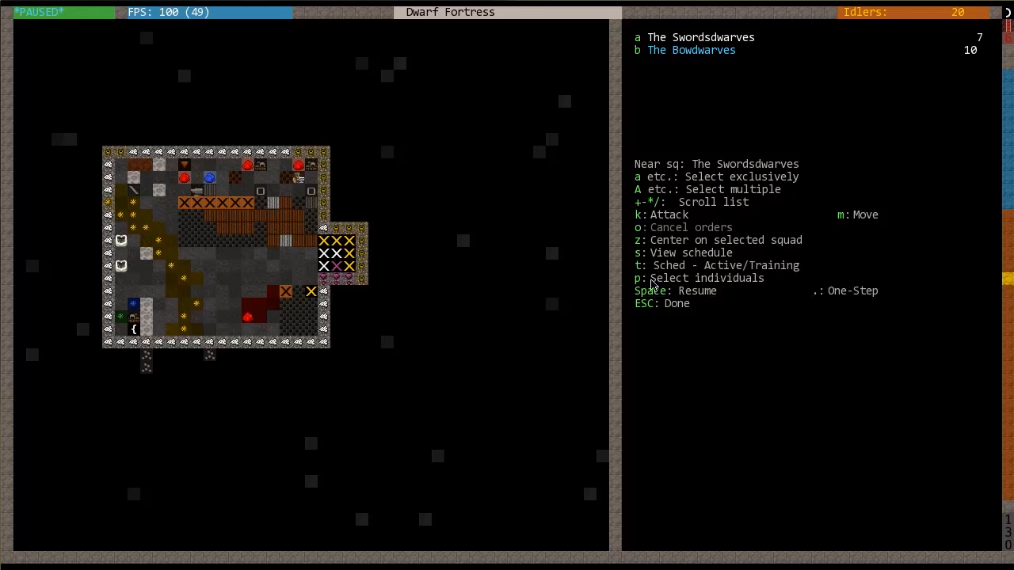
{"action": "mouse_move", "coordinate": [798, 282]}
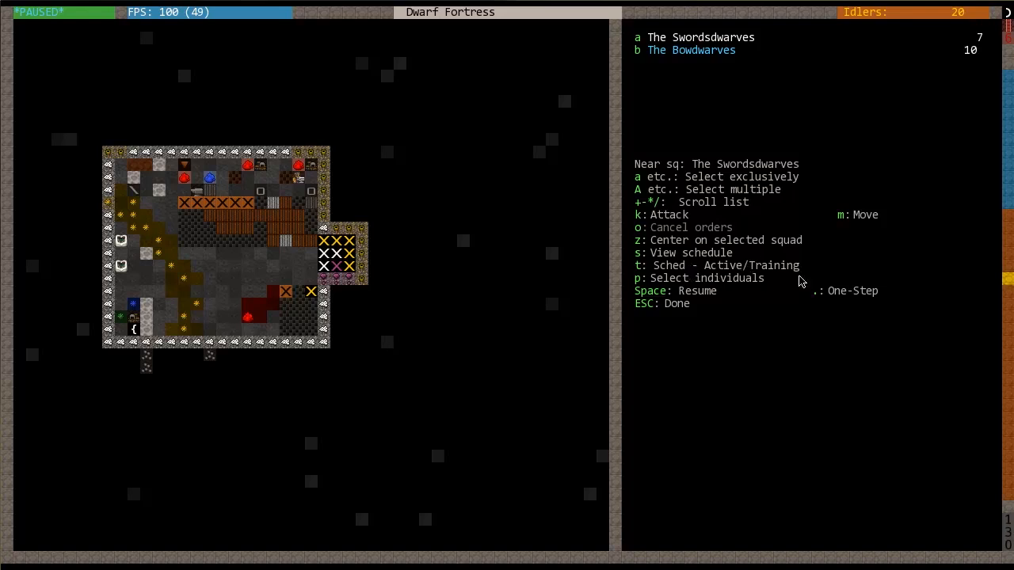
{"action": "mouse_move", "coordinate": [775, 272]}
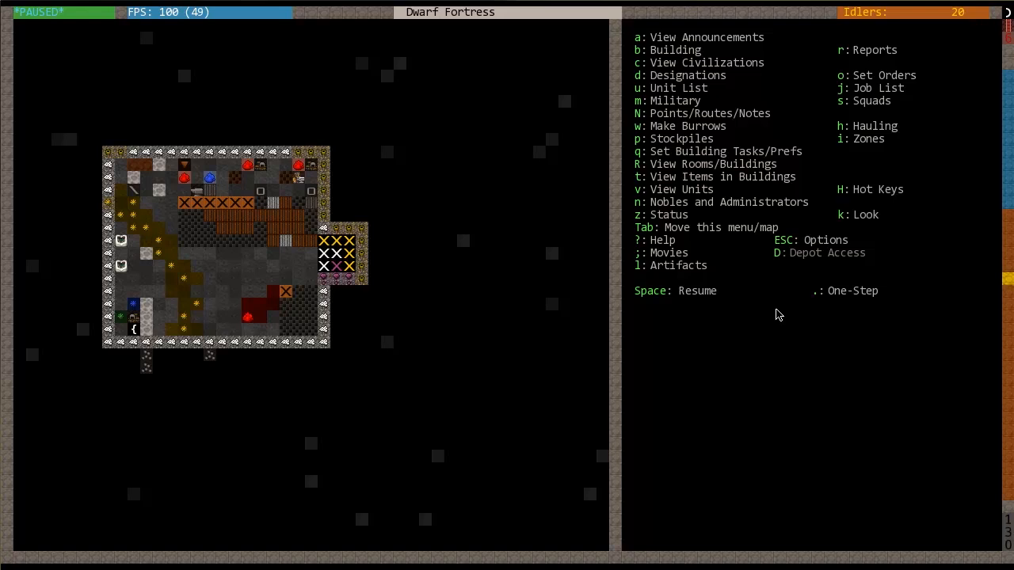
{"action": "mouse_move", "coordinate": [803, 282]}
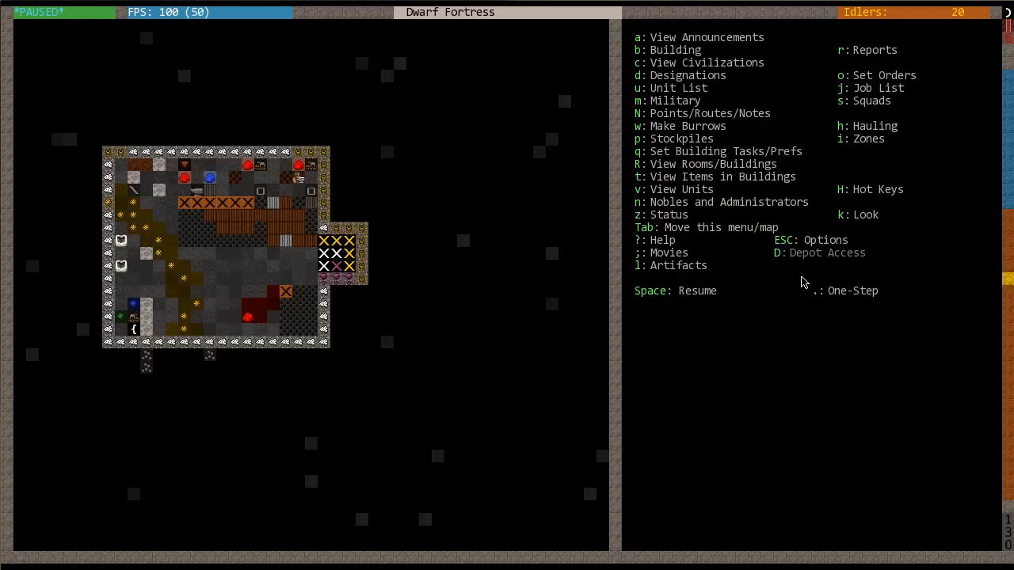
{"action": "key", "text": "m"}
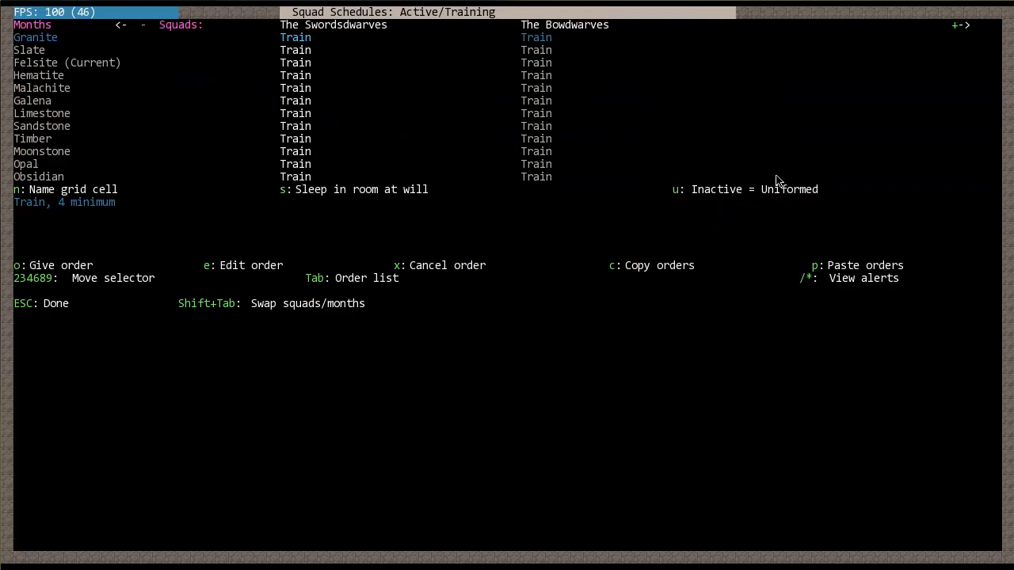
{"action": "mouse_move", "coordinate": [747, 194]}
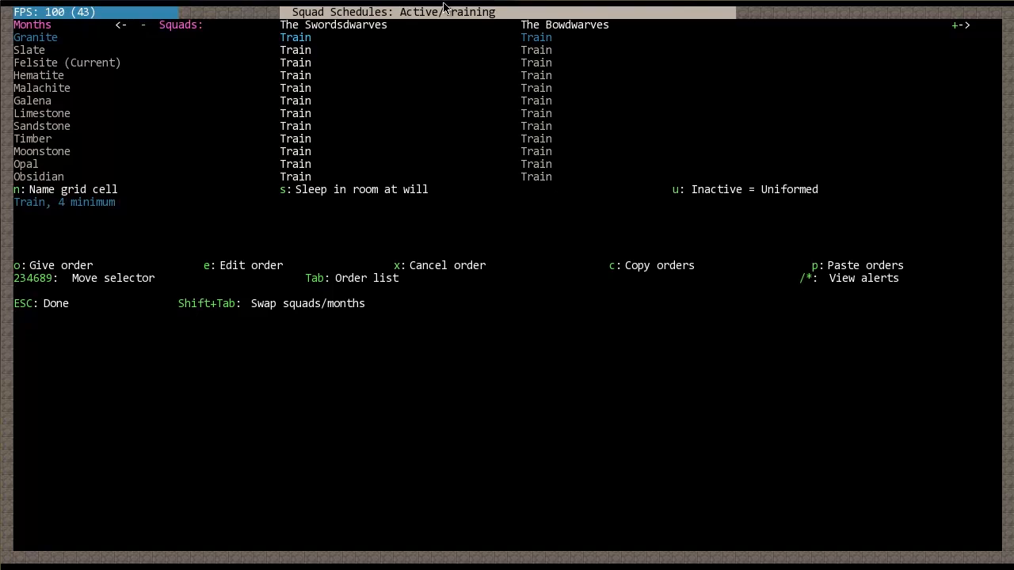
{"action": "mouse_move", "coordinate": [447, 11]}
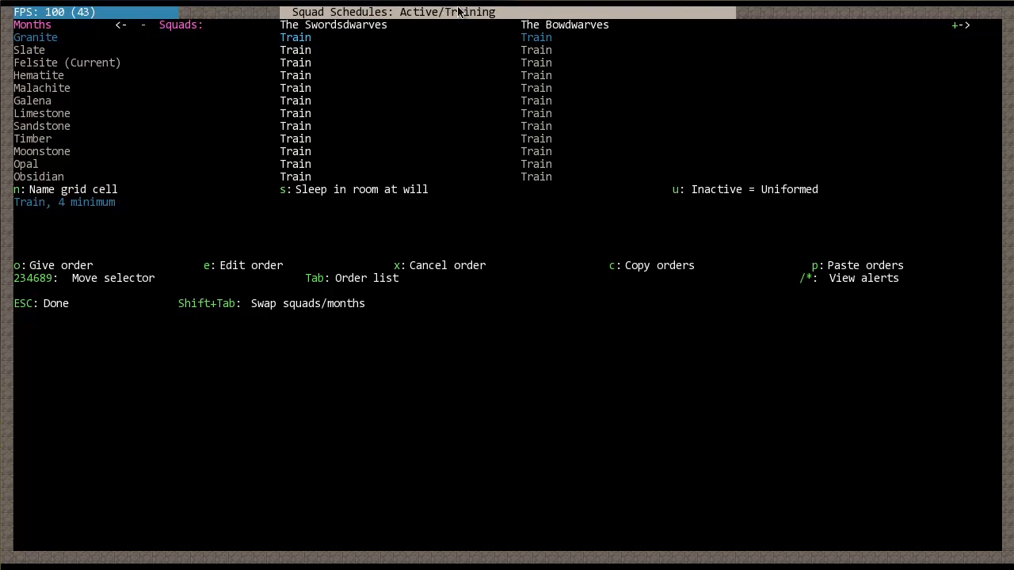
{"action": "mouse_move", "coordinate": [404, 38]}
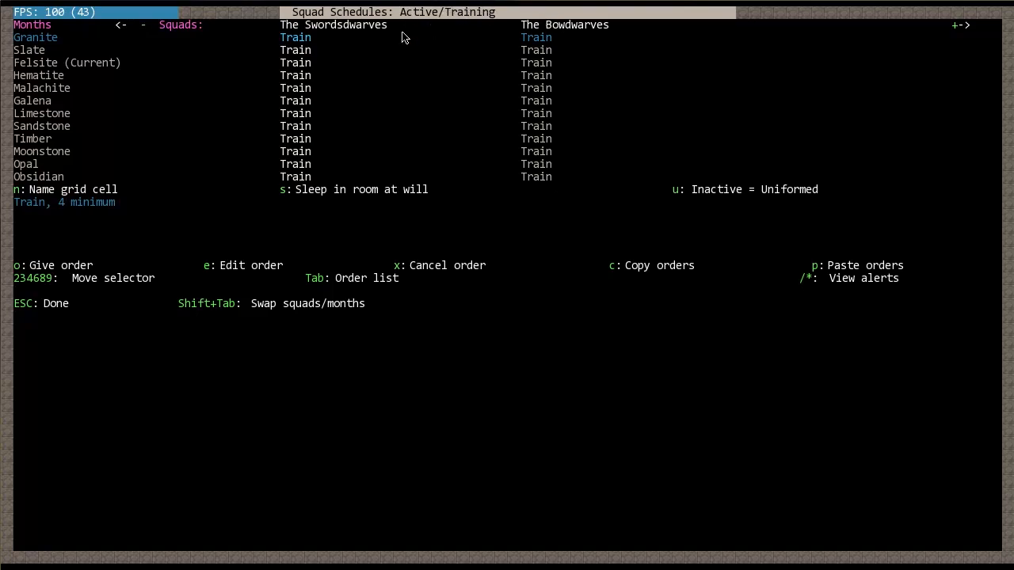
{"action": "mouse_move", "coordinate": [435, 29]}
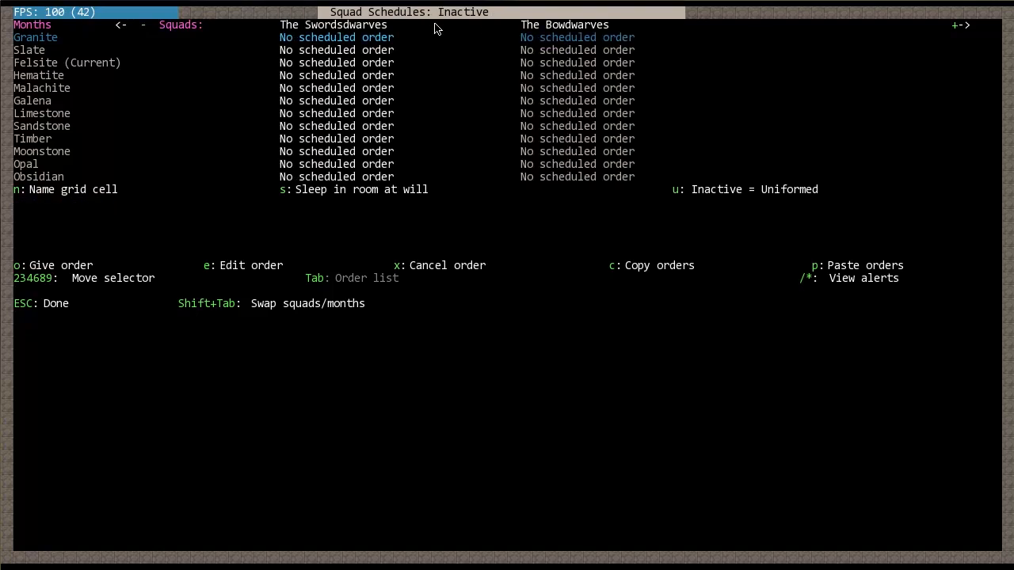
{"action": "mouse_move", "coordinate": [453, 43]}
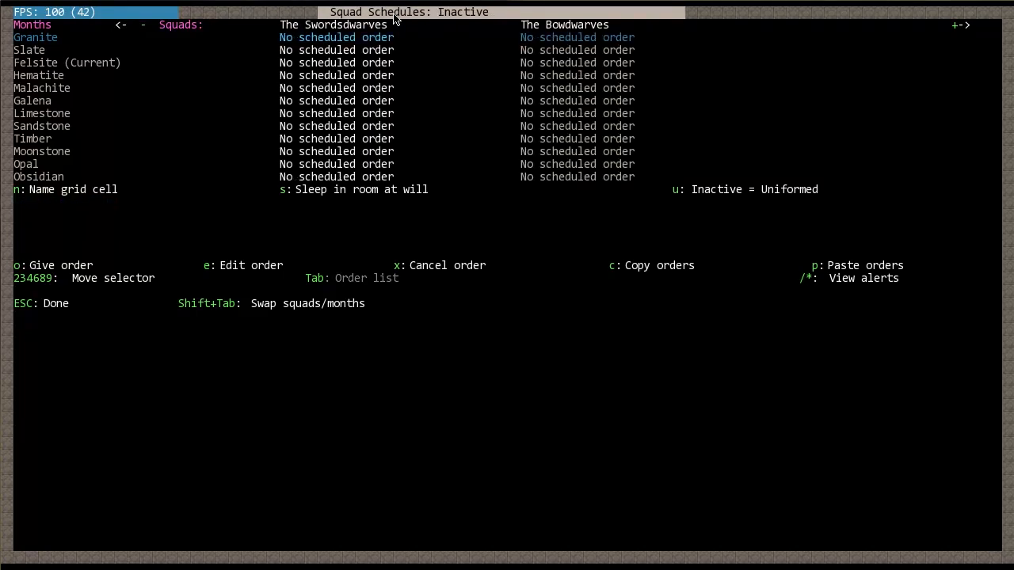
{"action": "mouse_move", "coordinate": [500, 20]}
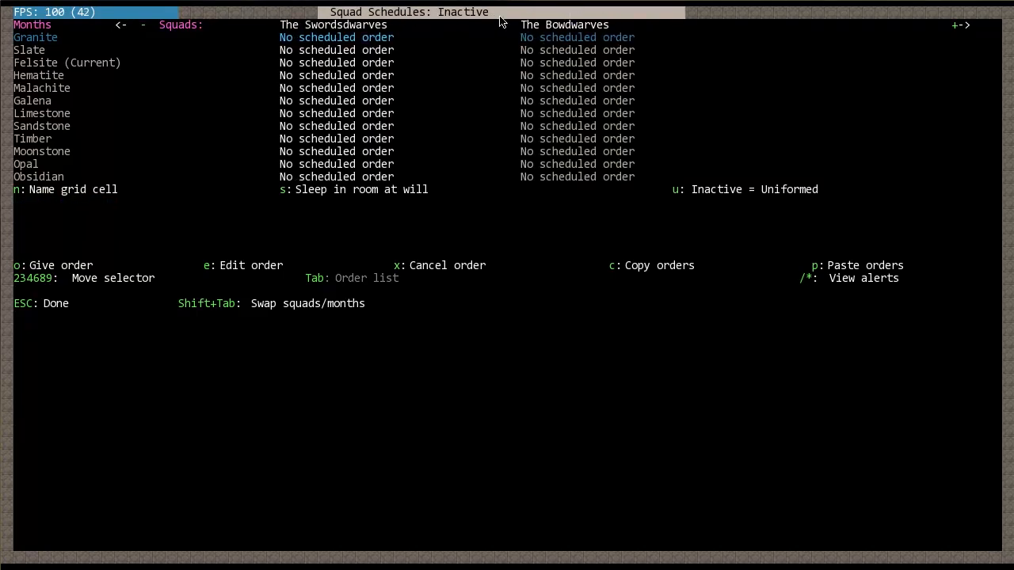
{"action": "mouse_move", "coordinate": [424, 33]}
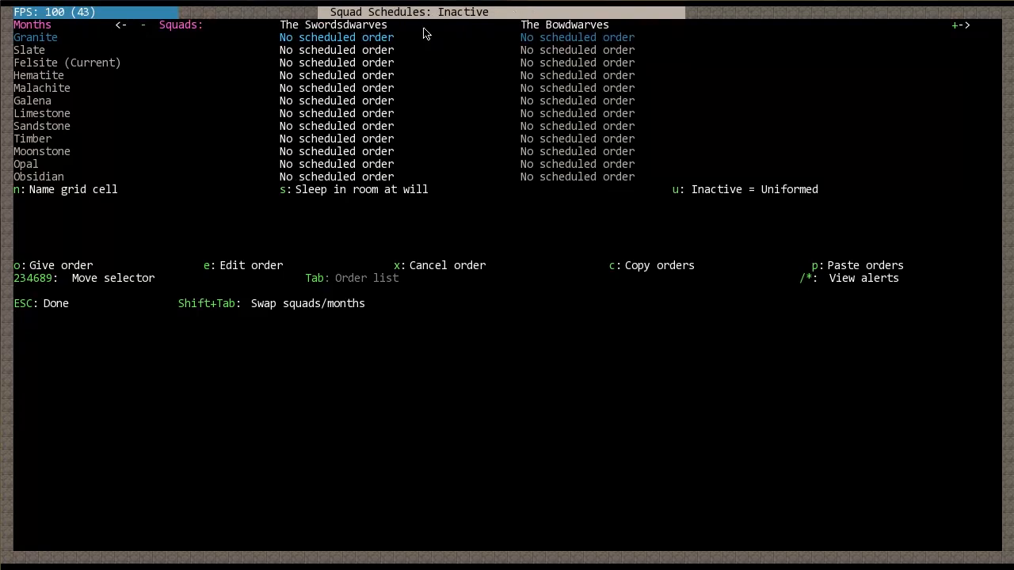
{"action": "mouse_move", "coordinate": [731, 318]}
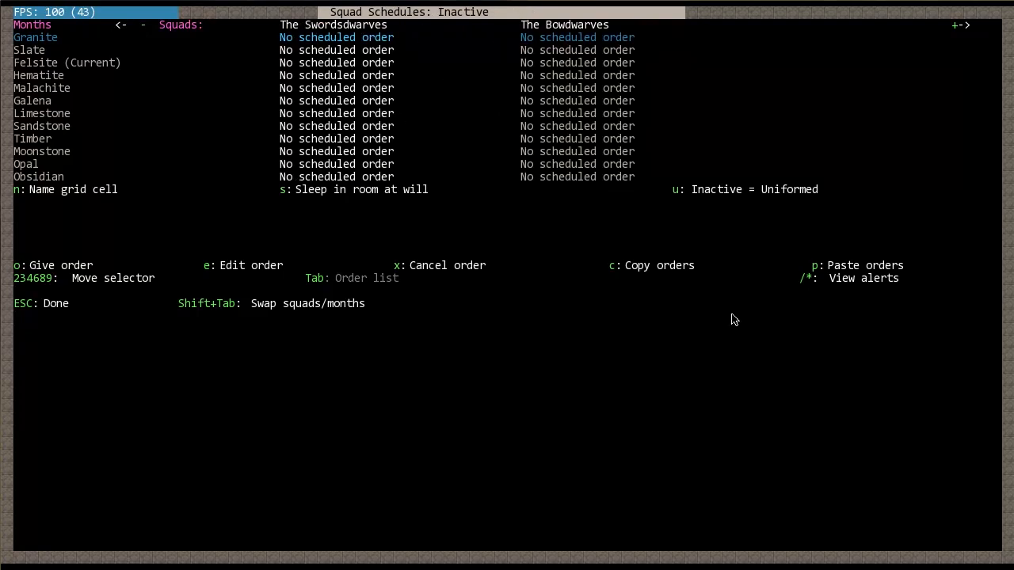
{"action": "mouse_move", "coordinate": [466, 272]}
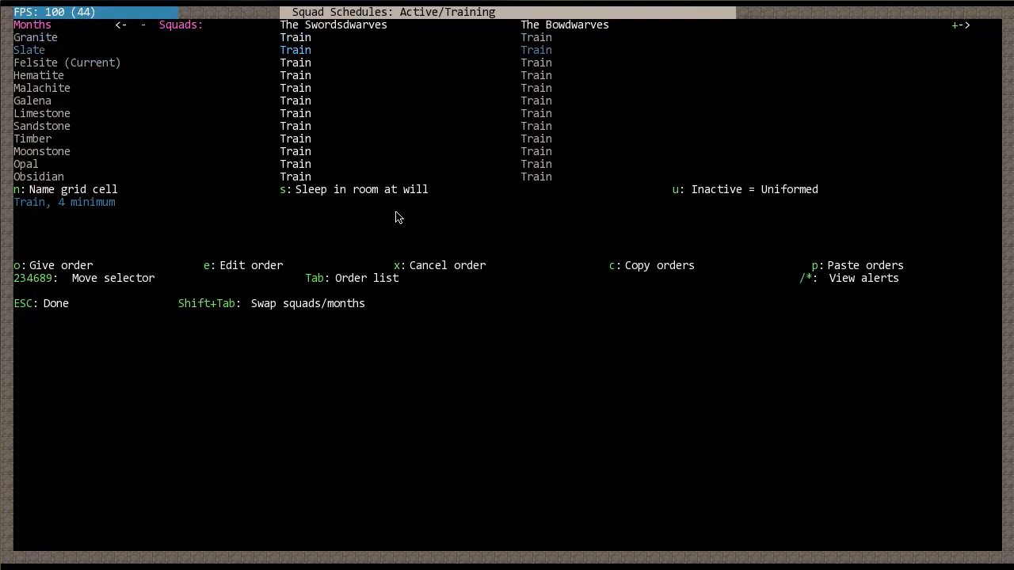
{"action": "mouse_move", "coordinate": [583, 247]}
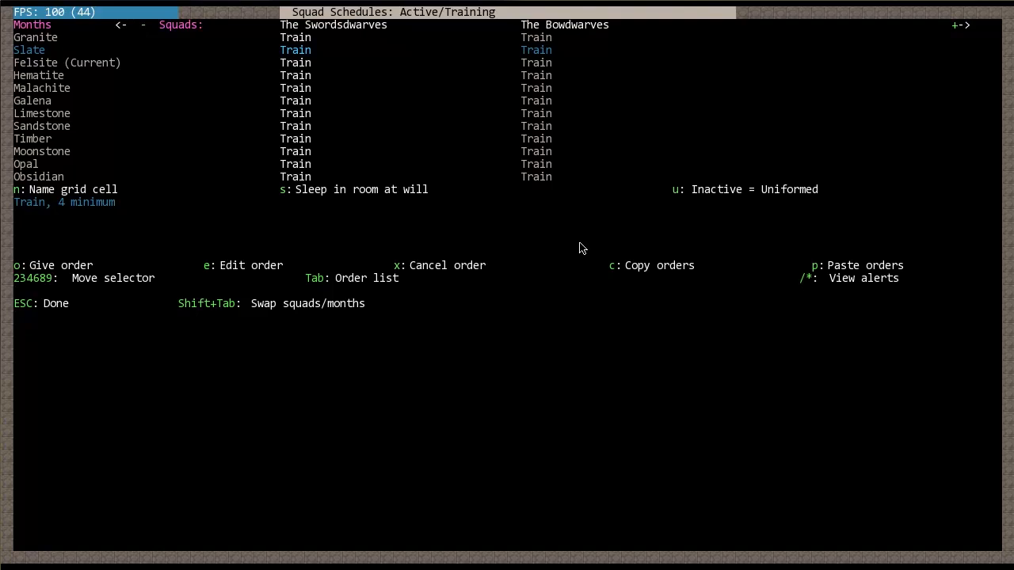
{"action": "mouse_move", "coordinate": [738, 216]}
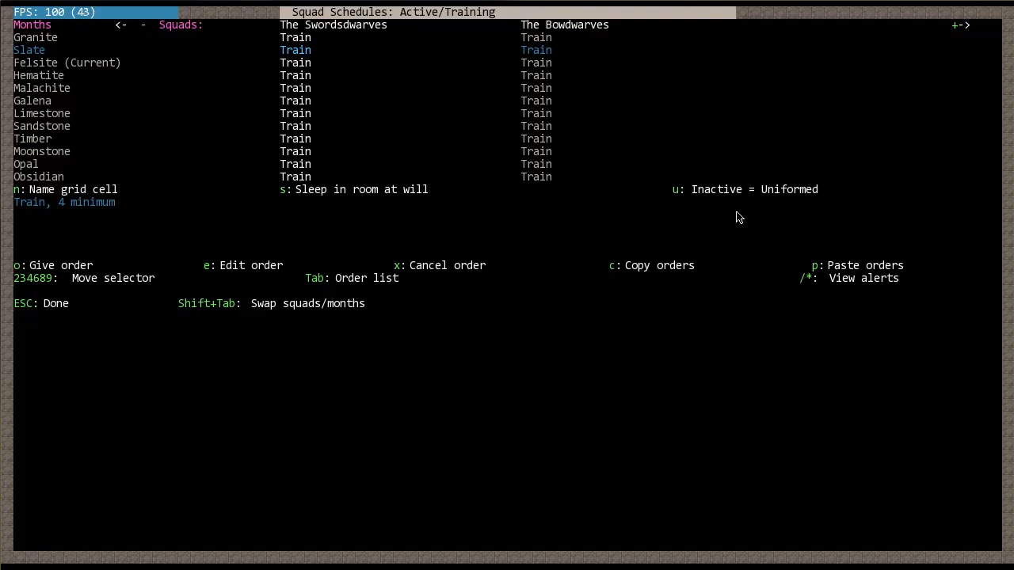
{"action": "mouse_move", "coordinate": [789, 159]}
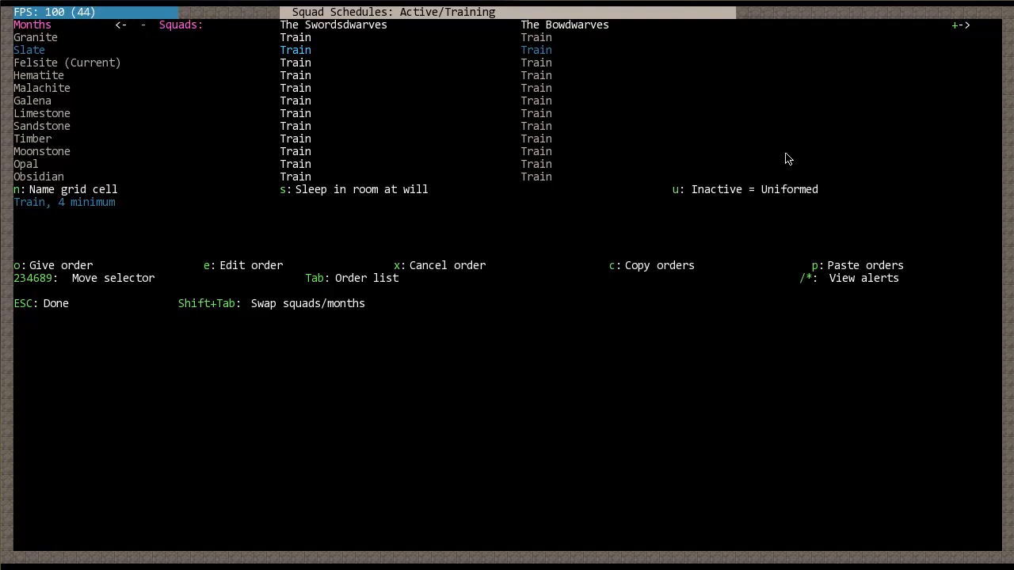
{"action": "mouse_move", "coordinate": [800, 198]}
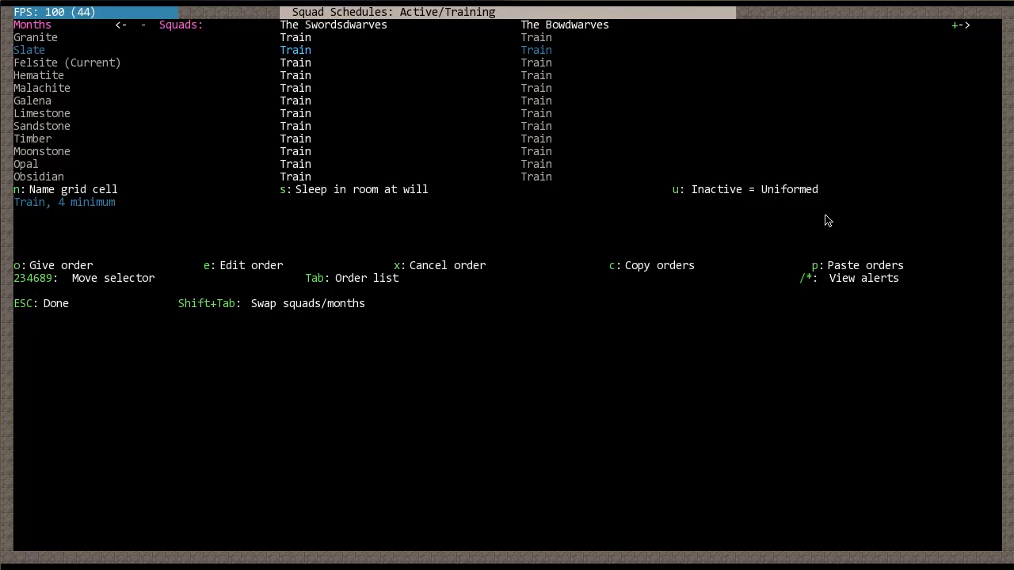
{"action": "mouse_move", "coordinate": [765, 215]}
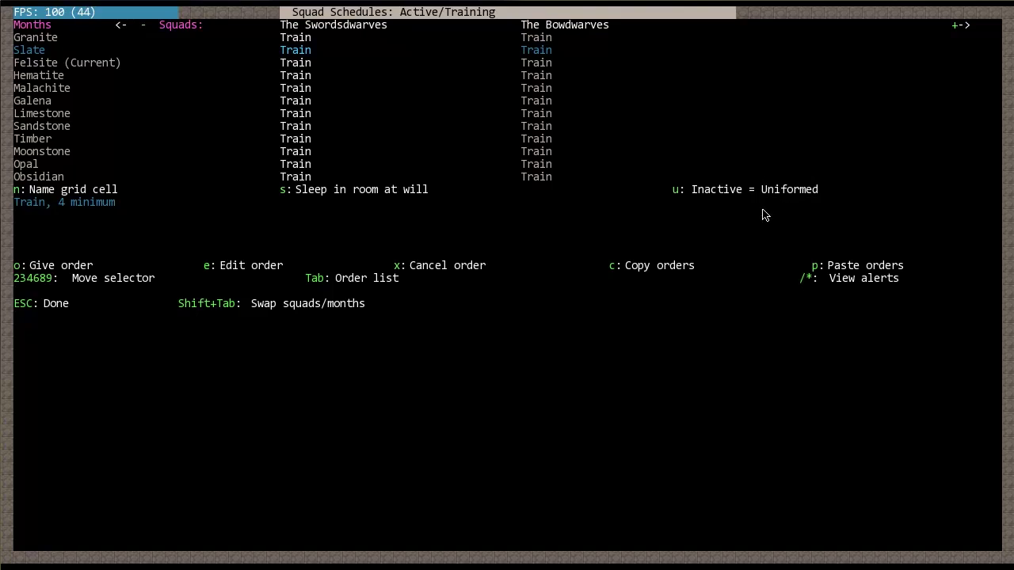
{"action": "mouse_move", "coordinate": [725, 213]}
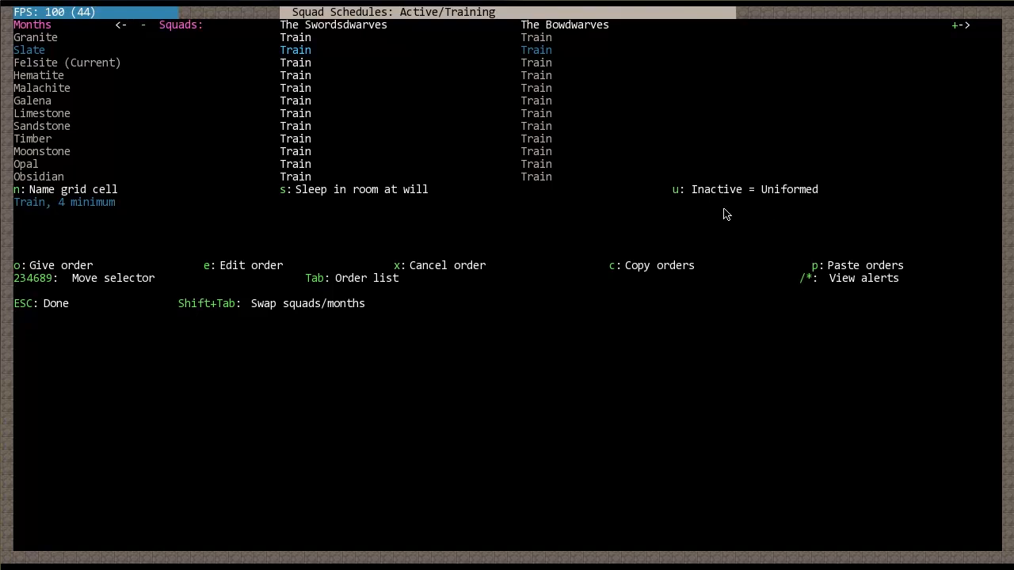
{"action": "mouse_move", "coordinate": [735, 196]}
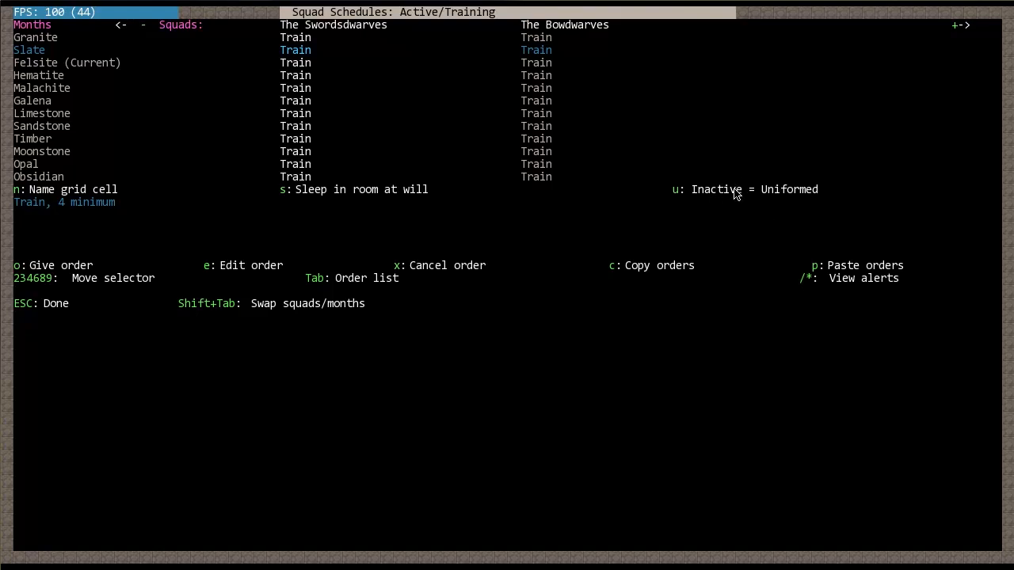
{"action": "mouse_move", "coordinate": [644, 203]}
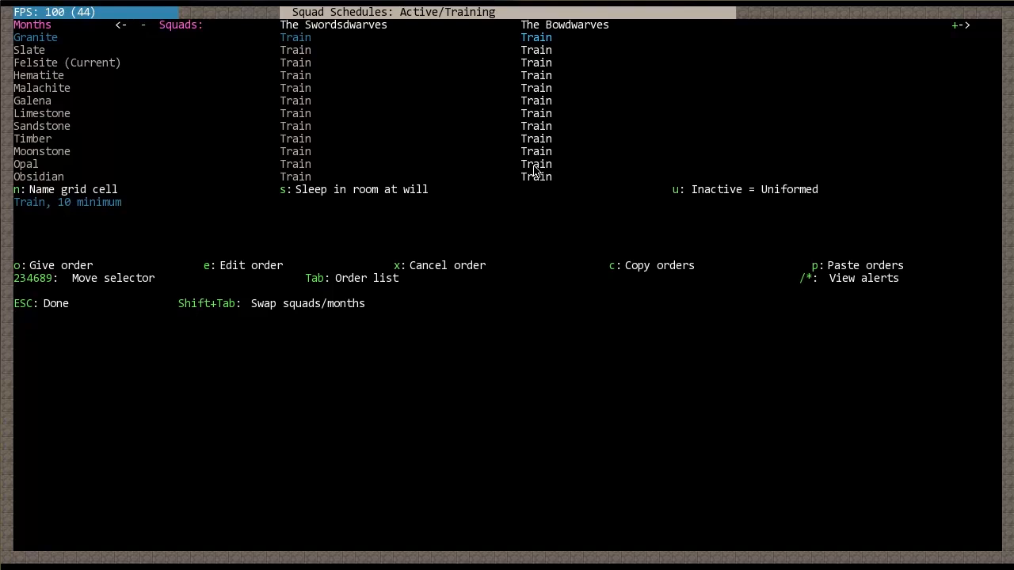
{"action": "mouse_move", "coordinate": [541, 15]}
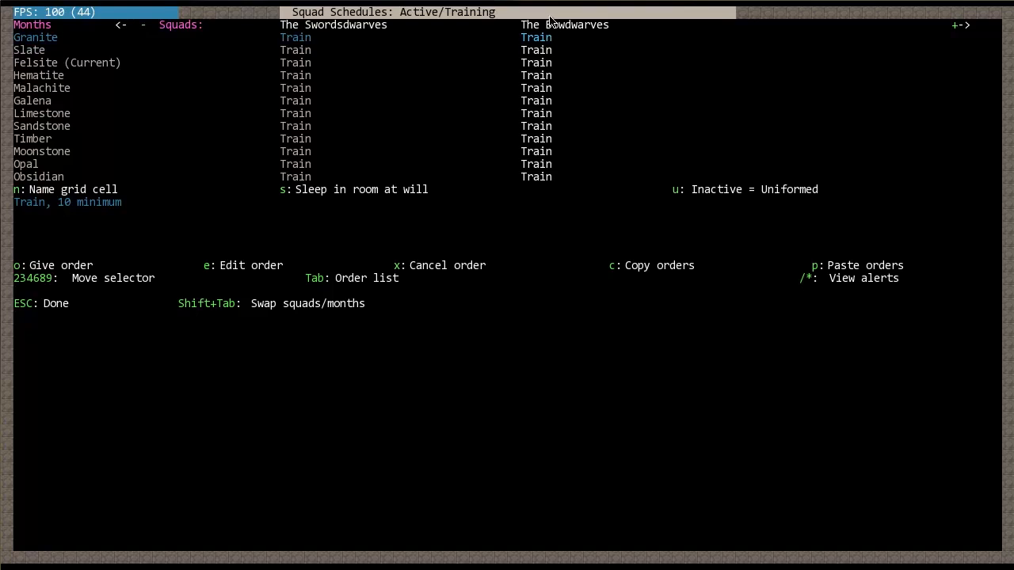
{"action": "mouse_move", "coordinate": [849, 218]}
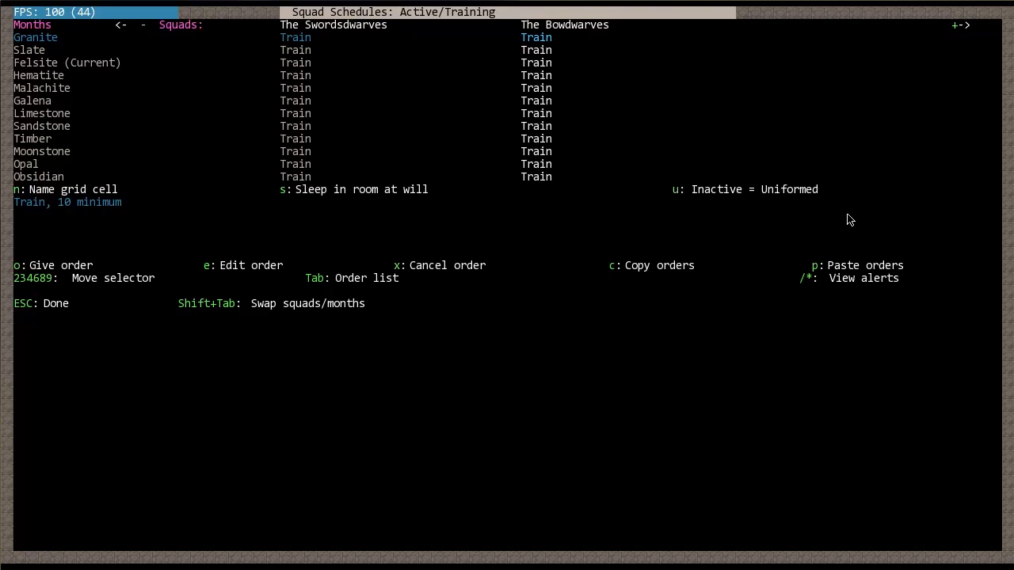
{"action": "mouse_move", "coordinate": [688, 218]}
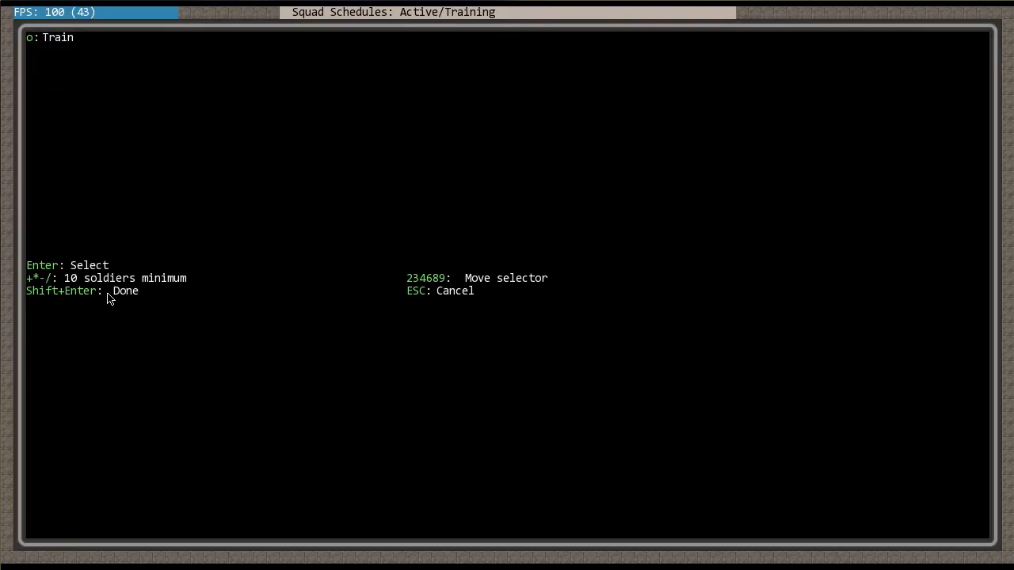
{"action": "mouse_move", "coordinate": [94, 293]}
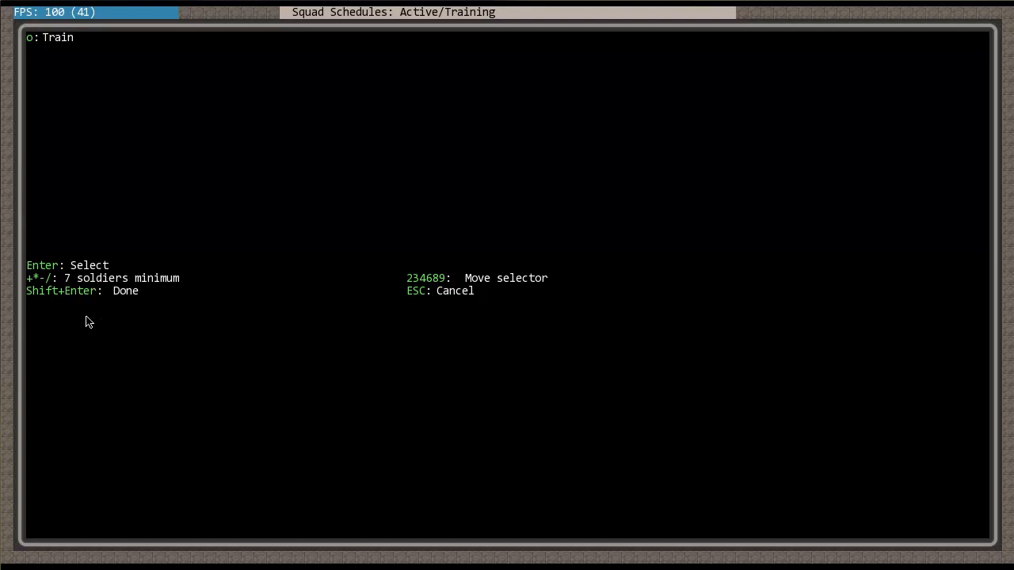
{"action": "mouse_move", "coordinate": [83, 301]}
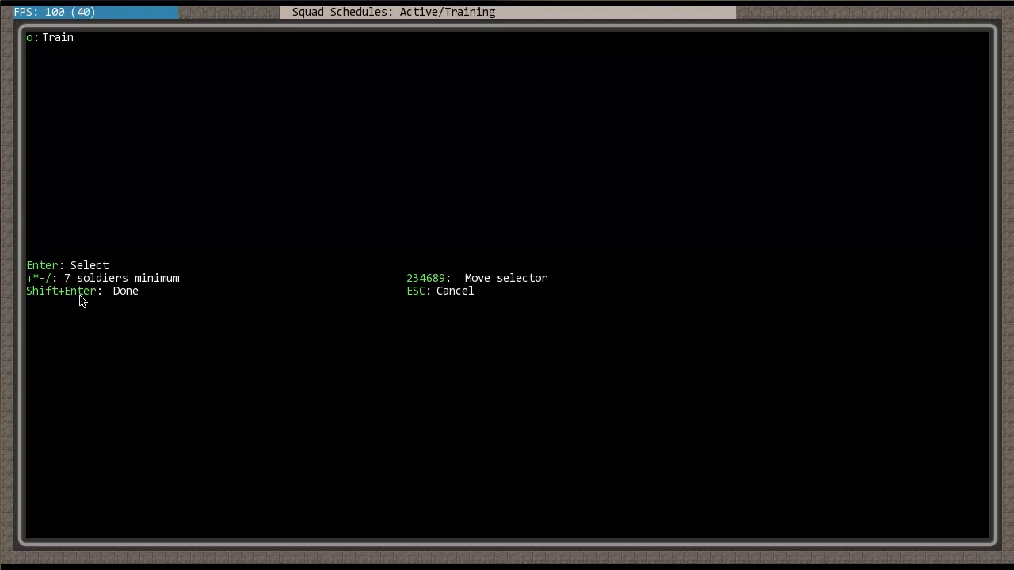
Step: Confirm the Bowdwarves' training order at a 7-soldier minimum
{"action": "key", "text": "Enter"}
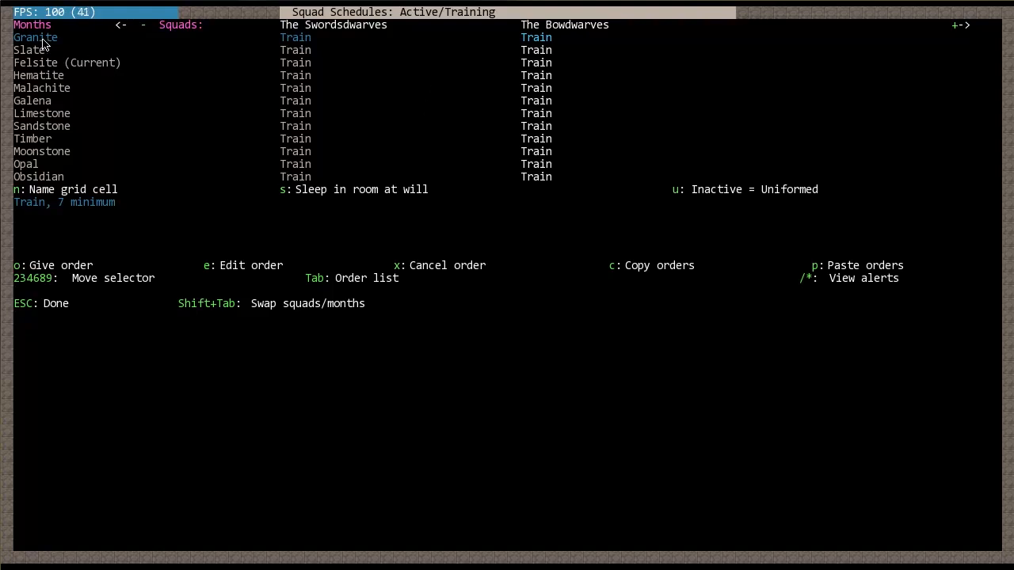
{"action": "mouse_move", "coordinate": [94, 221]}
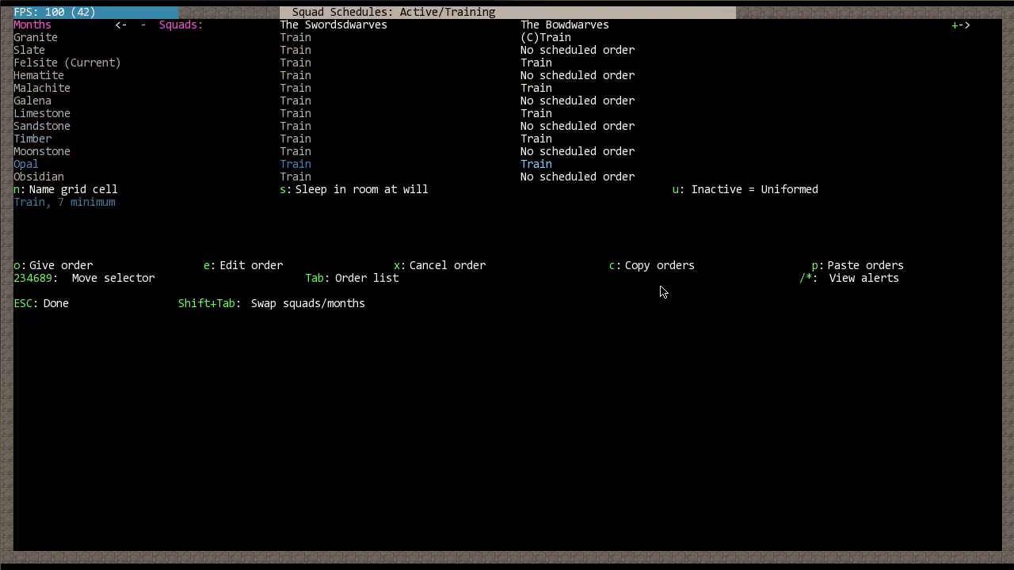
{"action": "mouse_move", "coordinate": [157, 288]}
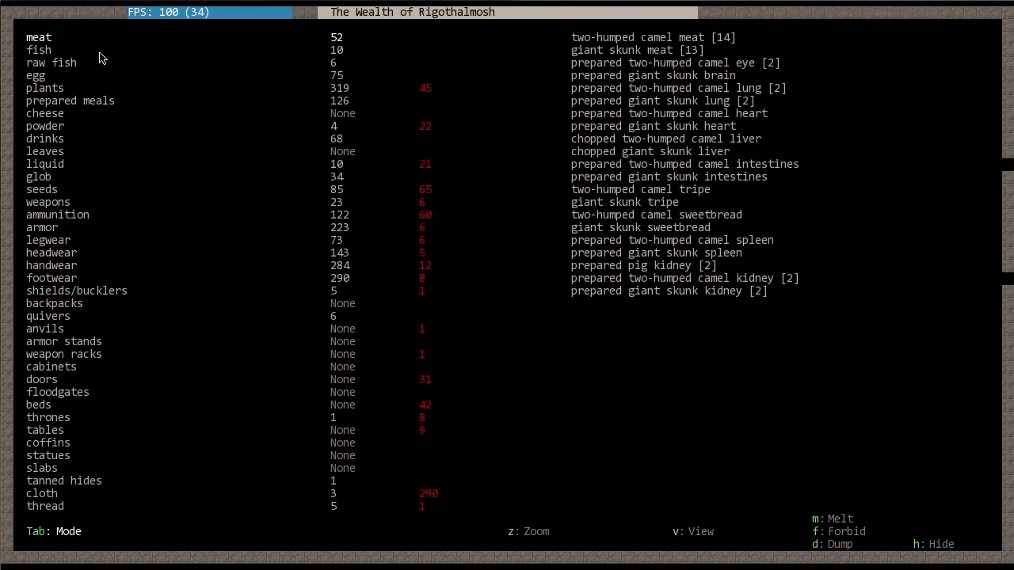
Step: Browse the stocked weapons to the crossbows, then leave the stocks screen for the fortress map
{"action": "left_click", "coordinate": [70, 102]}
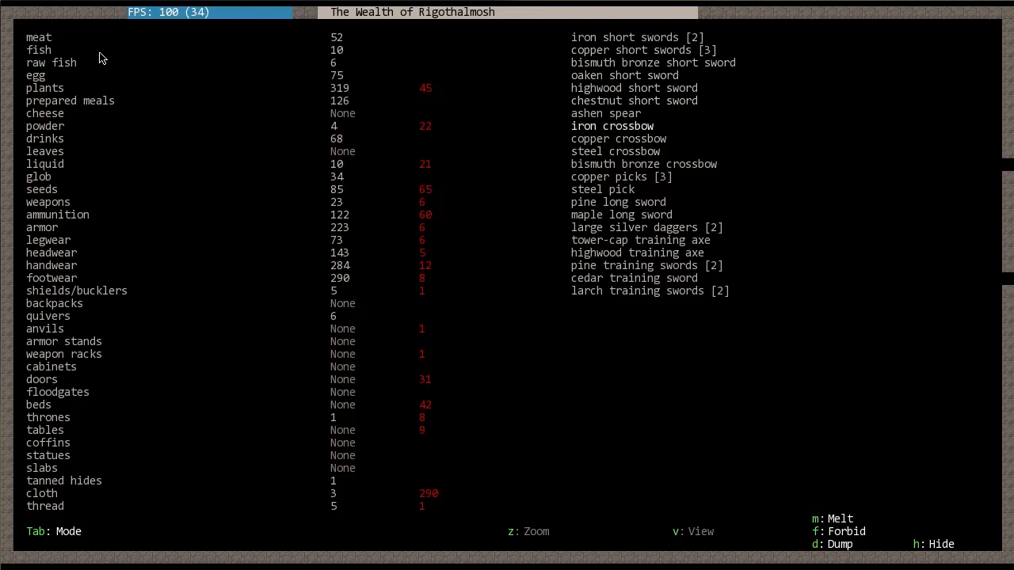
{"action": "key", "text": "down"}
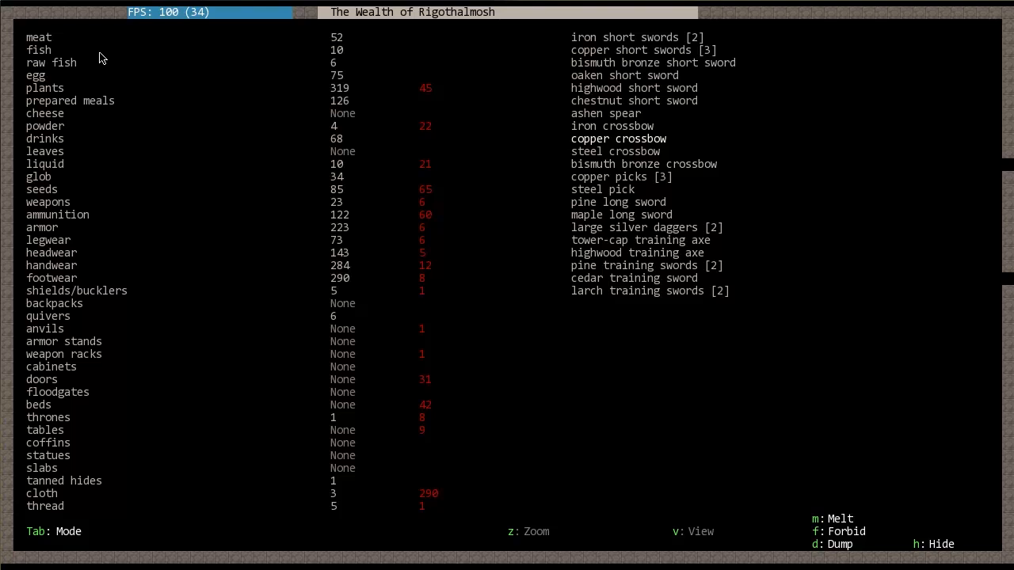
{"action": "key", "text": "Escape"}
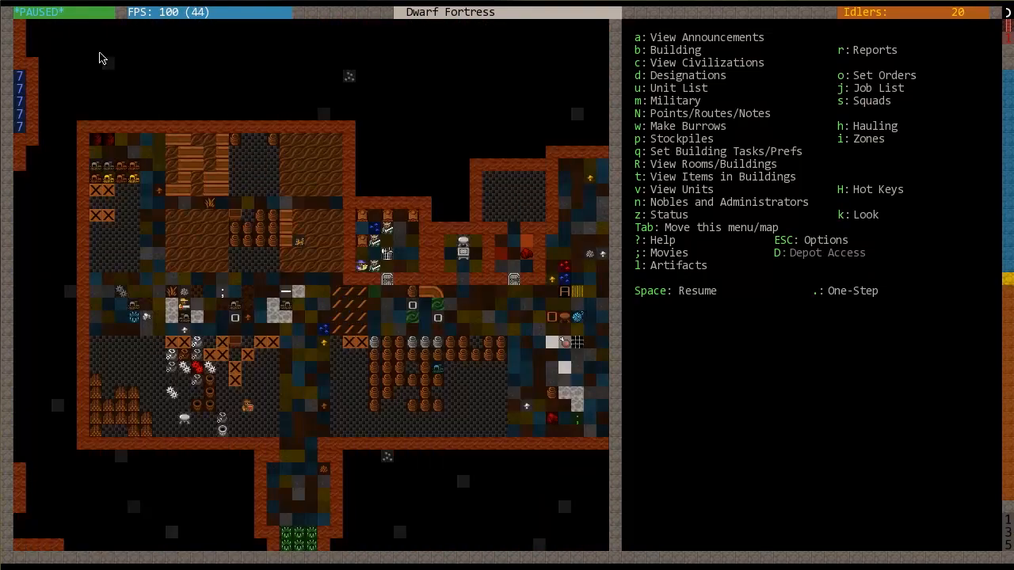
Step: Glance at the building construction list, dismiss it and unpause the fortress
{"action": "key", "text": "b"}
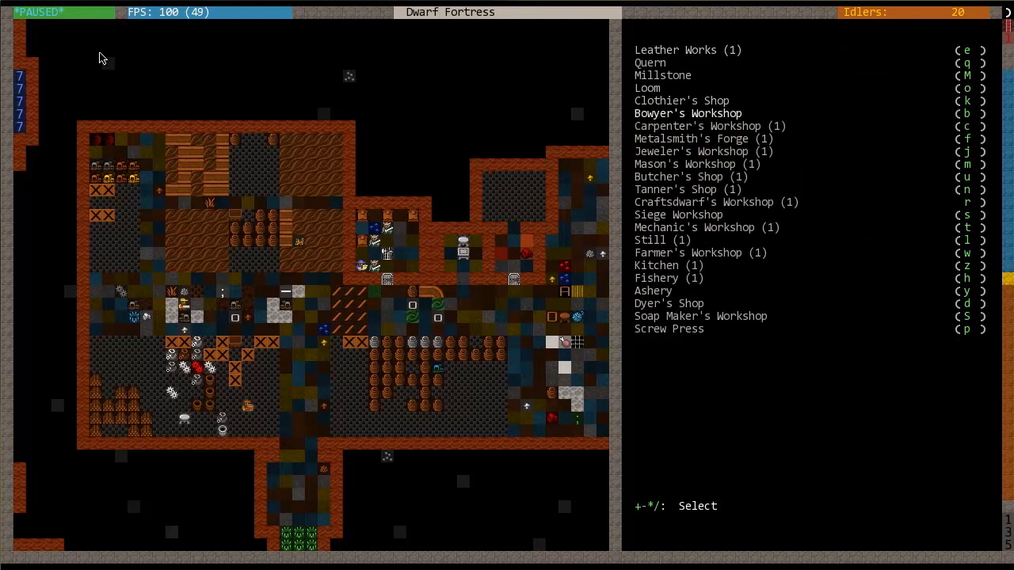
{"action": "left_click", "coordinate": [687, 112]}
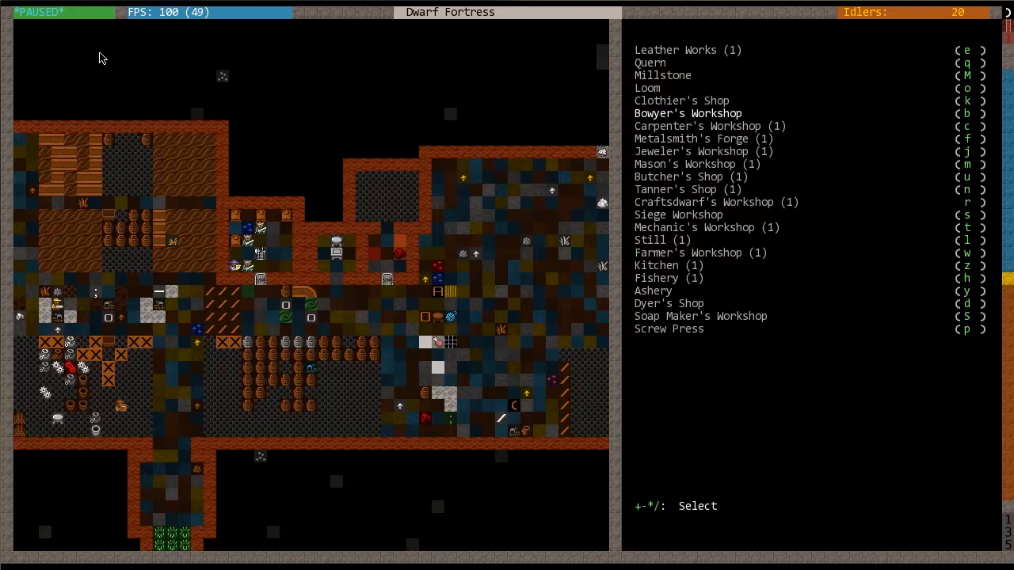
{"action": "key", "text": "Escape"}
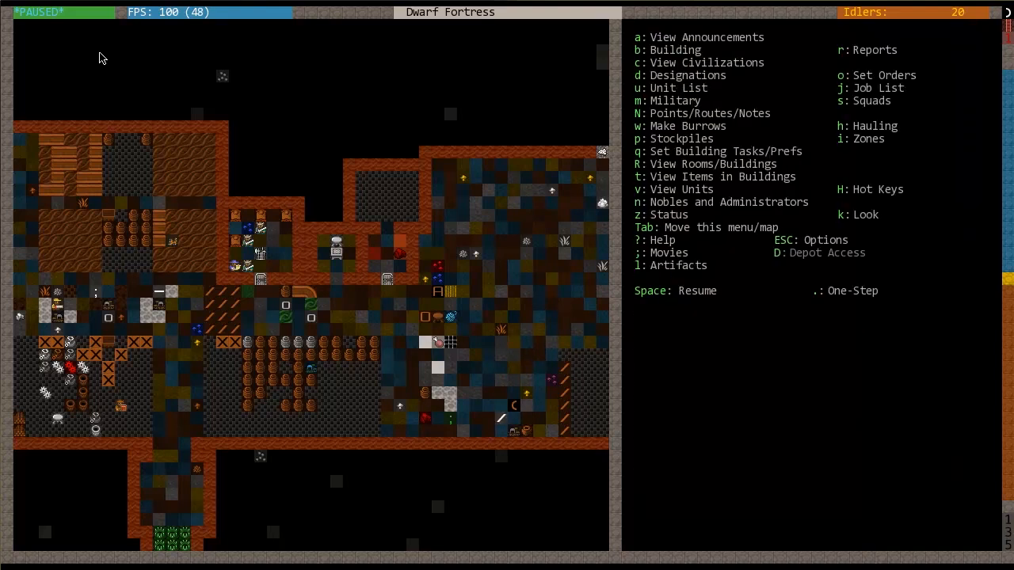
{"action": "key", "text": "Space"}
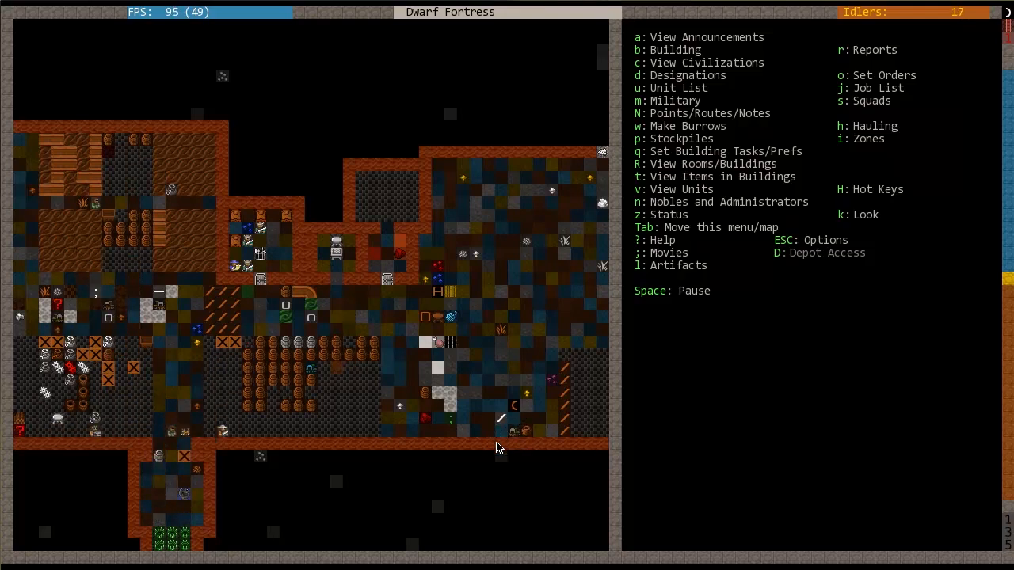
Step: Pause the game and bring up the squads overview
{"action": "key", "text": "SPACE"}
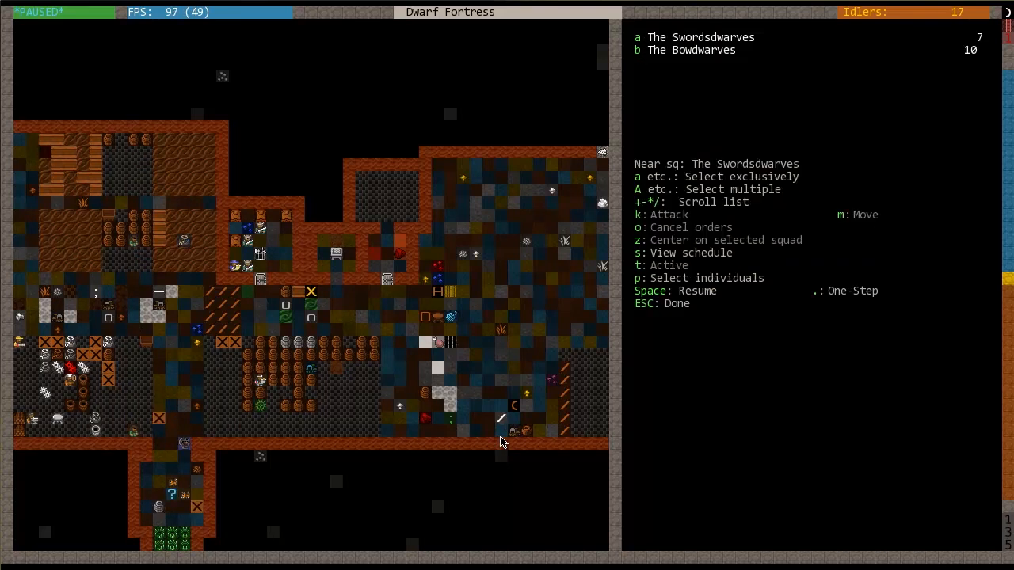
{"action": "key", "text": "t"}
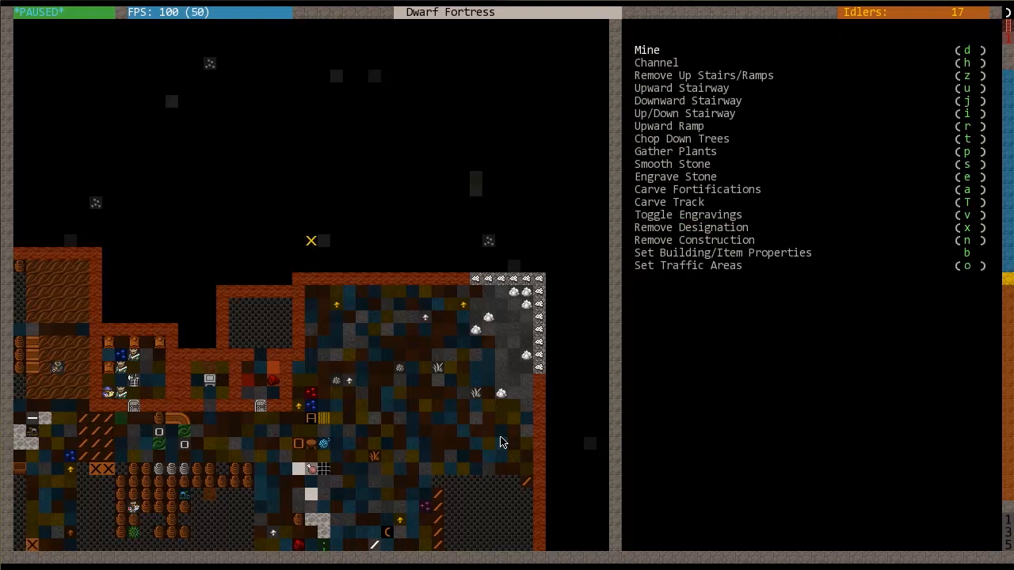
{"action": "mouse_move", "coordinate": [310, 178]}
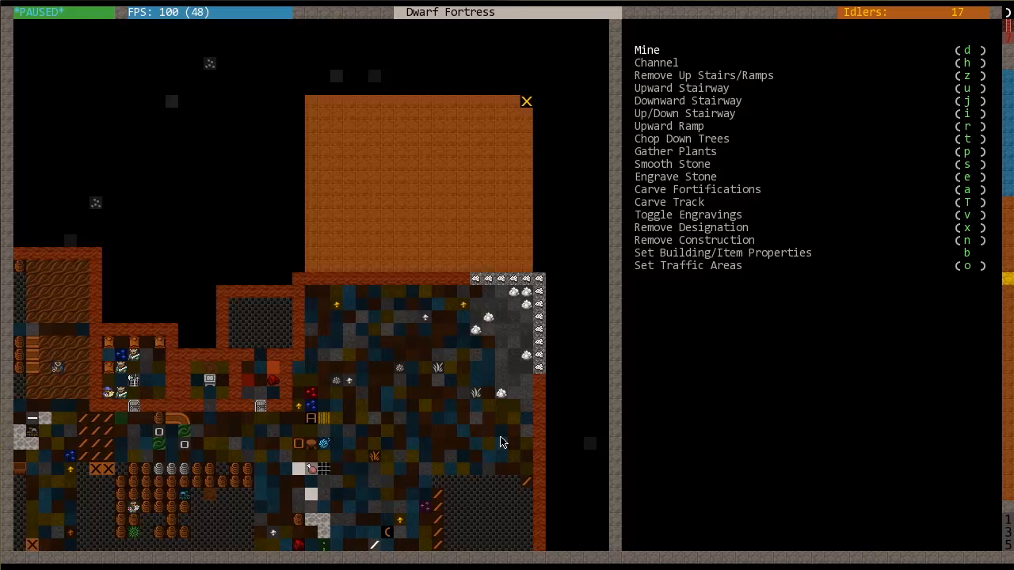
{"action": "mouse_move", "coordinate": [421, 288]}
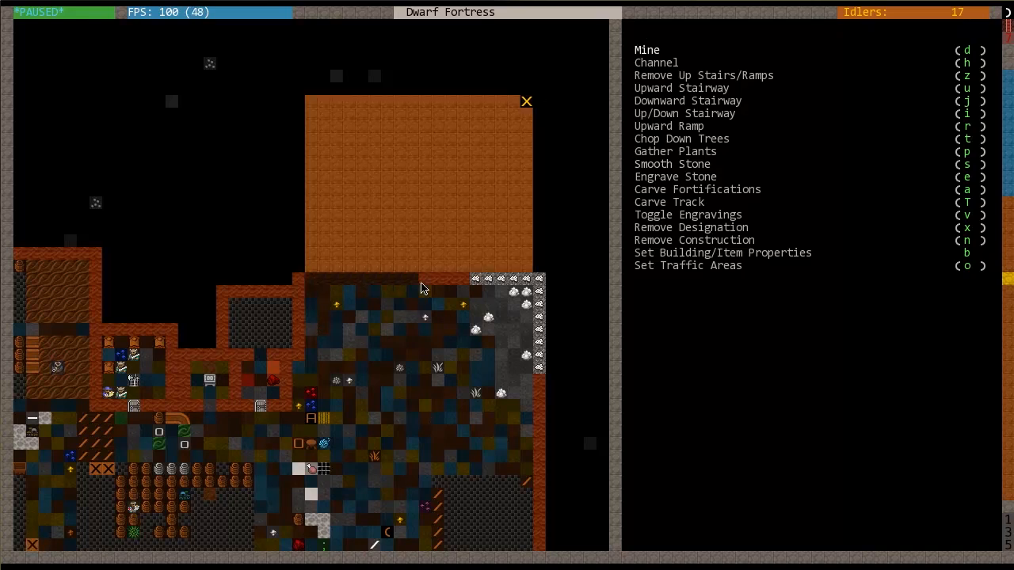
Step: Finish marking the rock block north of the fortress for mining
{"action": "key", "text": "Escape"}
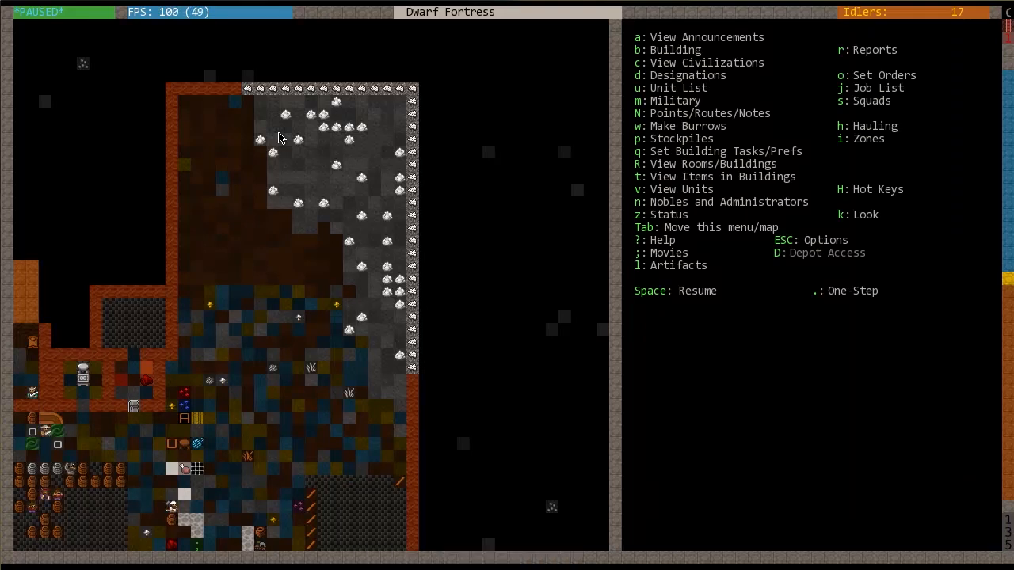
Step: Return to the dig designation menu for channeling the top row, then leave it with the game running
{"action": "key", "text": "b"}
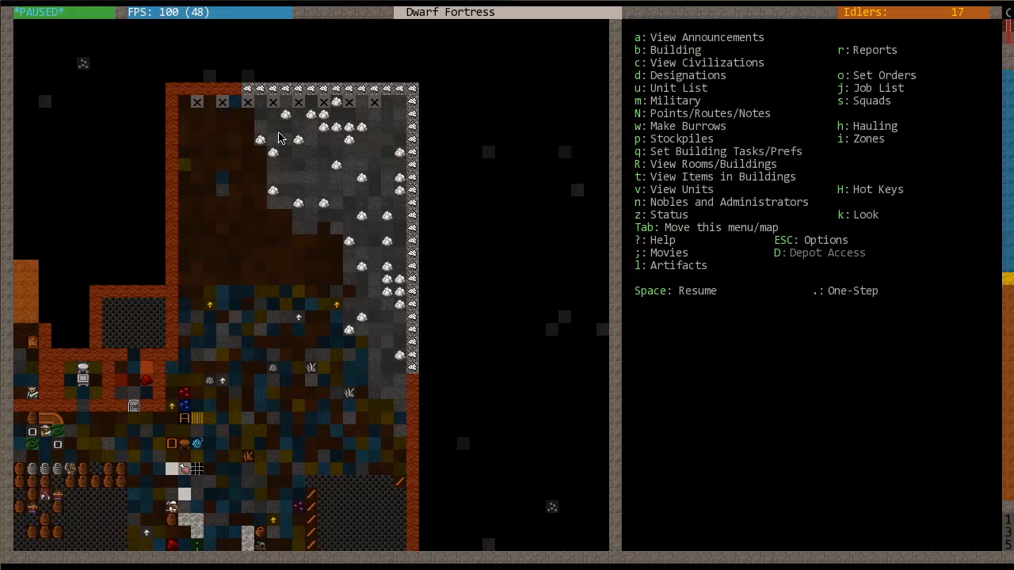
{"action": "key", "text": "SPACE"}
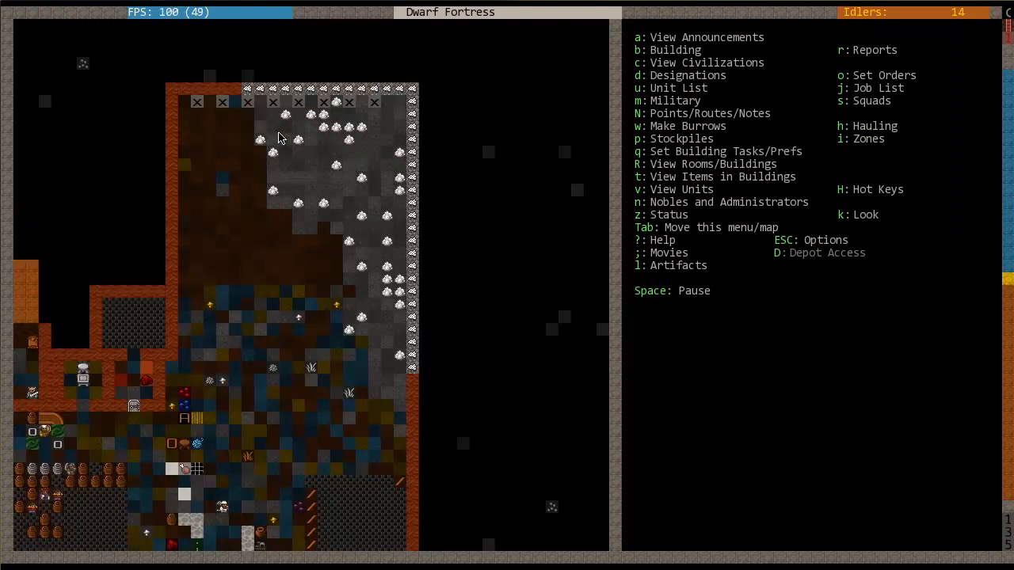
{"action": "key", "text": "d"}
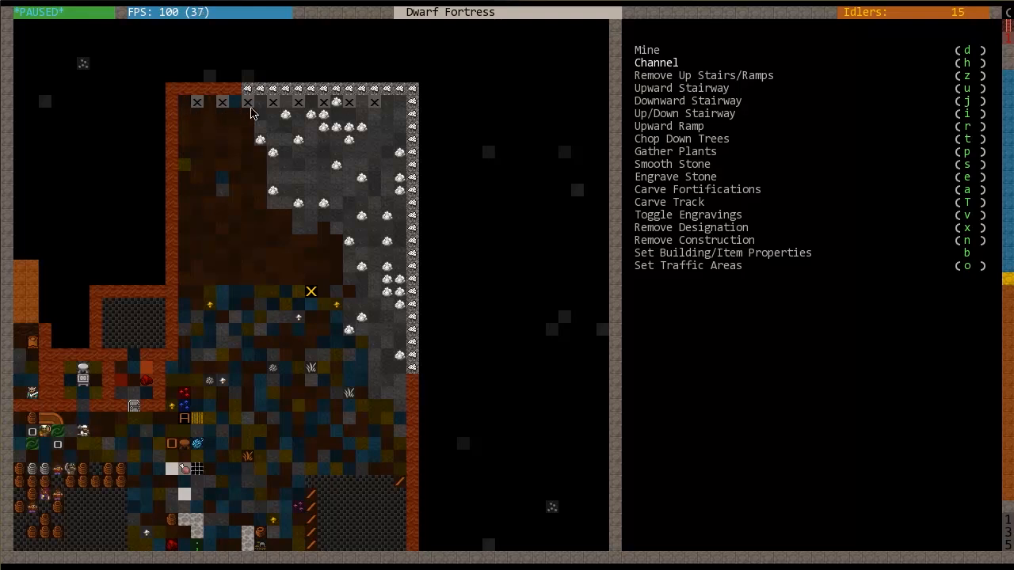
{"action": "mouse_move", "coordinate": [295, 108]}
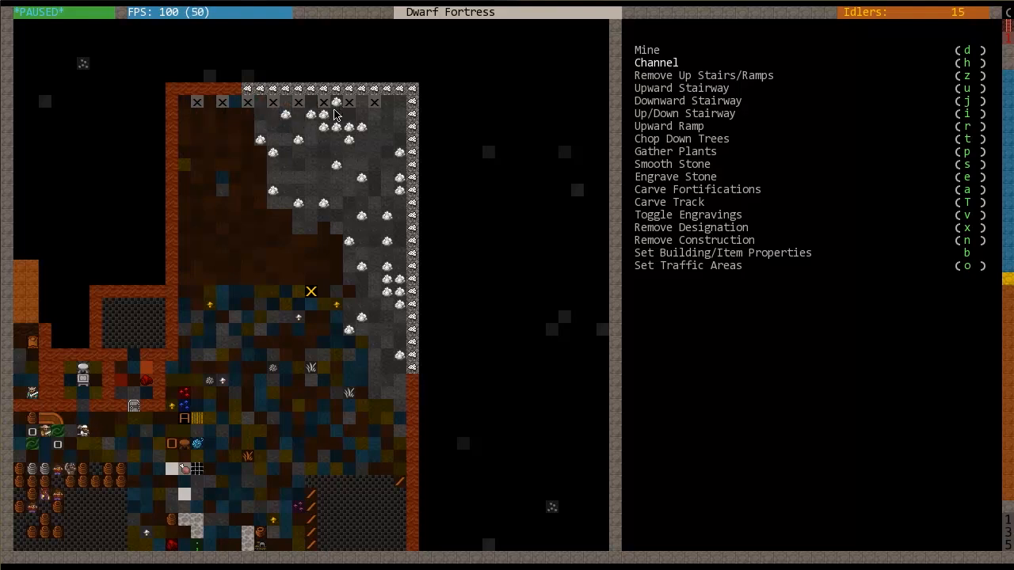
{"action": "mouse_move", "coordinate": [355, 118]}
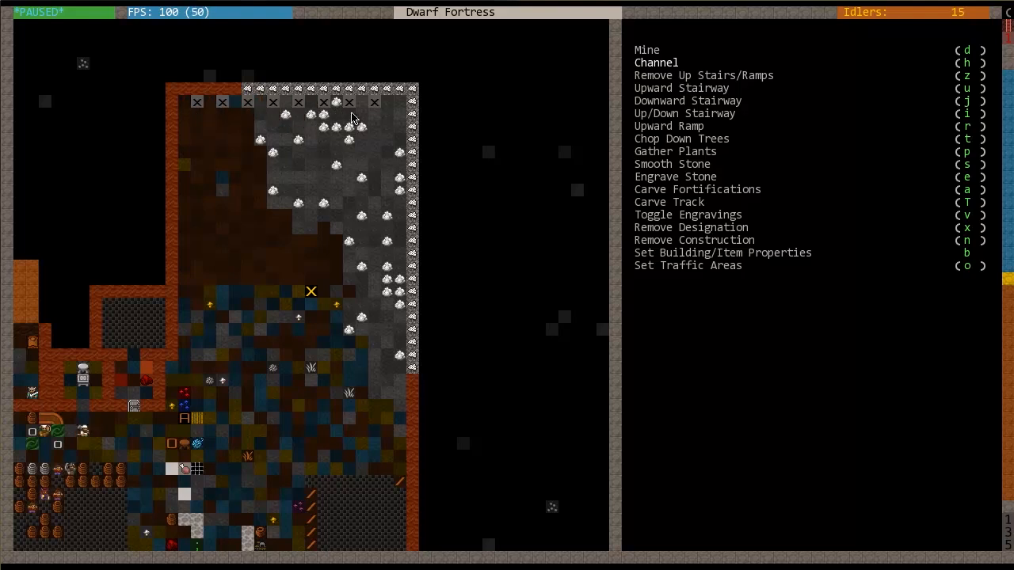
{"action": "mouse_move", "coordinate": [374, 127]}
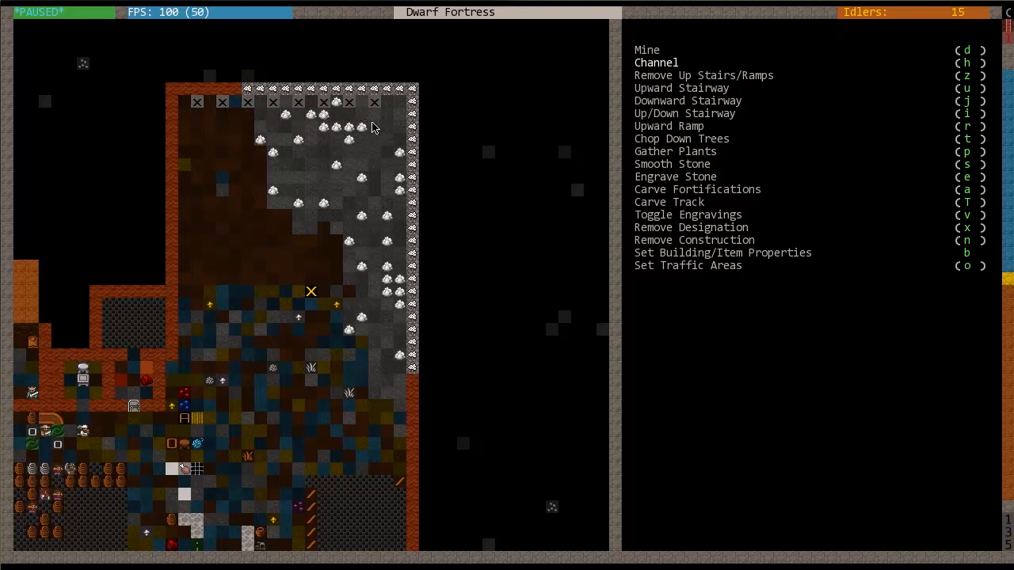
{"action": "mouse_move", "coordinate": [393, 117]}
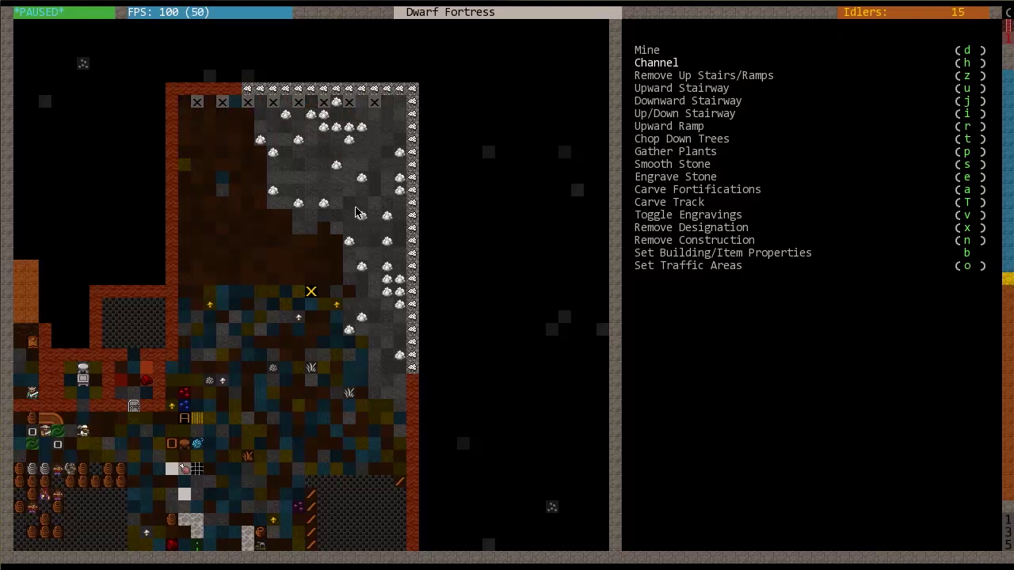
{"action": "key", "text": "Escape"}
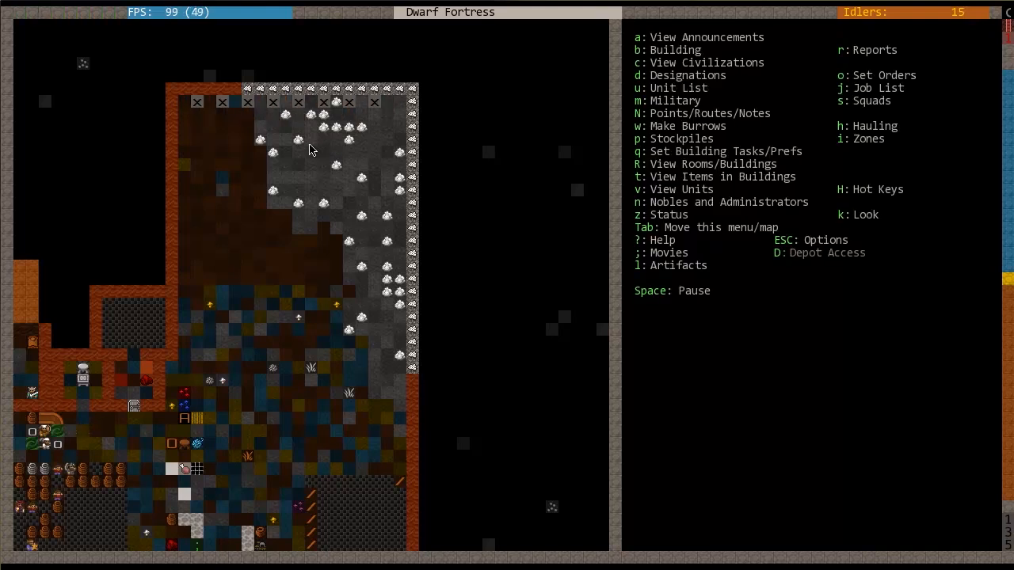
Step: Lay out a garbage dump activity zone and return to the running main view
{"action": "key", "text": "d"}
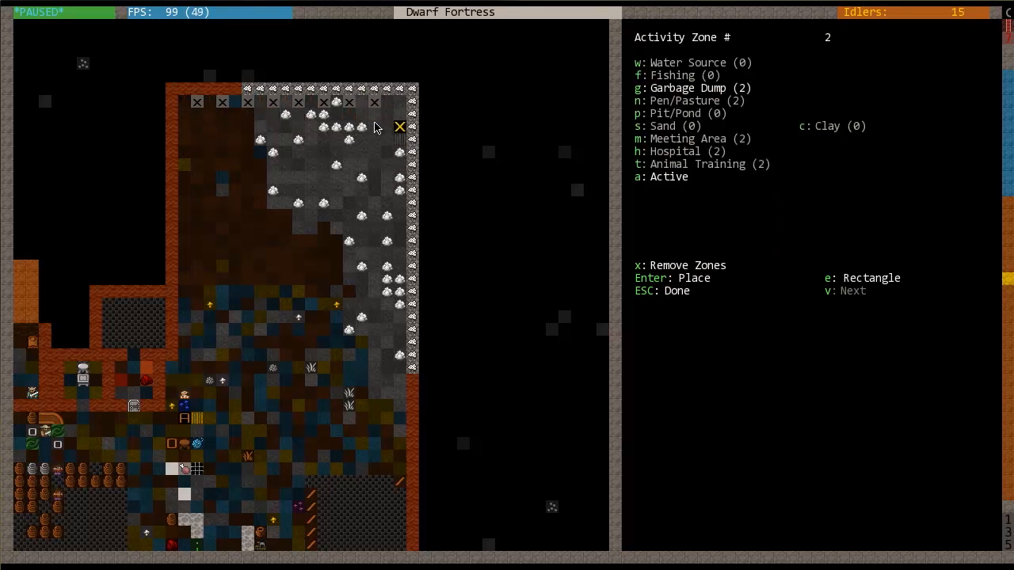
{"action": "key", "text": "Escape"}
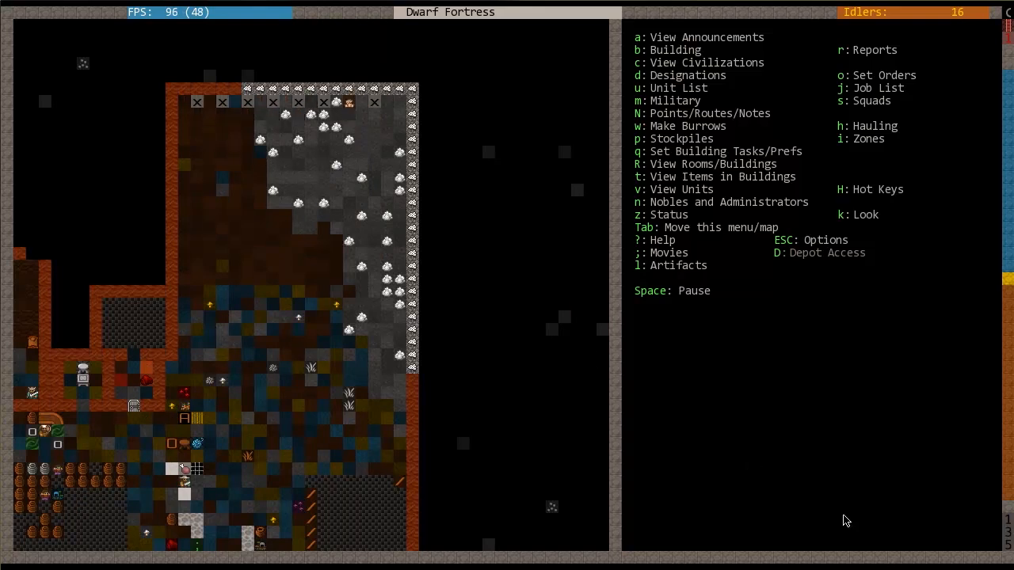
Step: Pause the fortress to inspect the archery range
{"action": "key", "text": "SPACE"}
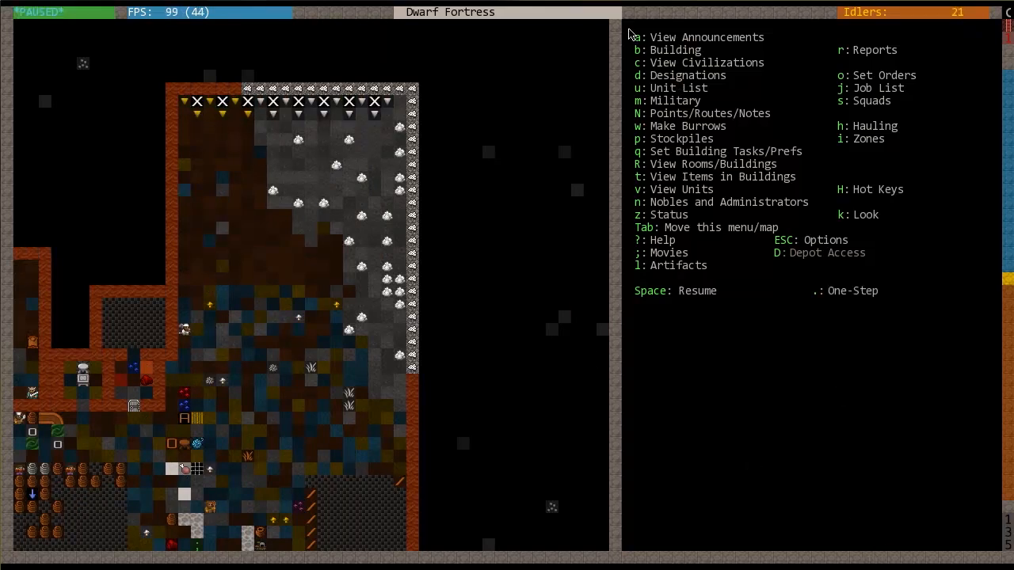
{"action": "mouse_move", "coordinate": [388, 118]}
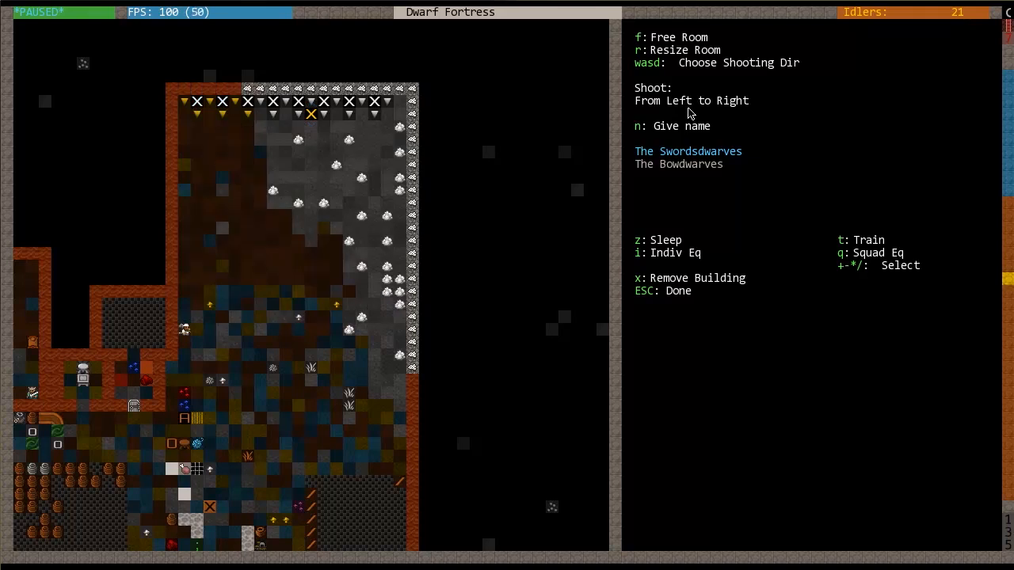
Step: Set the archery range to shoot bottom to top for the Bowdwarves and finish editing
{"action": "key", "text": "s"}
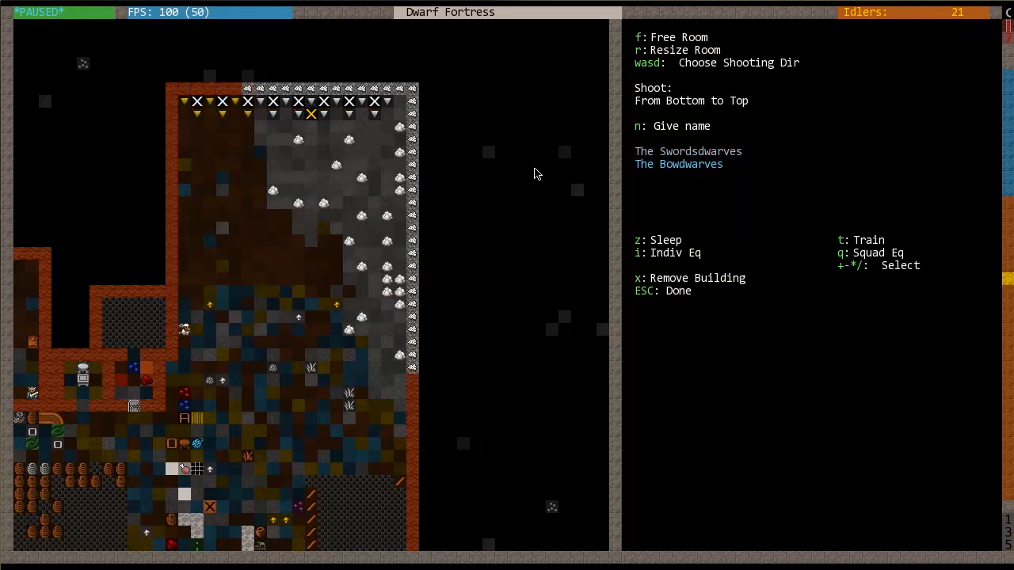
{"action": "mouse_move", "coordinate": [827, 236]}
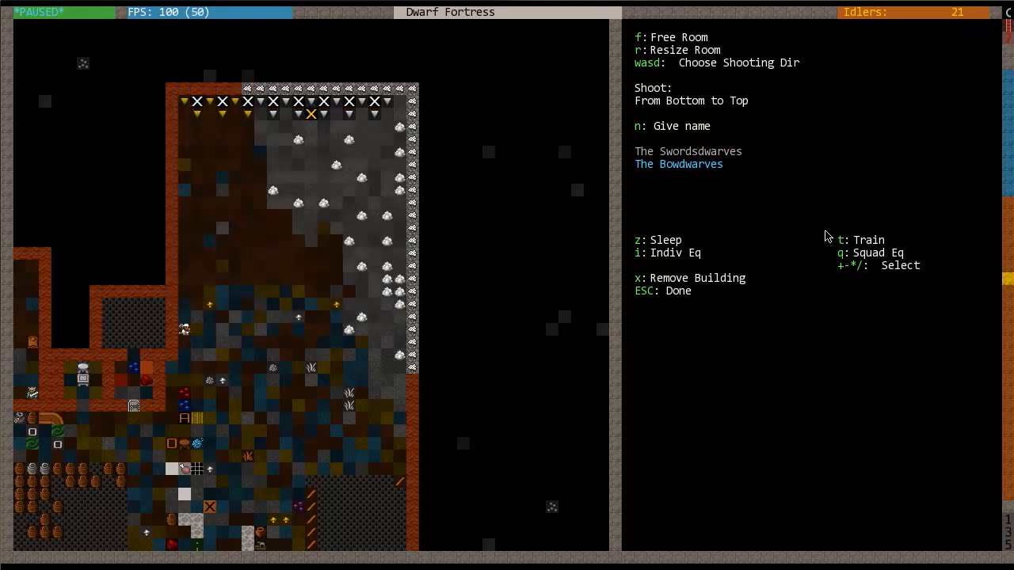
{"action": "mouse_move", "coordinate": [704, 218]}
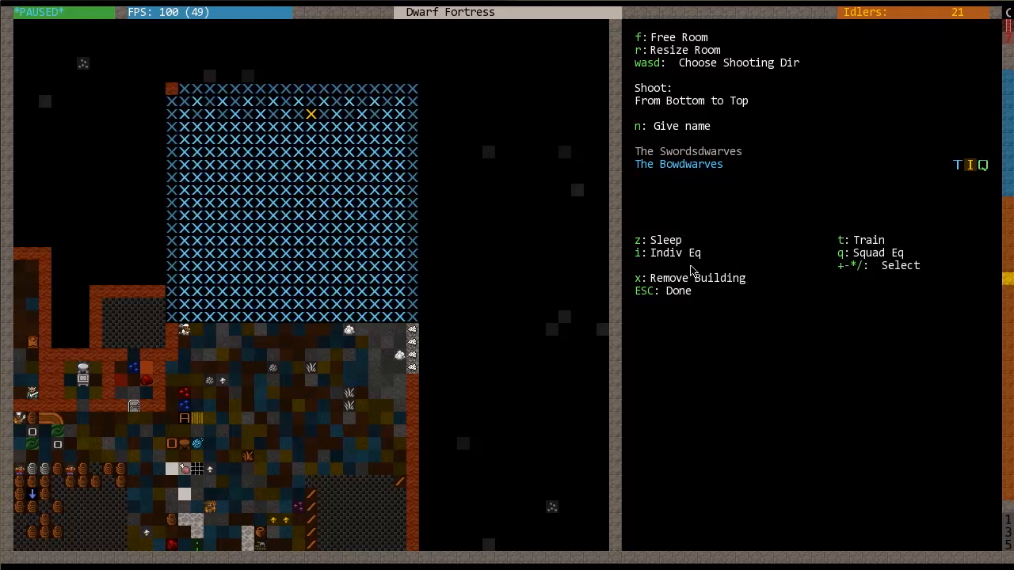
{"action": "key", "text": "Escape"}
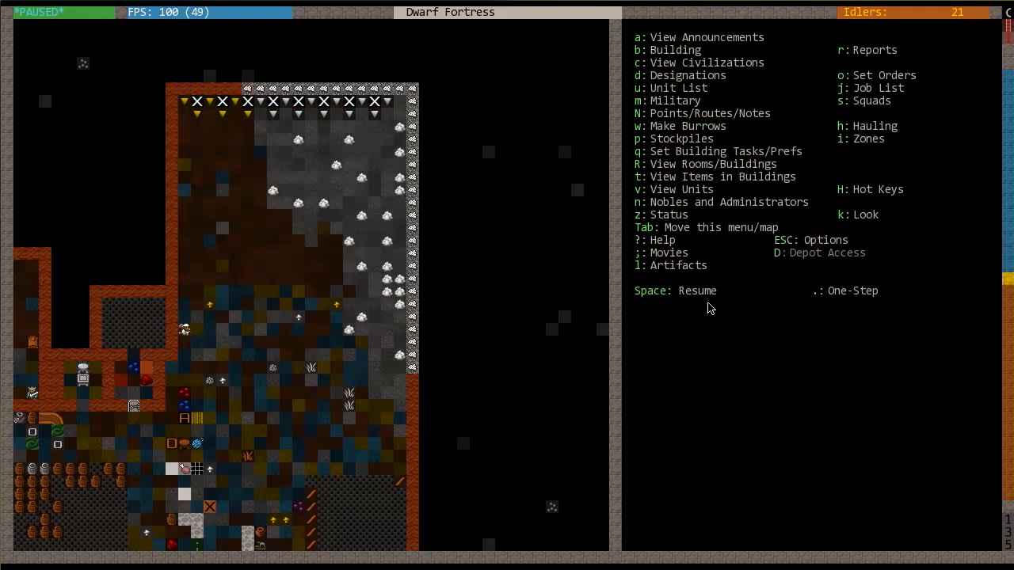
Step: Shift the view right and briefly review a squad's orders before leaving the overview
{"action": "scroll", "scroll_direction": "right", "scroll_amount": 3}
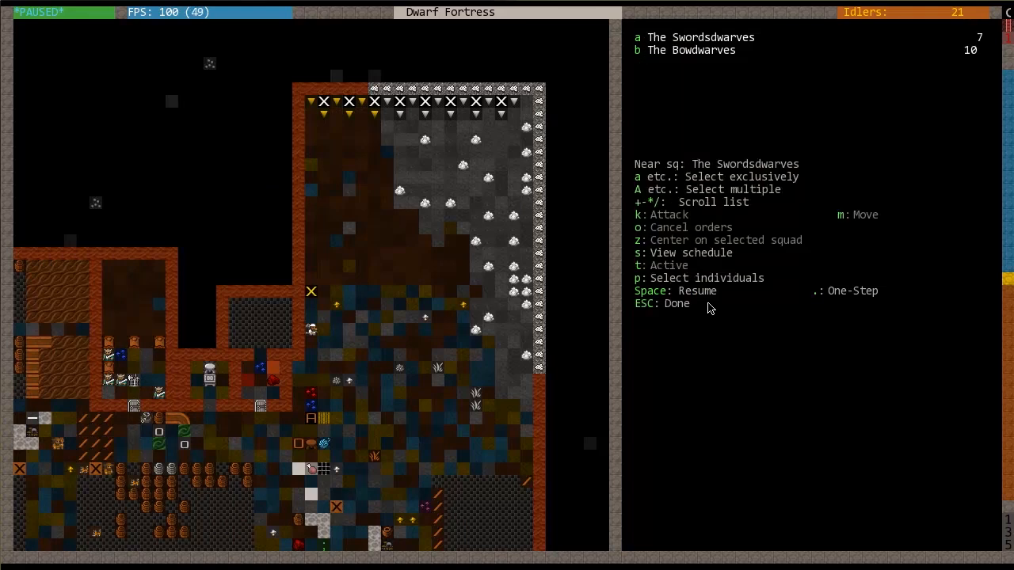
{"action": "key", "text": "t"}
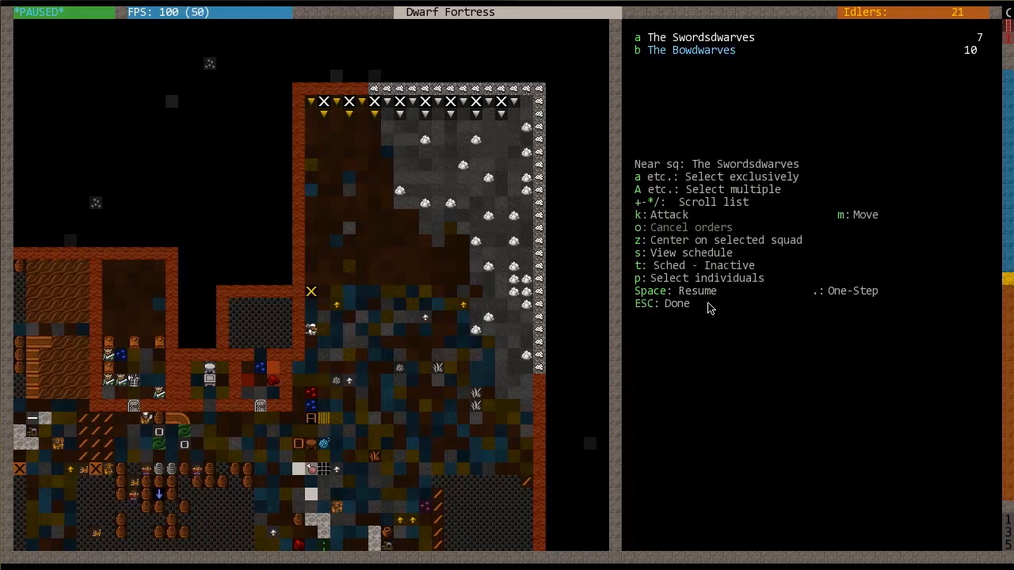
{"action": "key", "text": "t"}
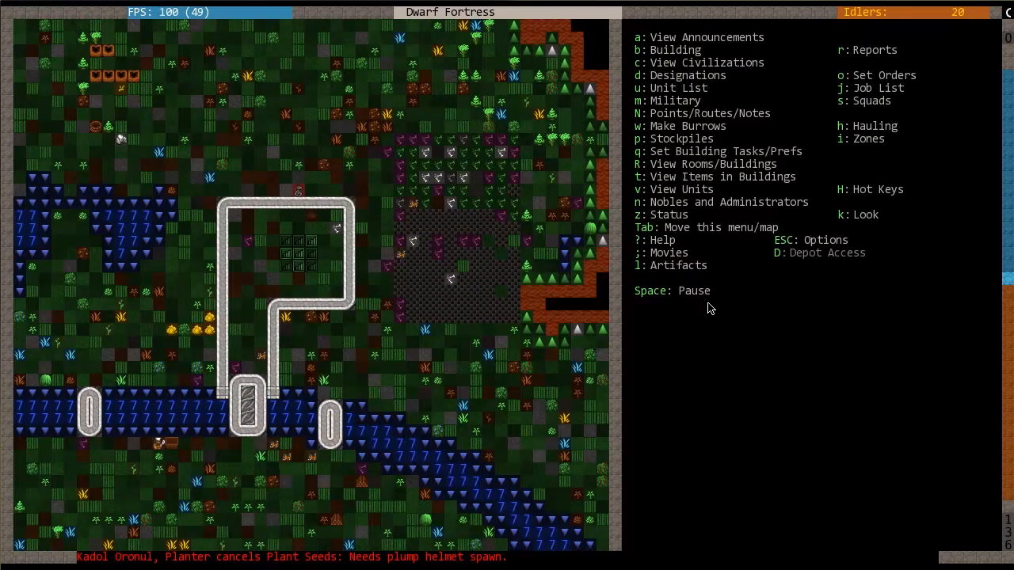
Step: Pause the game with the walled surface entrance in view
{"action": "key", "text": "Space"}
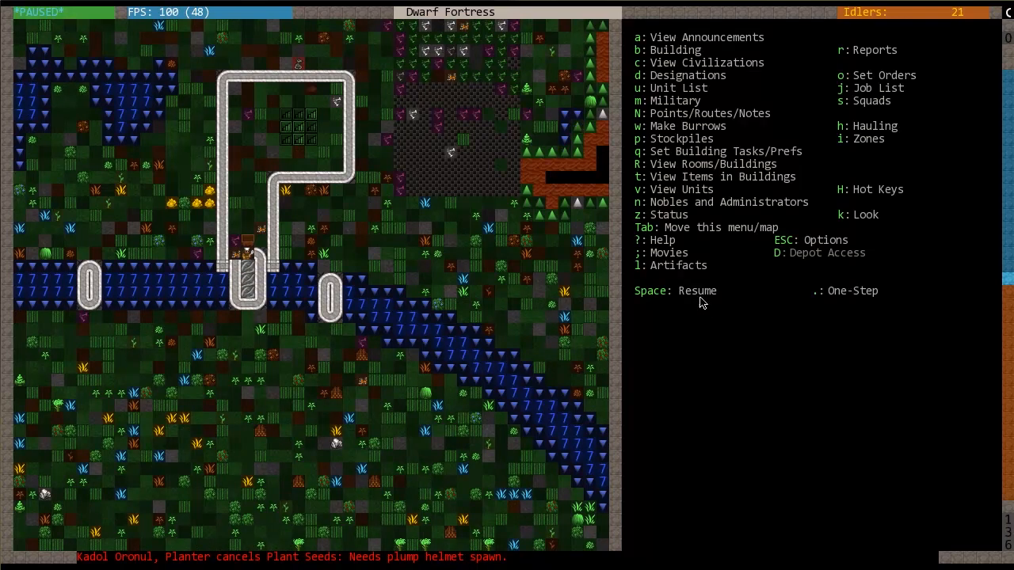
{"action": "mouse_move", "coordinate": [371, 374]}
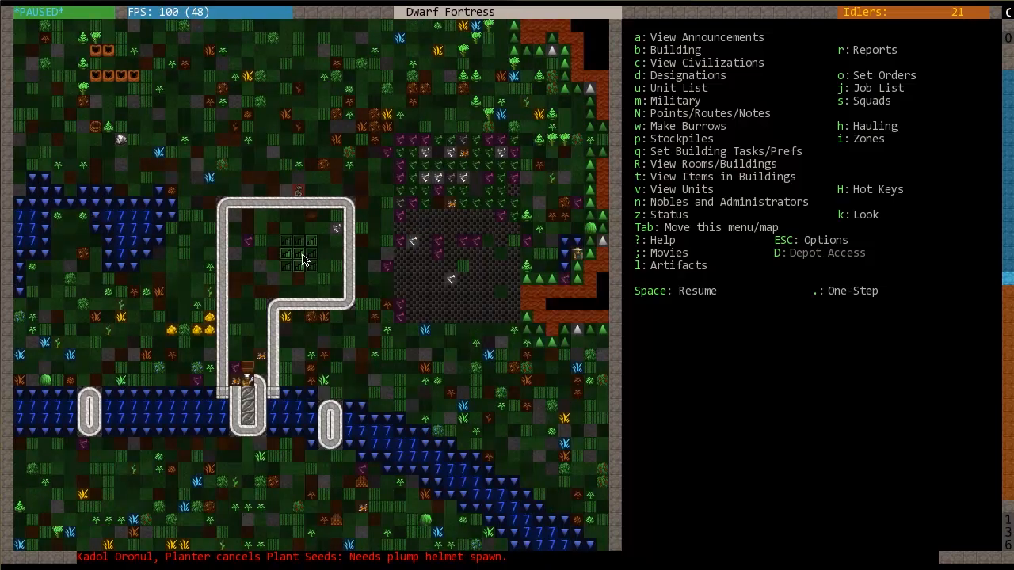
{"action": "mouse_move", "coordinate": [288, 339]}
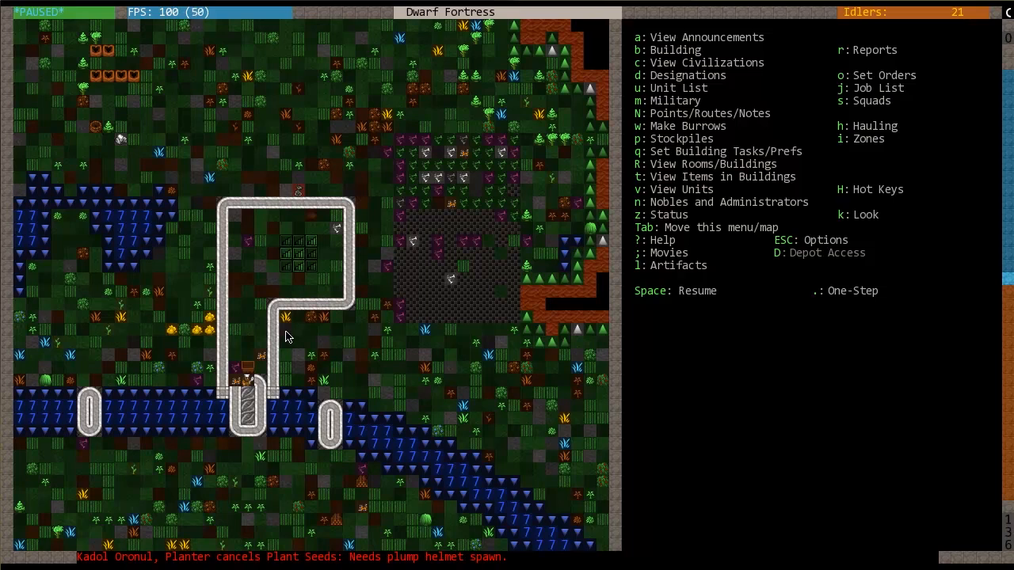
{"action": "mouse_move", "coordinate": [472, 393]}
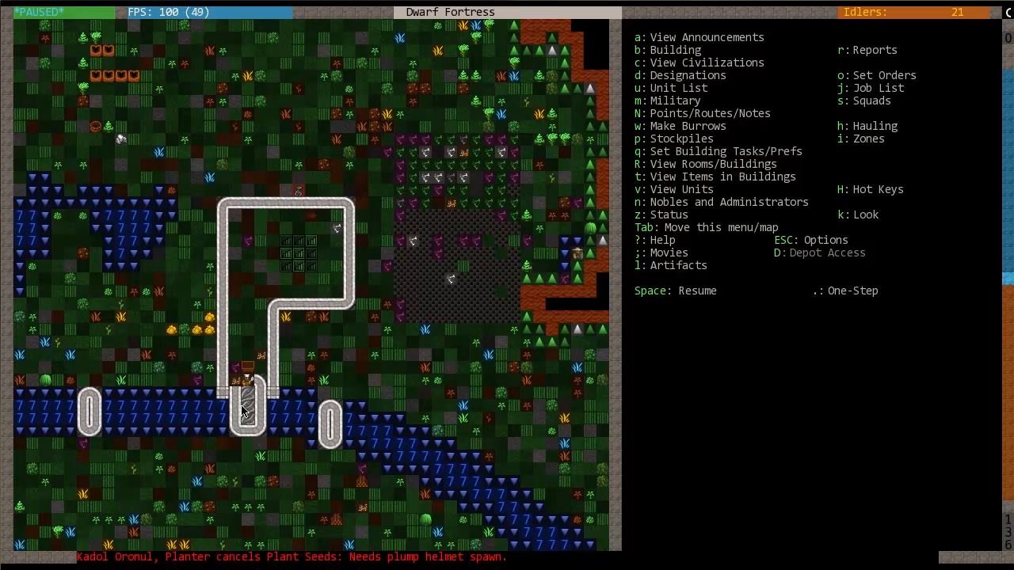
{"action": "mouse_move", "coordinate": [479, 338]}
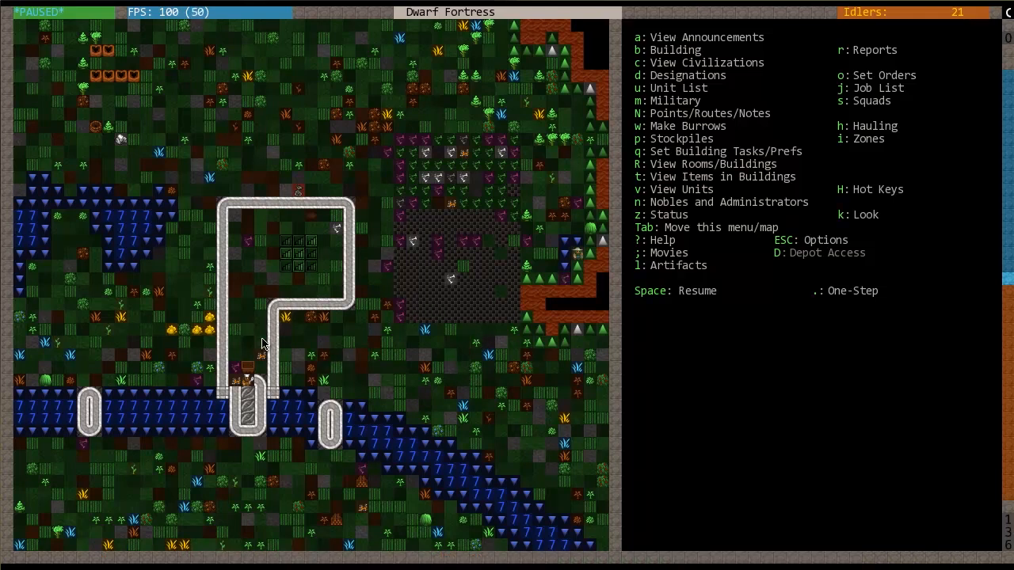
{"action": "mouse_move", "coordinate": [239, 379]}
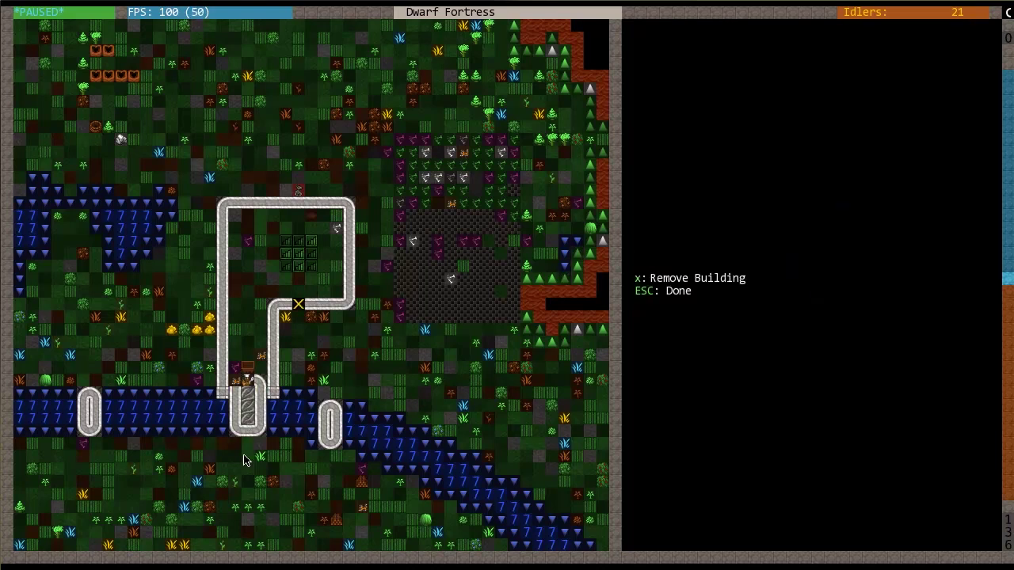
Step: Dismiss the entrance building's details, leaving the walls intact
{"action": "key", "text": "Escape"}
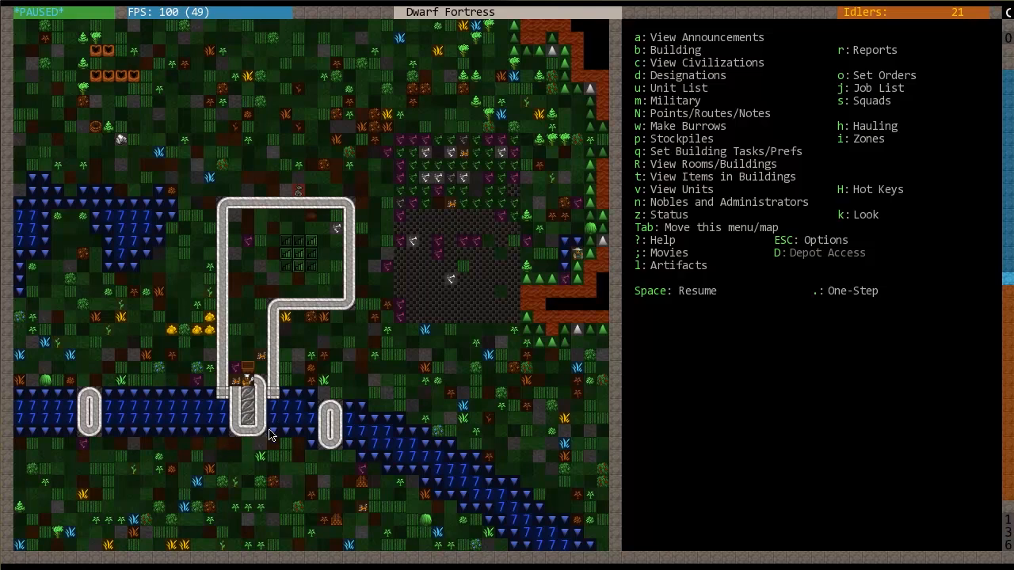
{"action": "mouse_move", "coordinate": [228, 467]}
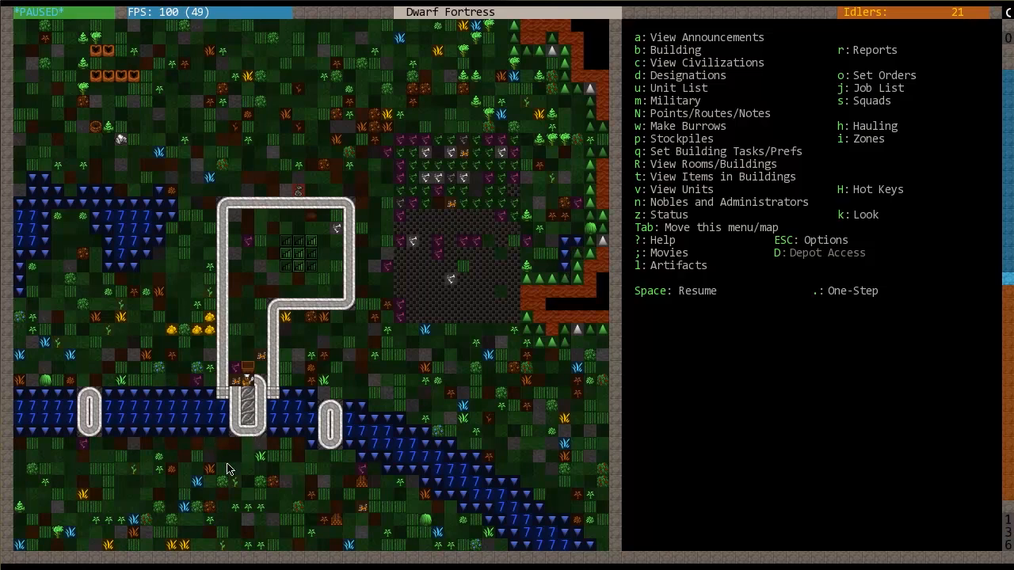
{"action": "mouse_move", "coordinate": [269, 418]}
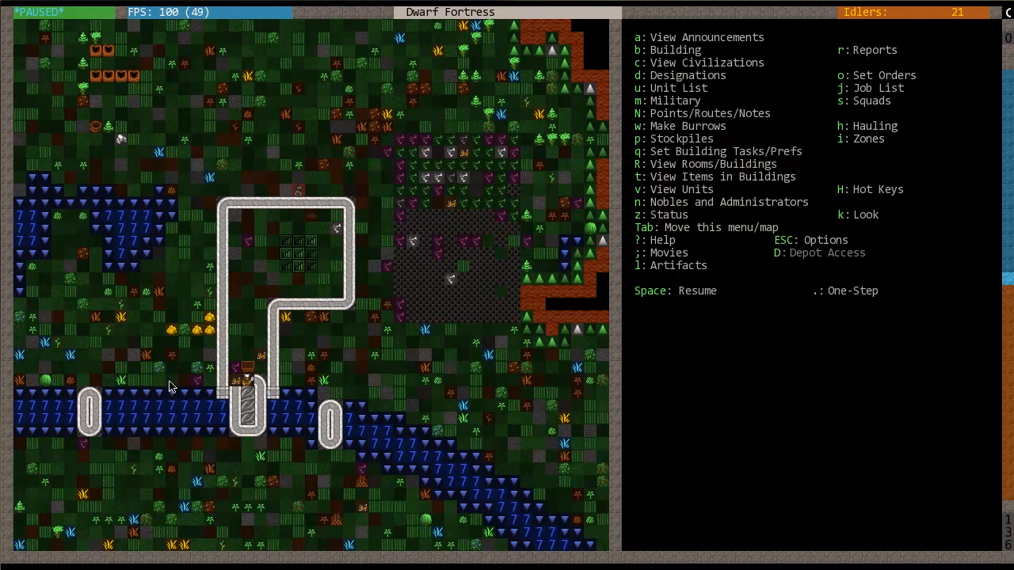
{"action": "mouse_move", "coordinate": [250, 514]}
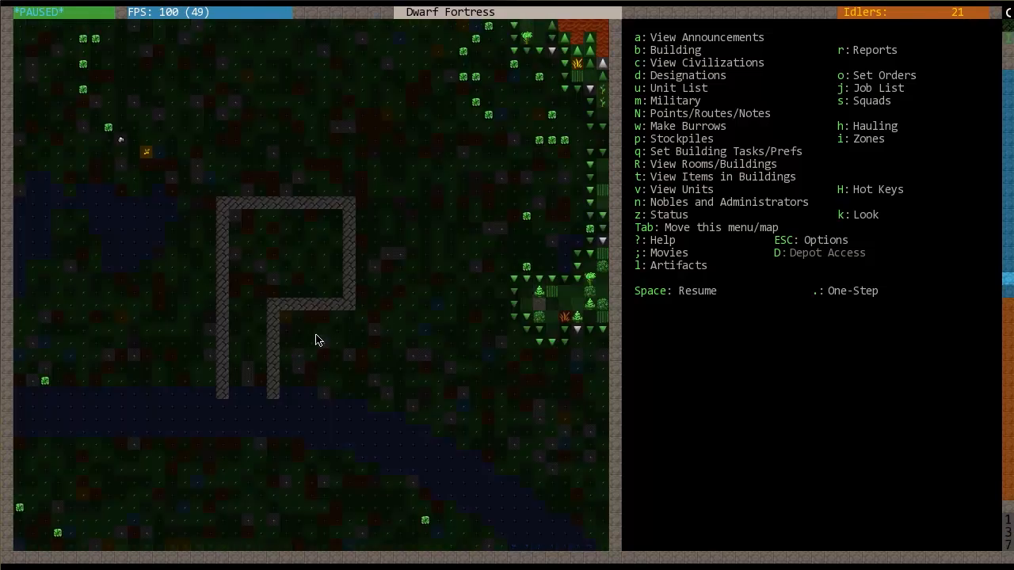
{"action": "mouse_move", "coordinate": [232, 323]}
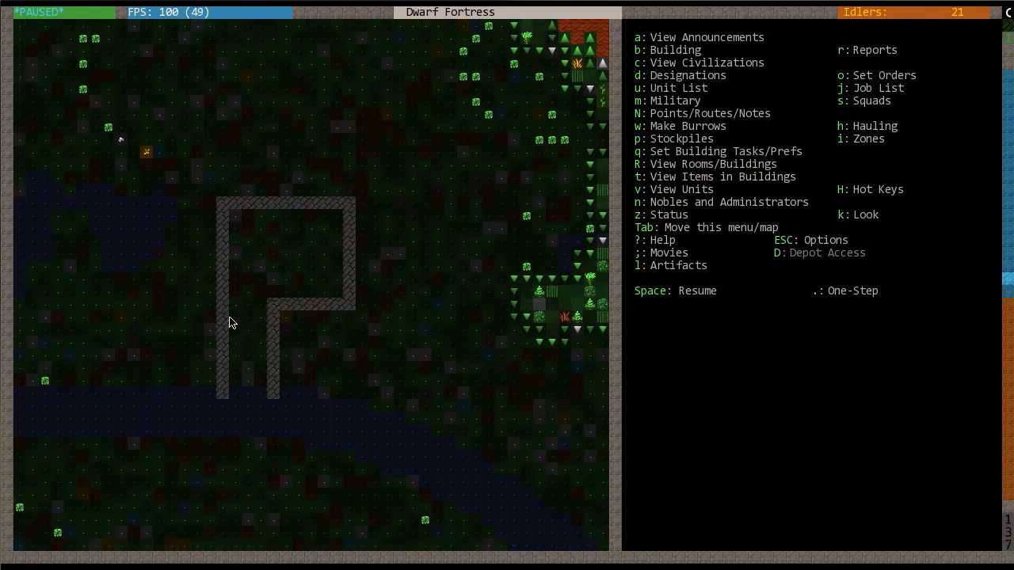
{"action": "mouse_move", "coordinate": [224, 368]}
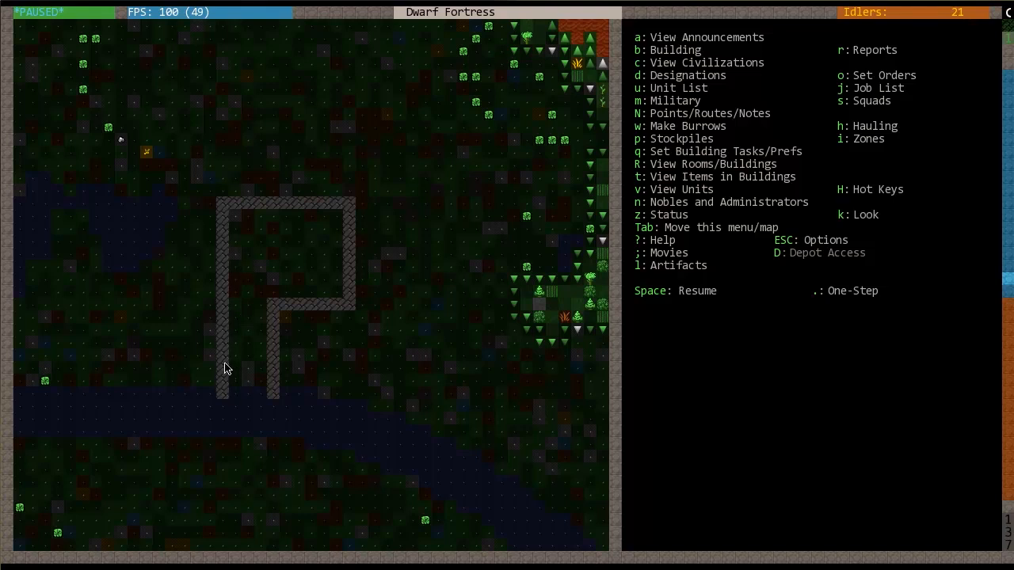
{"action": "mouse_move", "coordinate": [278, 363]}
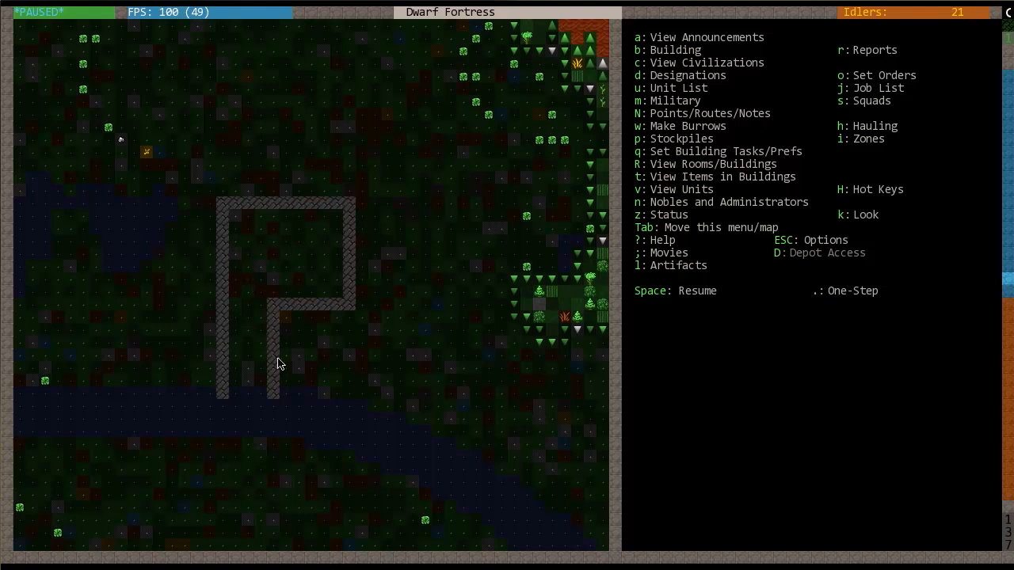
{"action": "mouse_move", "coordinate": [220, 304]}
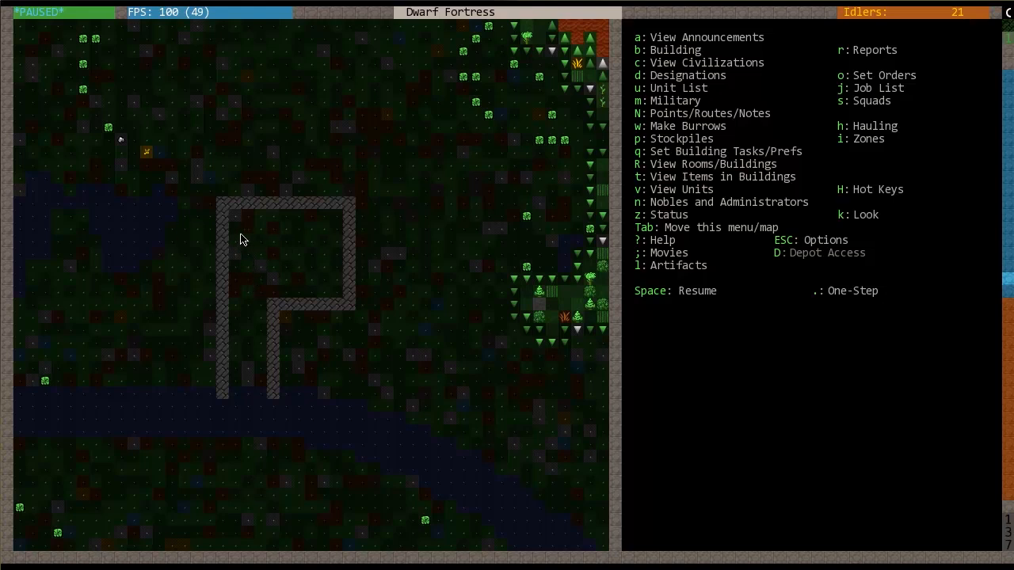
{"action": "mouse_move", "coordinate": [225, 397]}
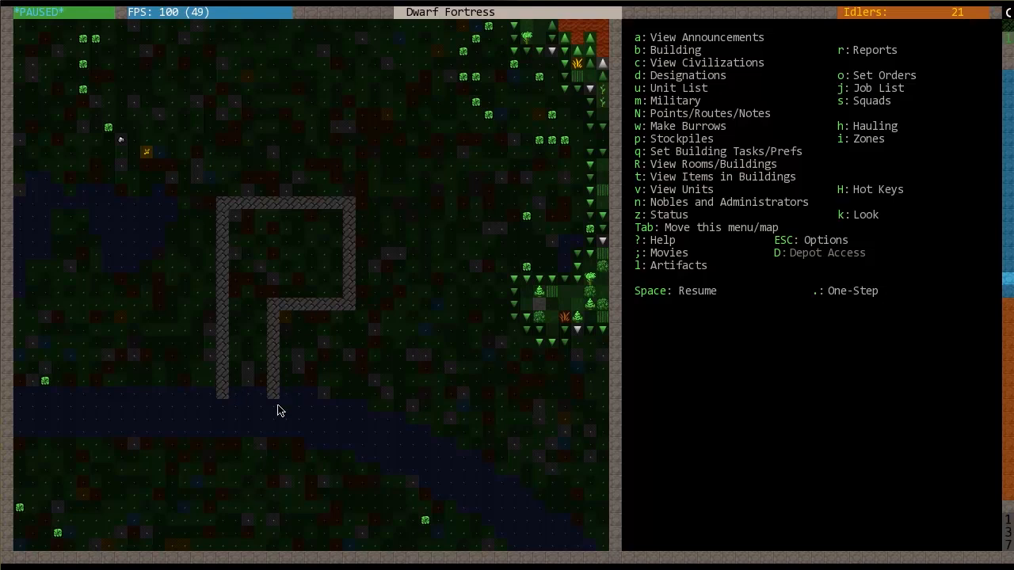
{"action": "mouse_move", "coordinate": [426, 344]}
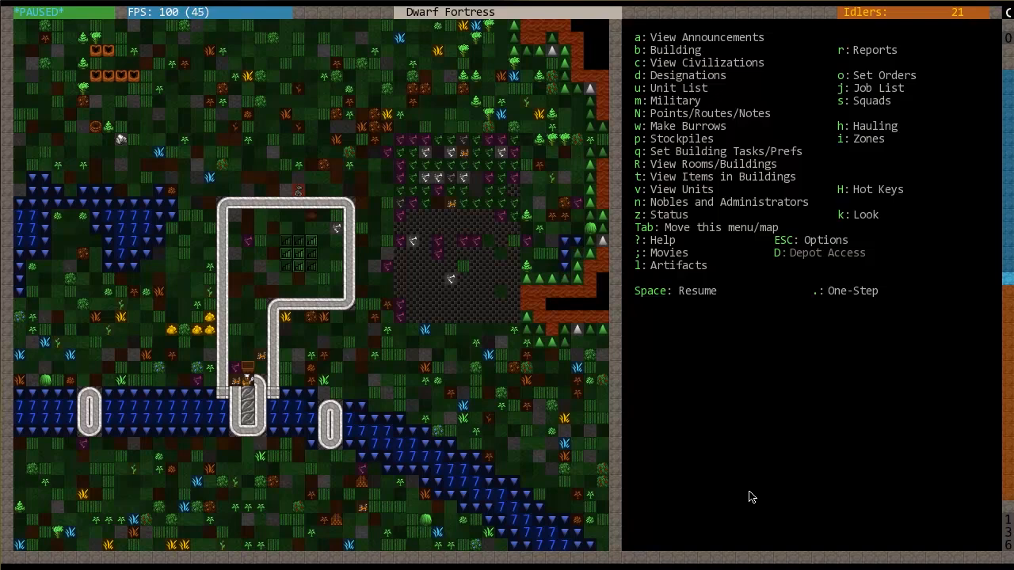
{"action": "mouse_move", "coordinate": [742, 494]}
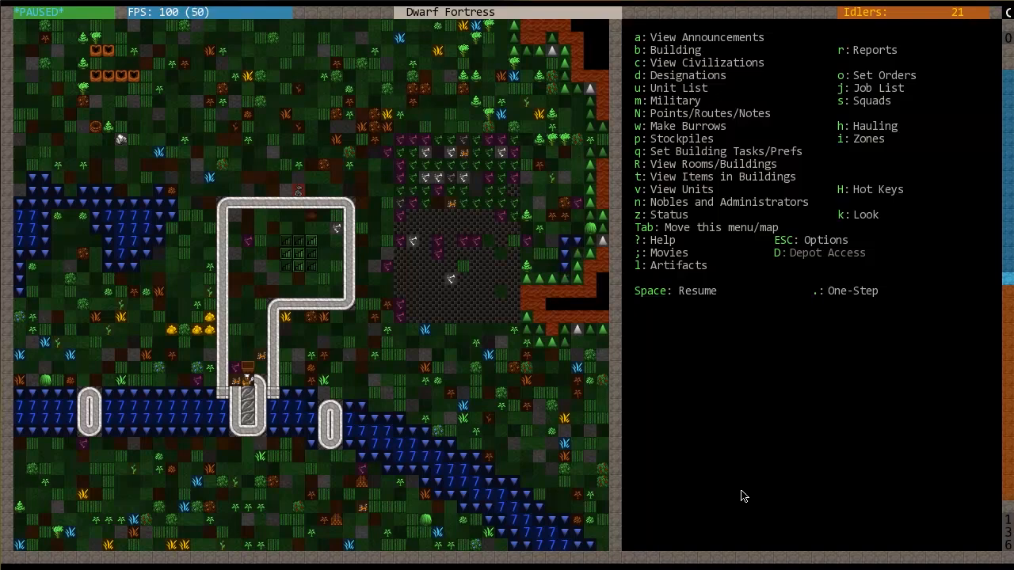